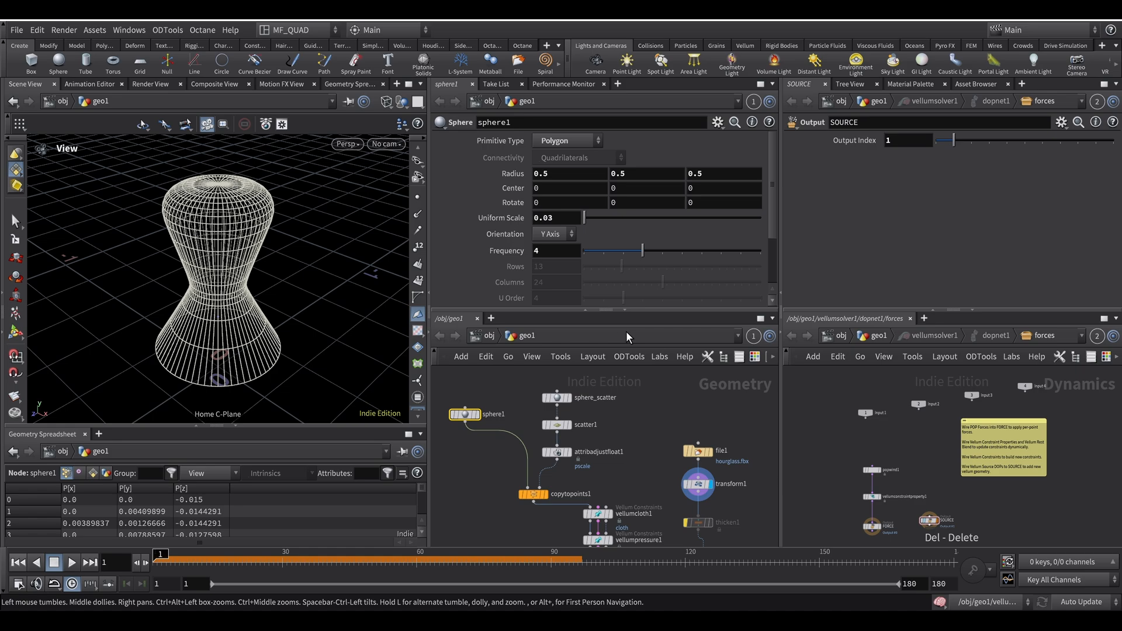
mouse_move(624, 397)
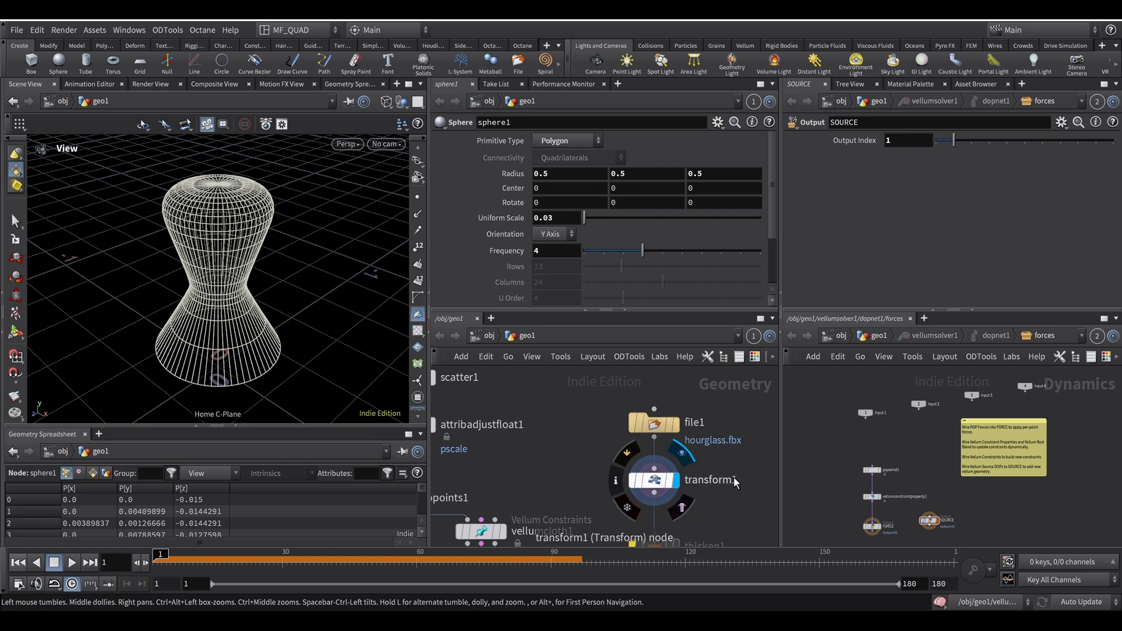
Set transform1's Uniform Scale to 0.02 to shrink the hourglass.
left_click(651, 480)
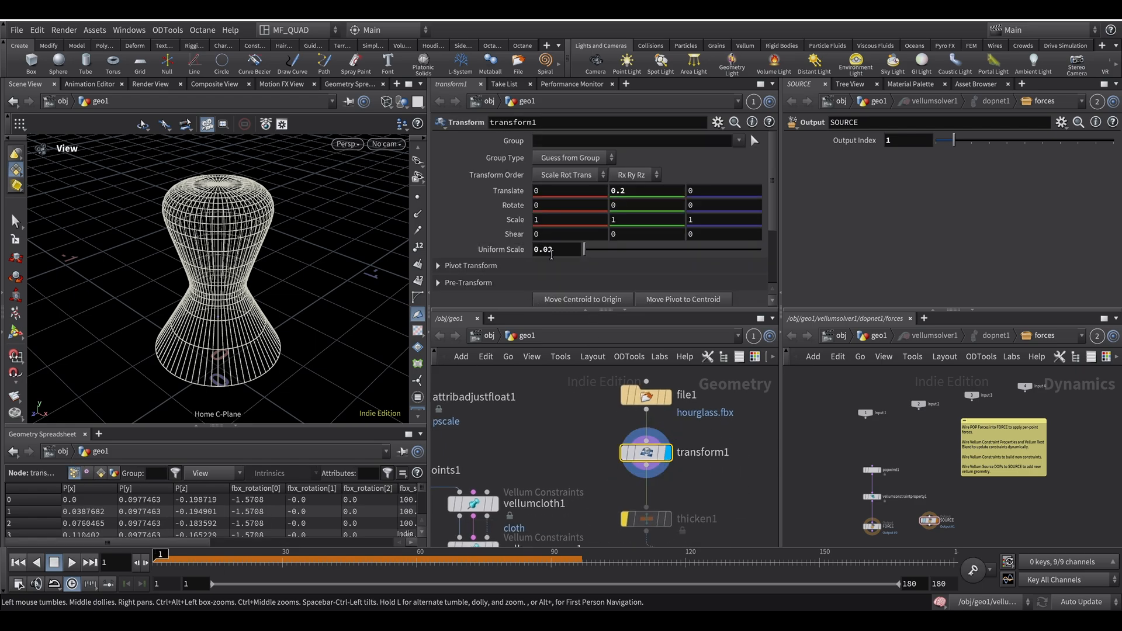
type("0.02")
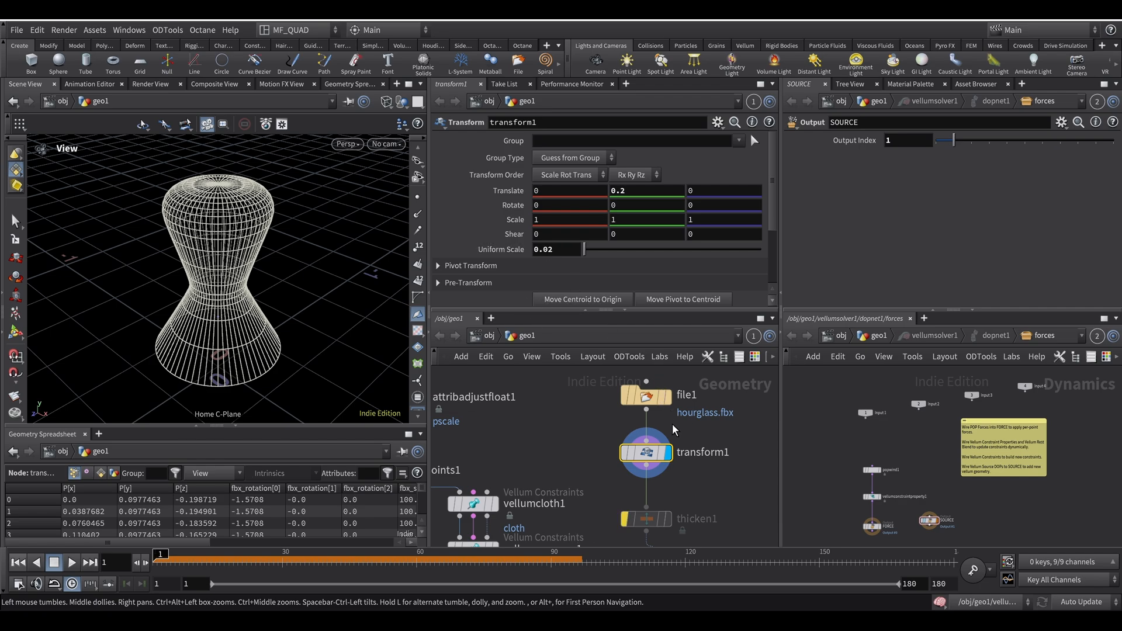
mouse_move(688, 499)
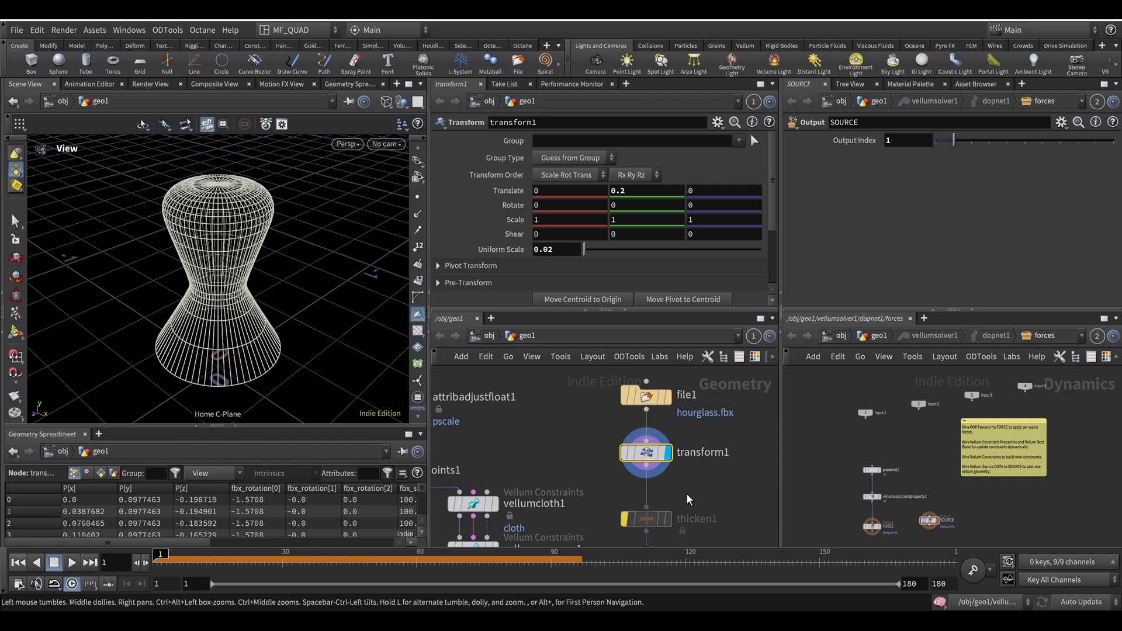
mouse_move(712, 490)
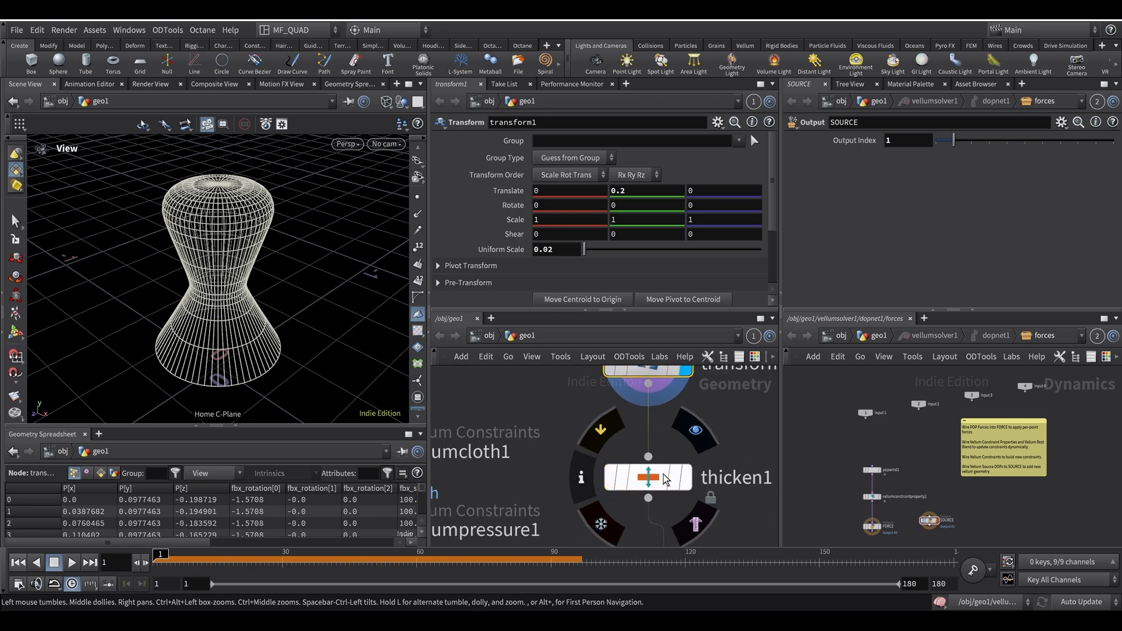
Show thicken1's Labs Thicken parameters with Depth 0.005 for the hourglass shell.
left_click(646, 477)
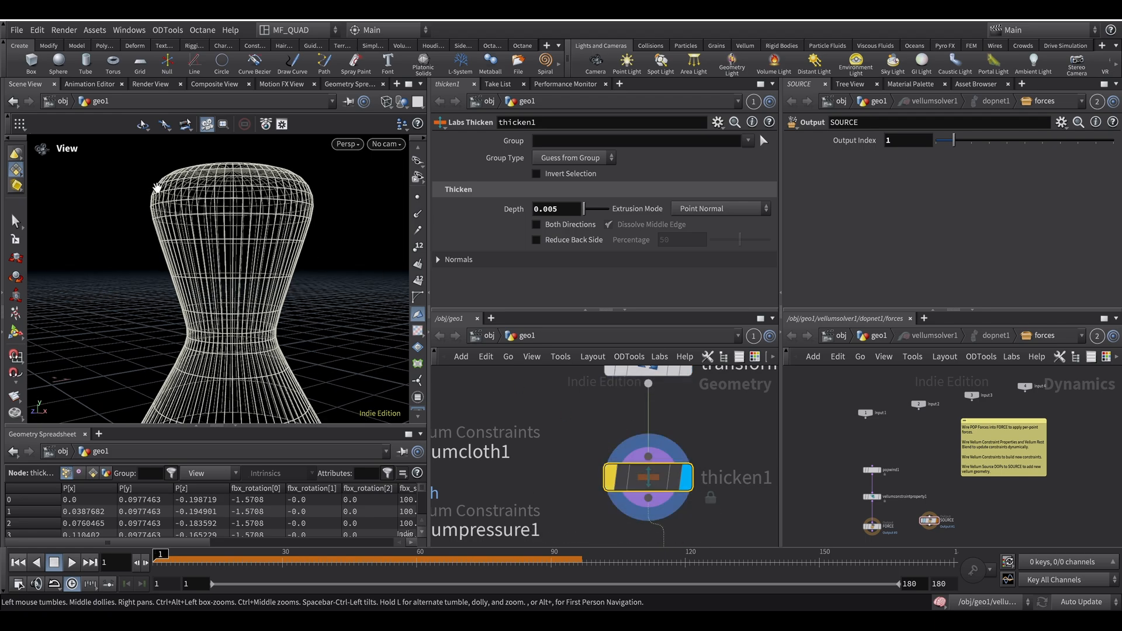
mouse_move(156, 199)
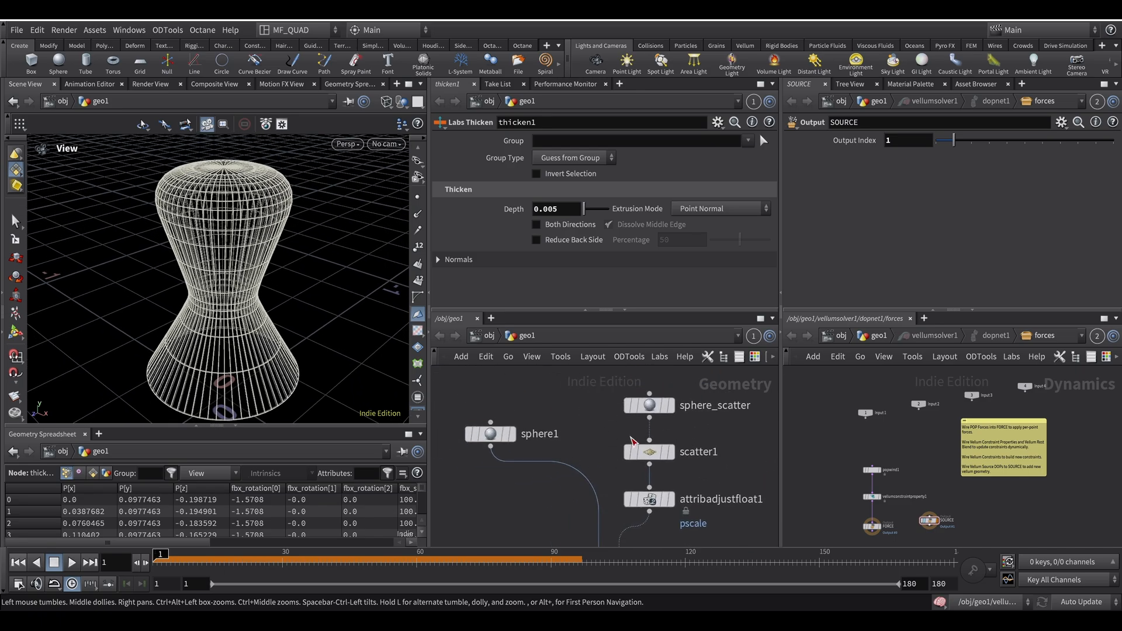
Review sphere1 and the sphere_scatter ellipsoid, then display scatter1's points in the viewport.
left_click(490, 434)
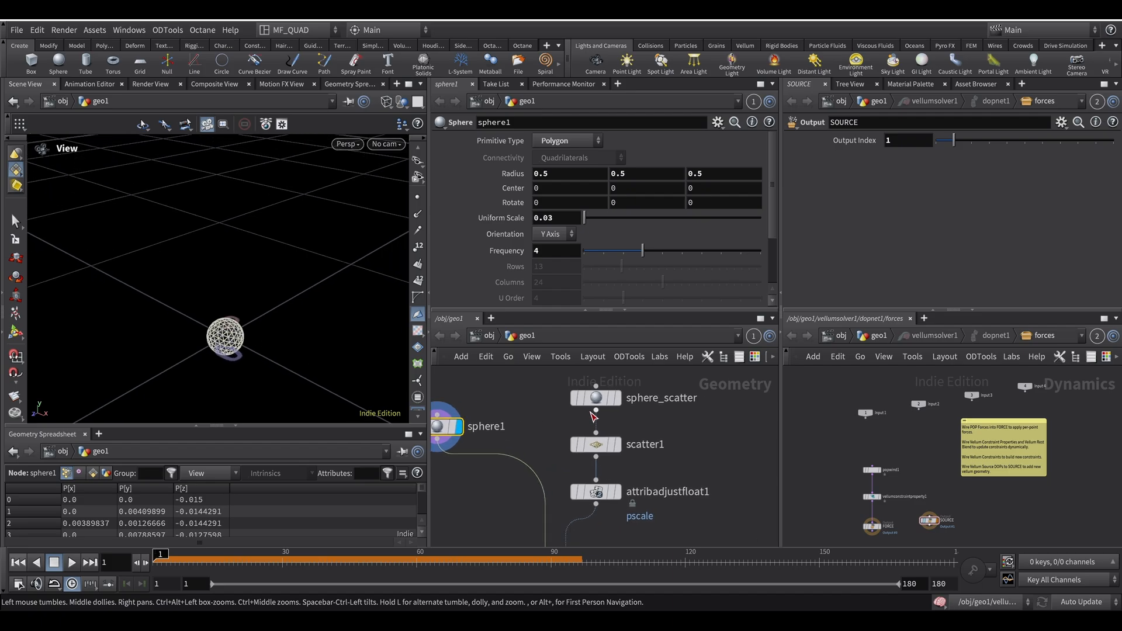
left_click(595, 398)
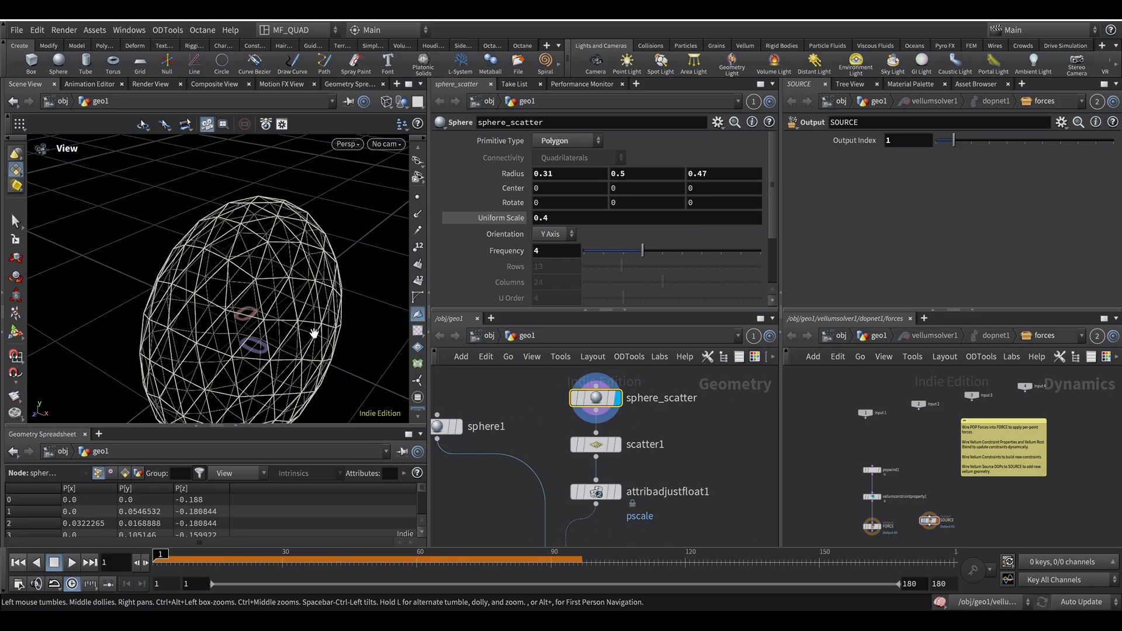
left_click(595, 444)
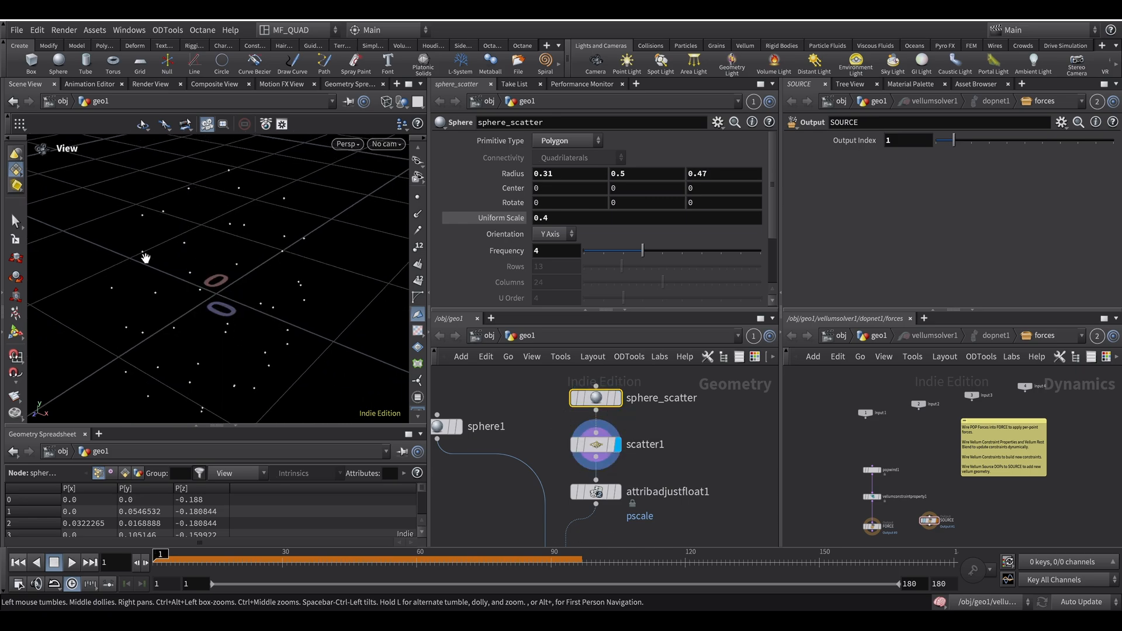
mouse_move(366, 329)
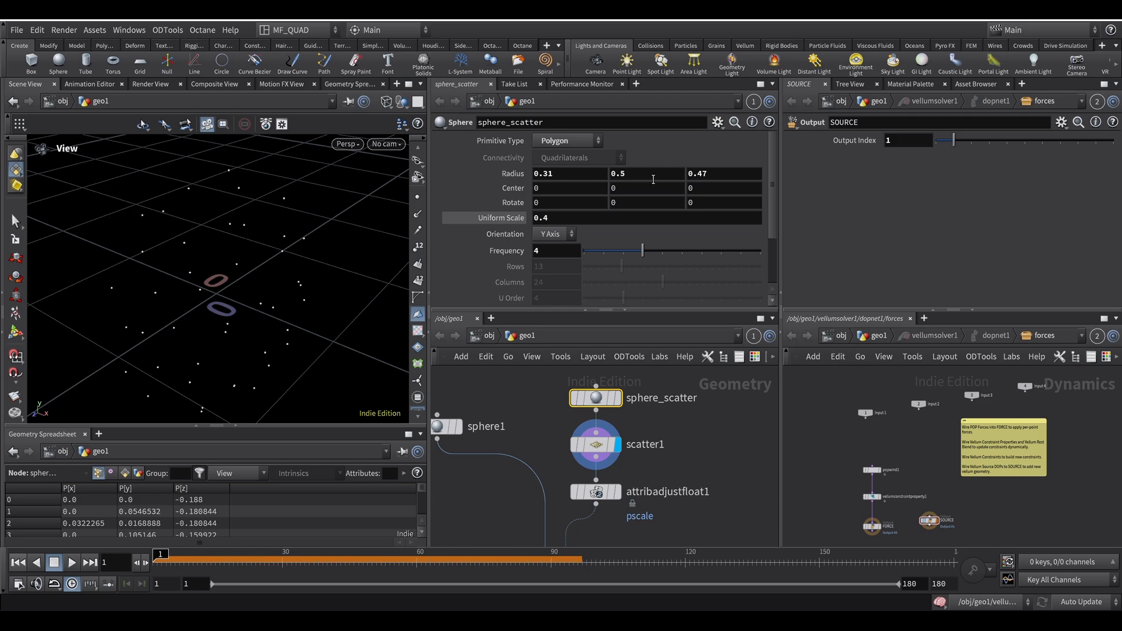
mouse_move(628, 172)
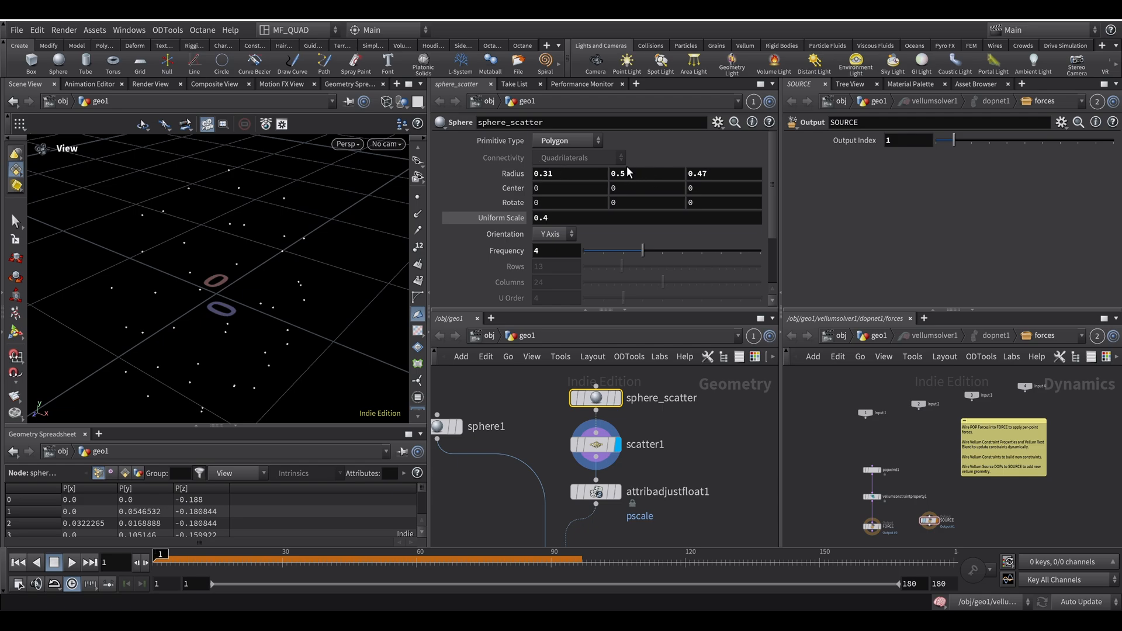
scroll("down", 3)
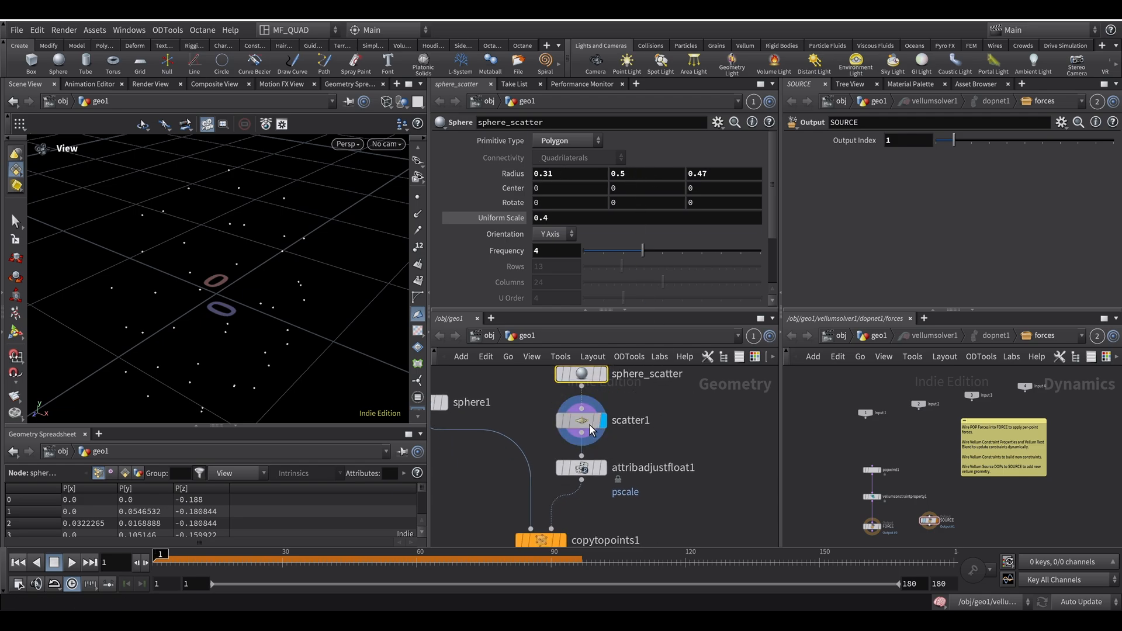
Check scatter1 forces 42 points and attribadjustfloat1 randomizes pscale between 0.67 and 2.05.
left_click(581, 420)
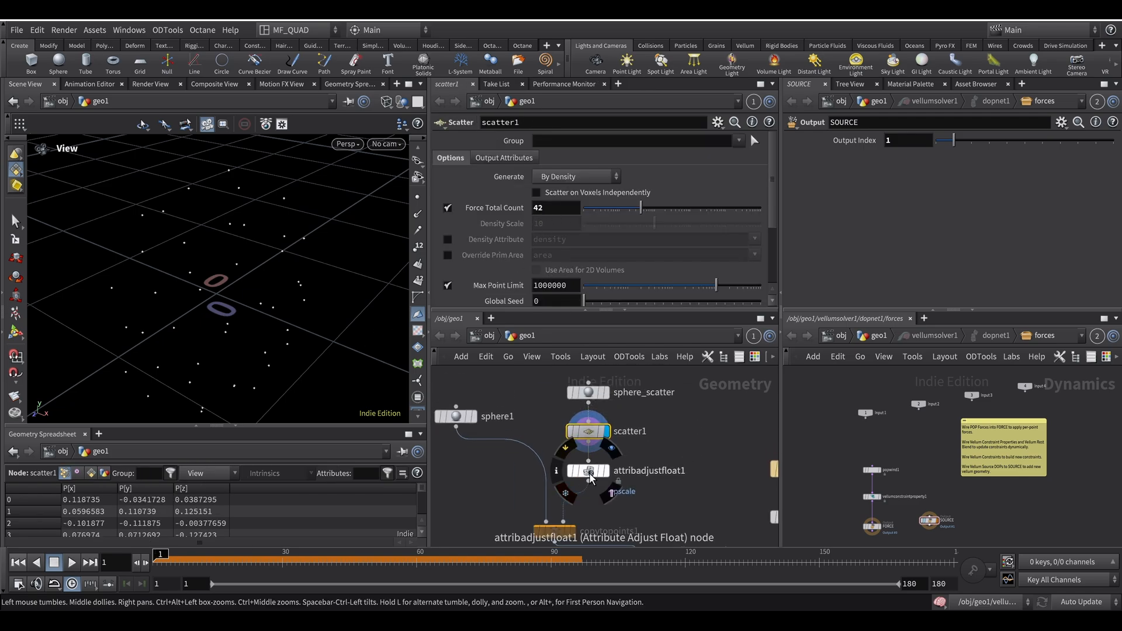
left_click(587, 471)
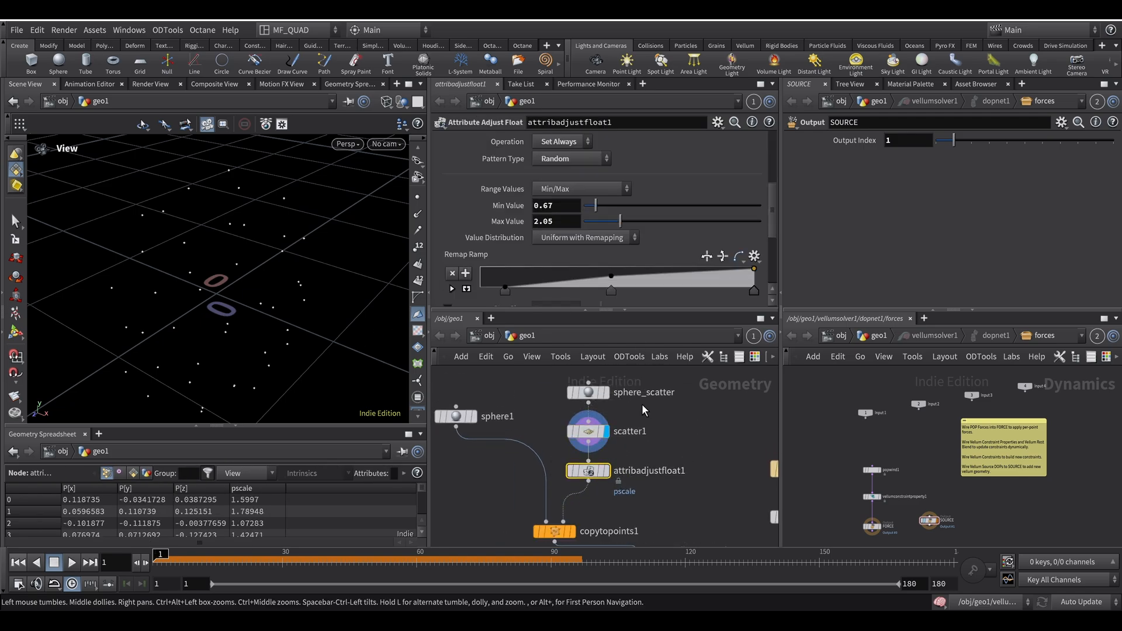
scroll("up", 3)
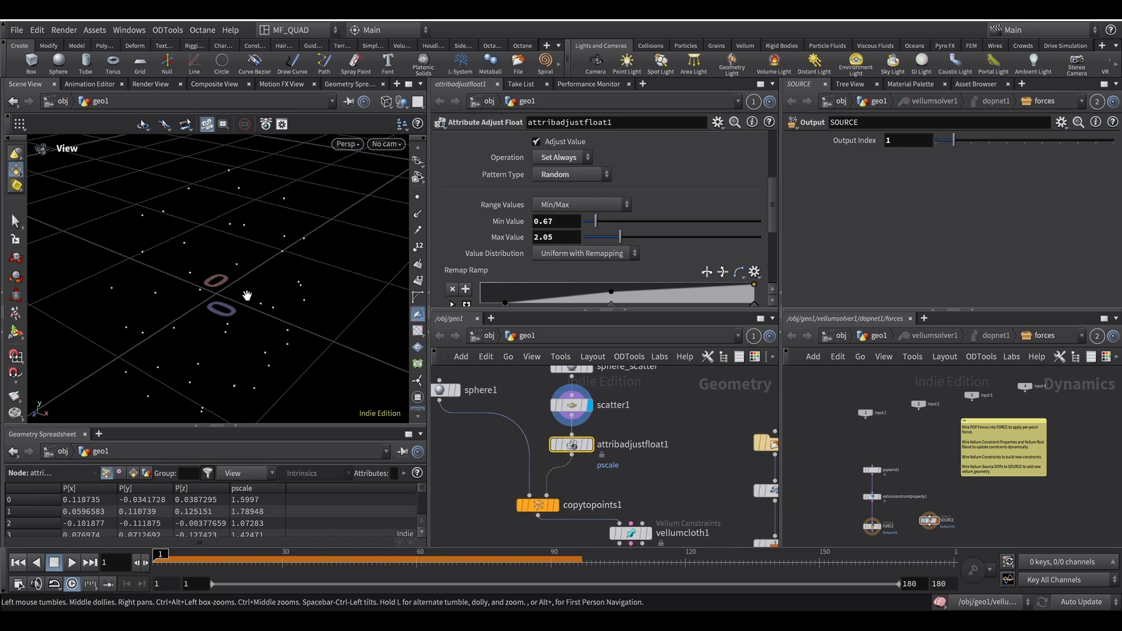
Display copytopoints1 so the varied-size spheres appear on the scattered points.
left_click(554, 505)
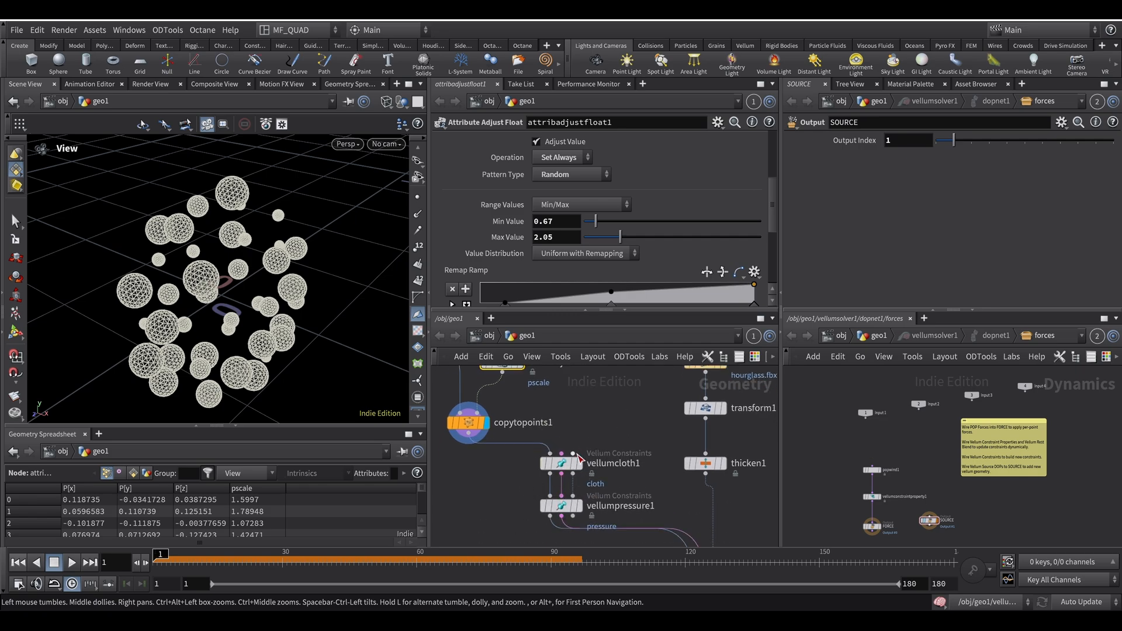
Review vellumpressure1, then vellumcloth1's mass 0.1, normal drag 10, stretch stiffness 6, bend stiffness 1.
left_click(561, 505)
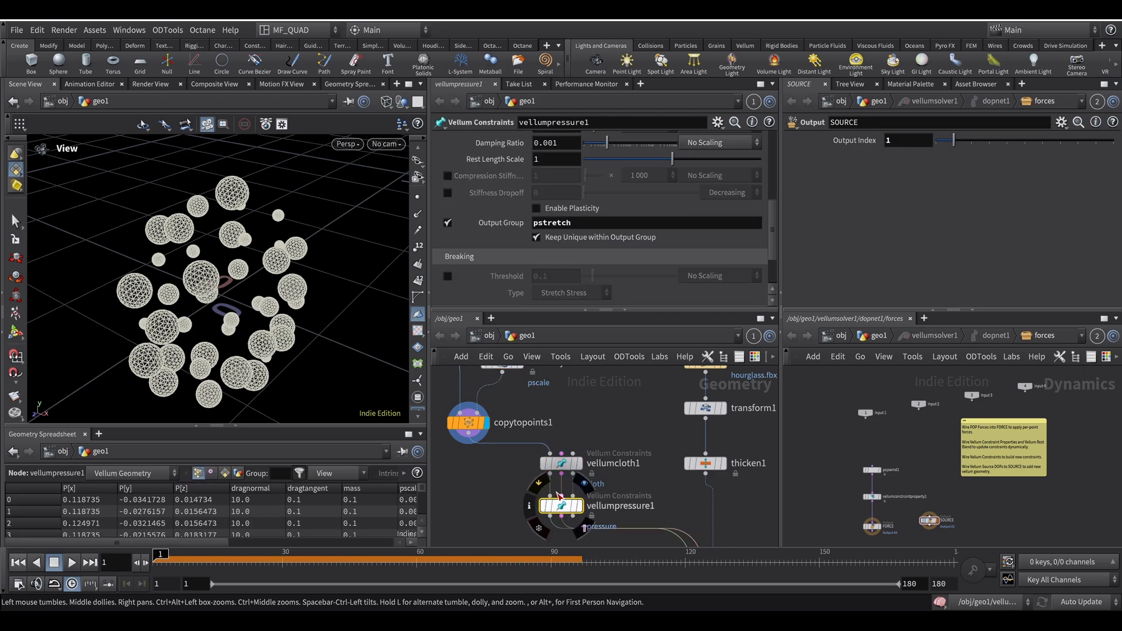
left_click(560, 463)
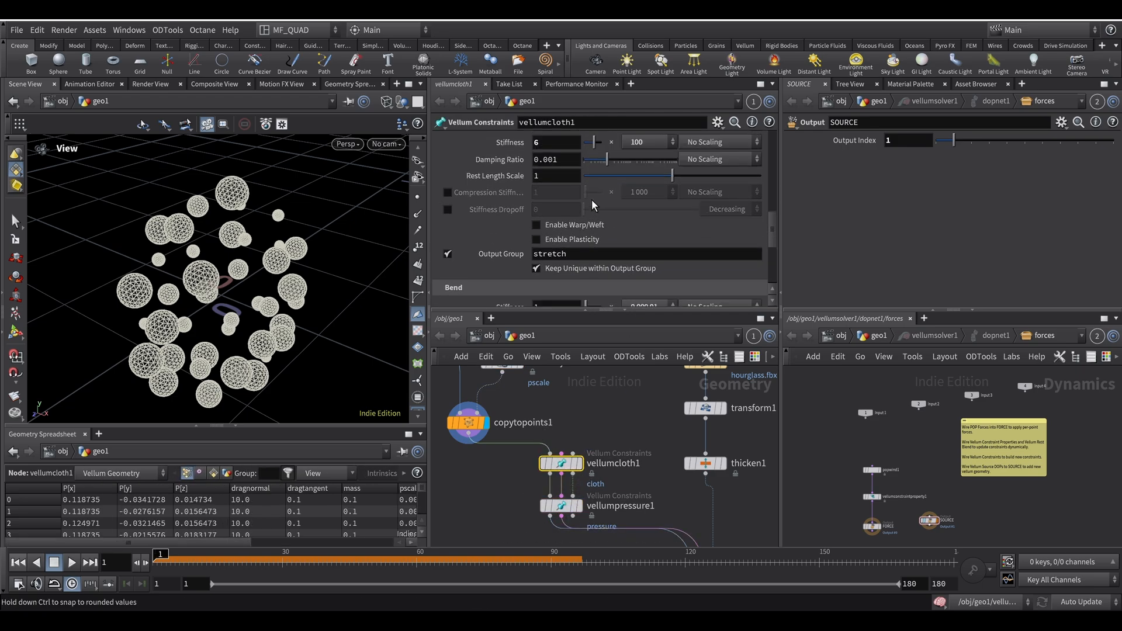
scroll("up", 3)
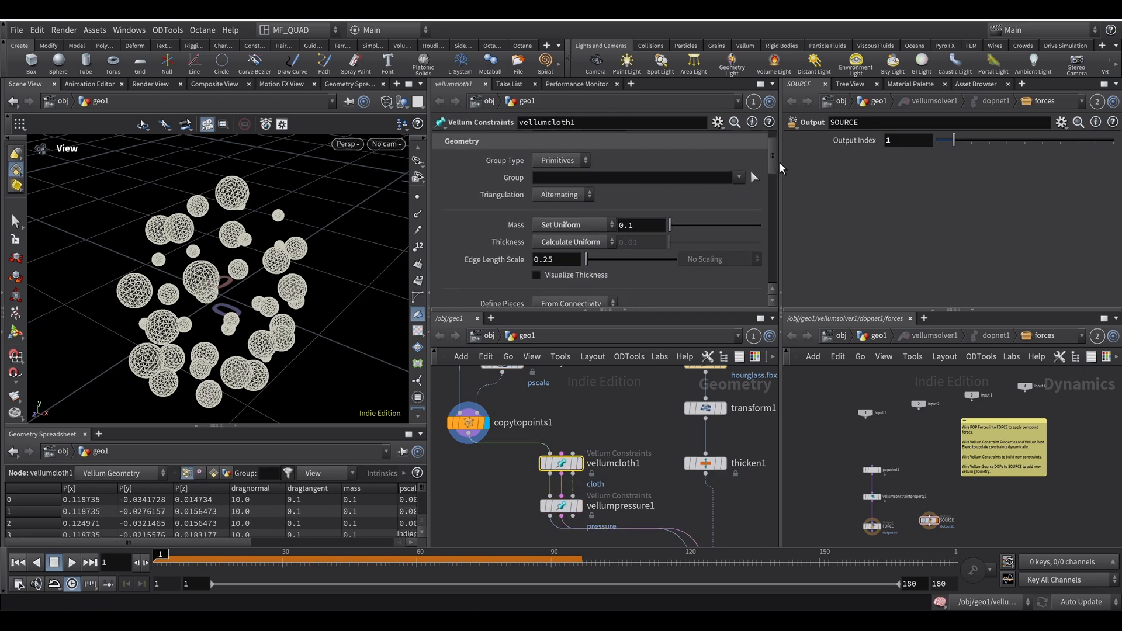
scroll("up", 3)
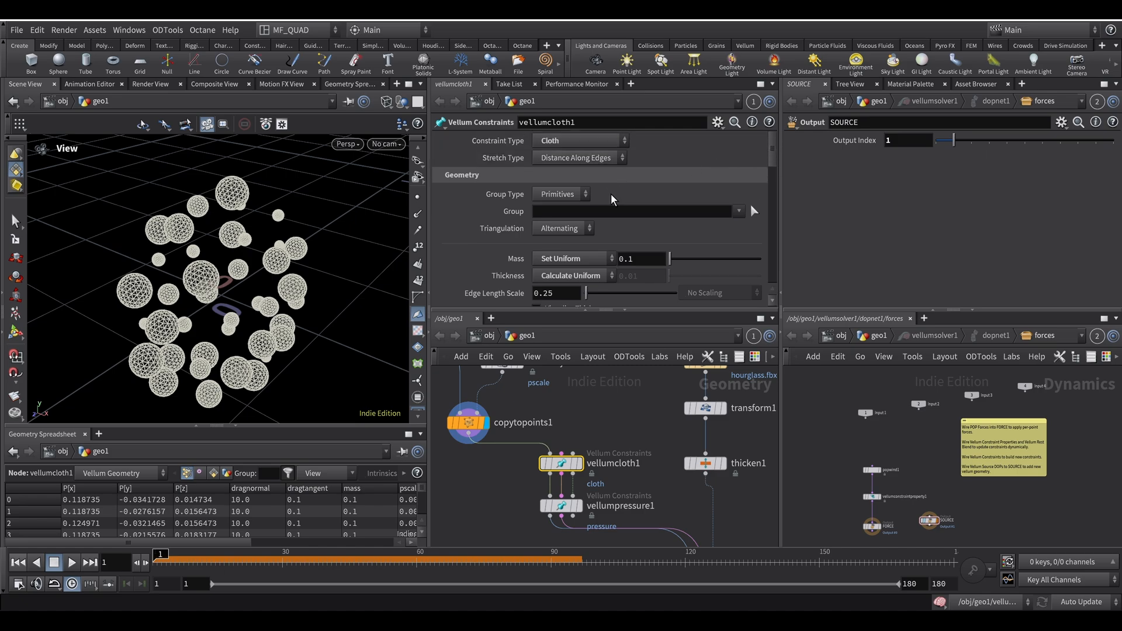
scroll("down", 3)
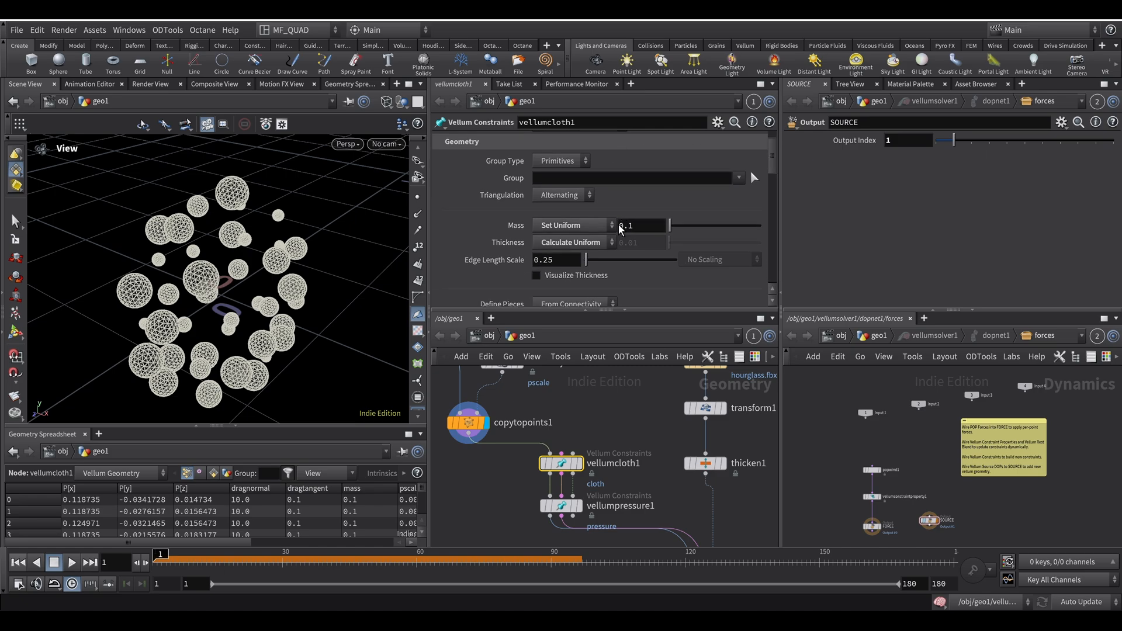
scroll("down", 3)
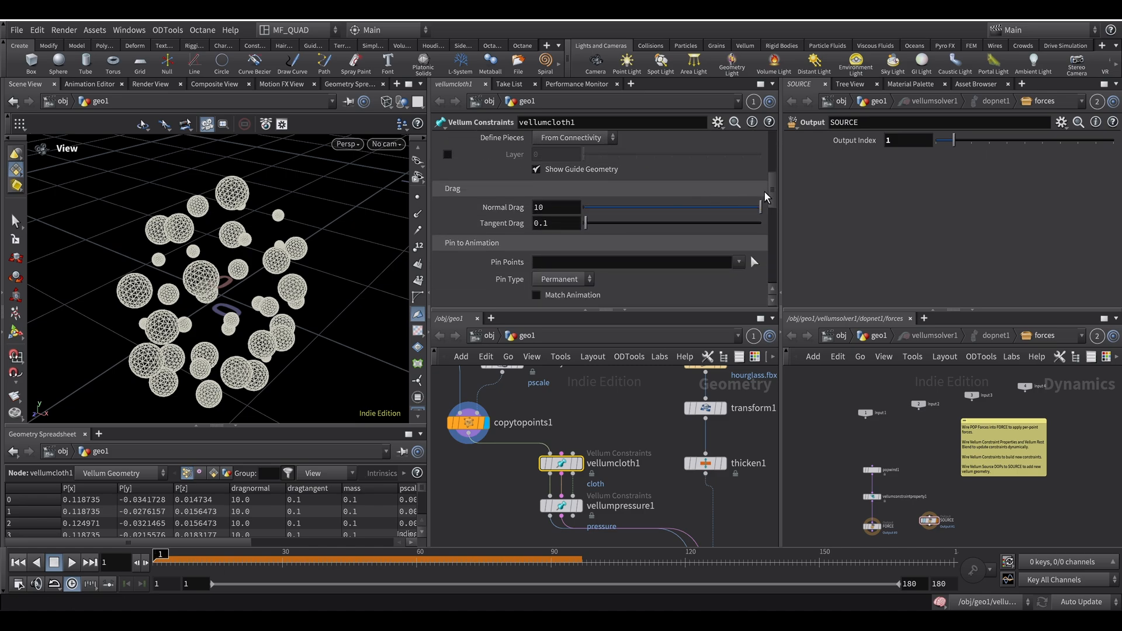
scroll("down", 3)
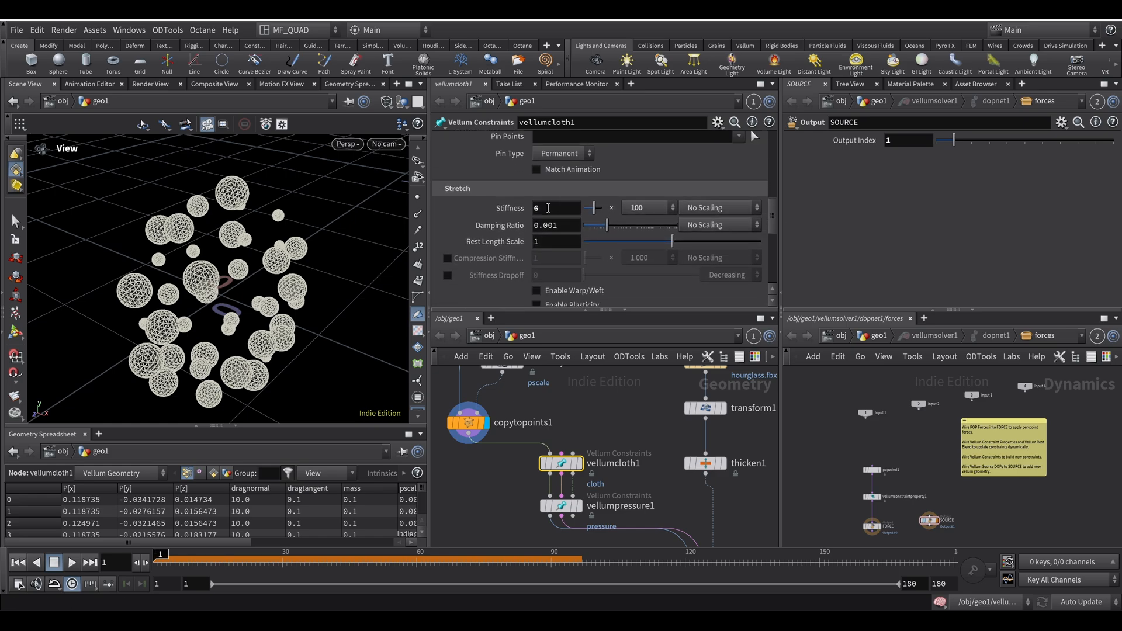
scroll("down", 3)
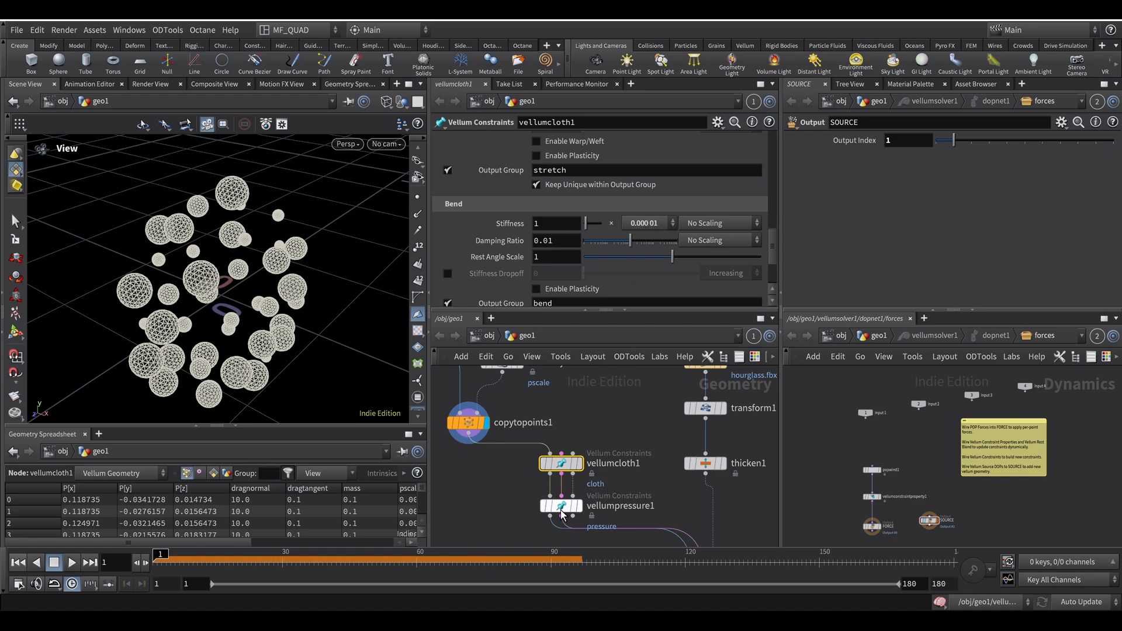
left_click(561, 506)
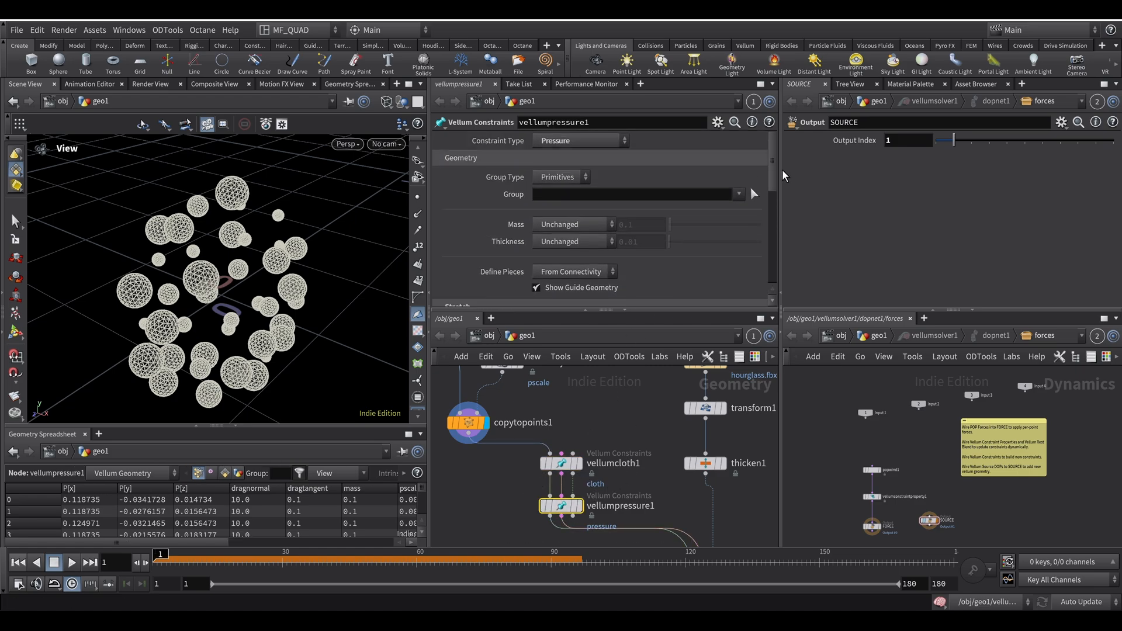
scroll("down", 3)
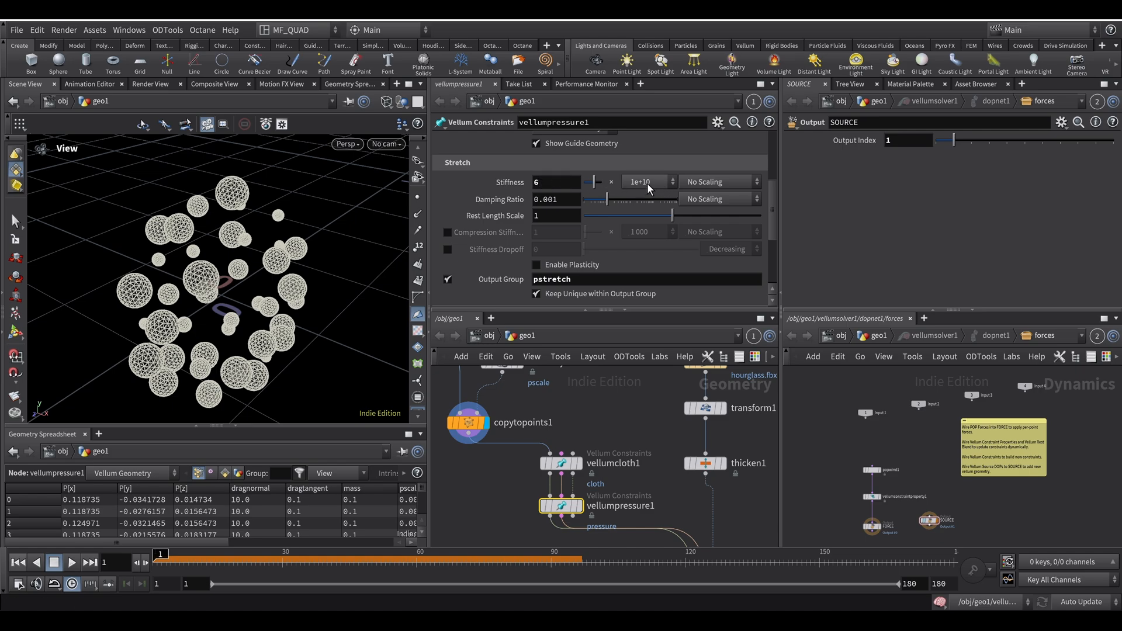
mouse_move(636, 186)
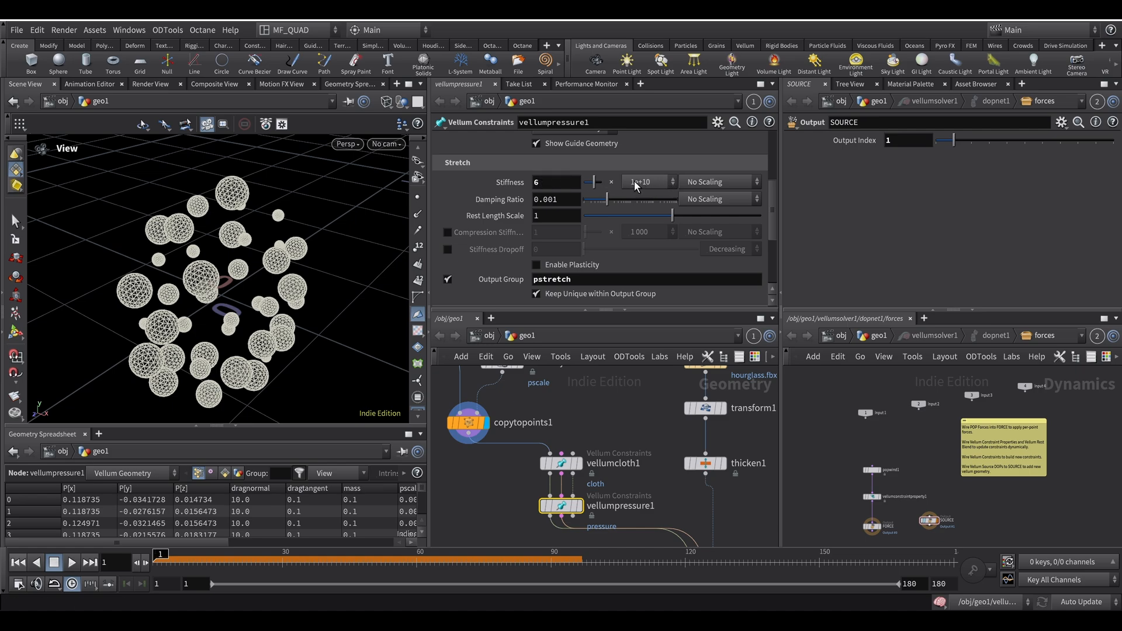
left_click(645, 182)
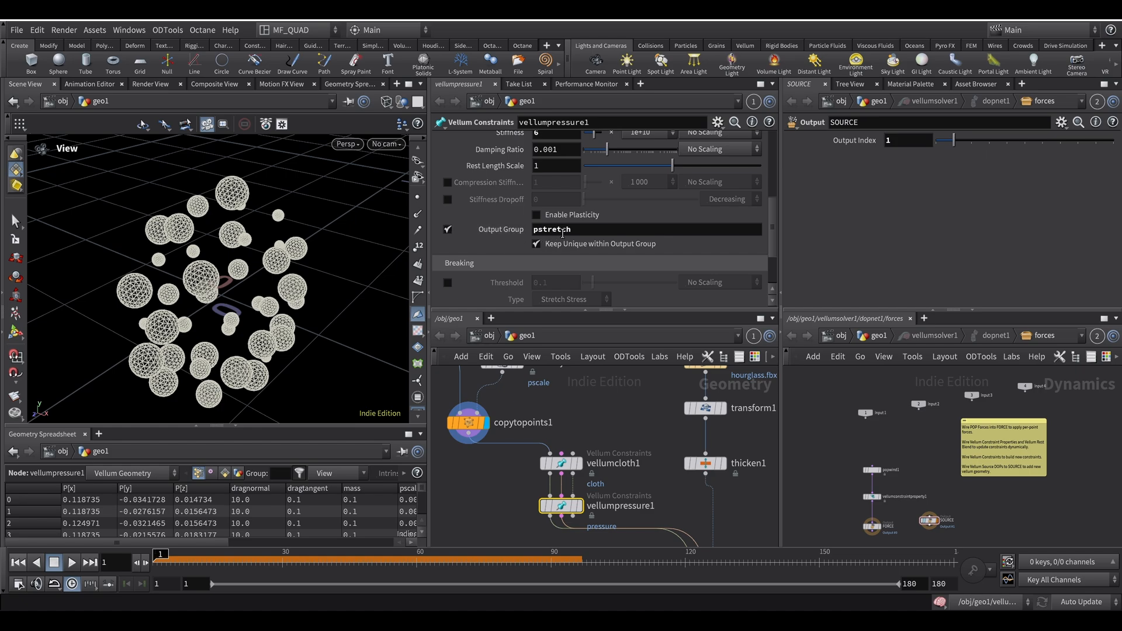
mouse_move(245, 261)
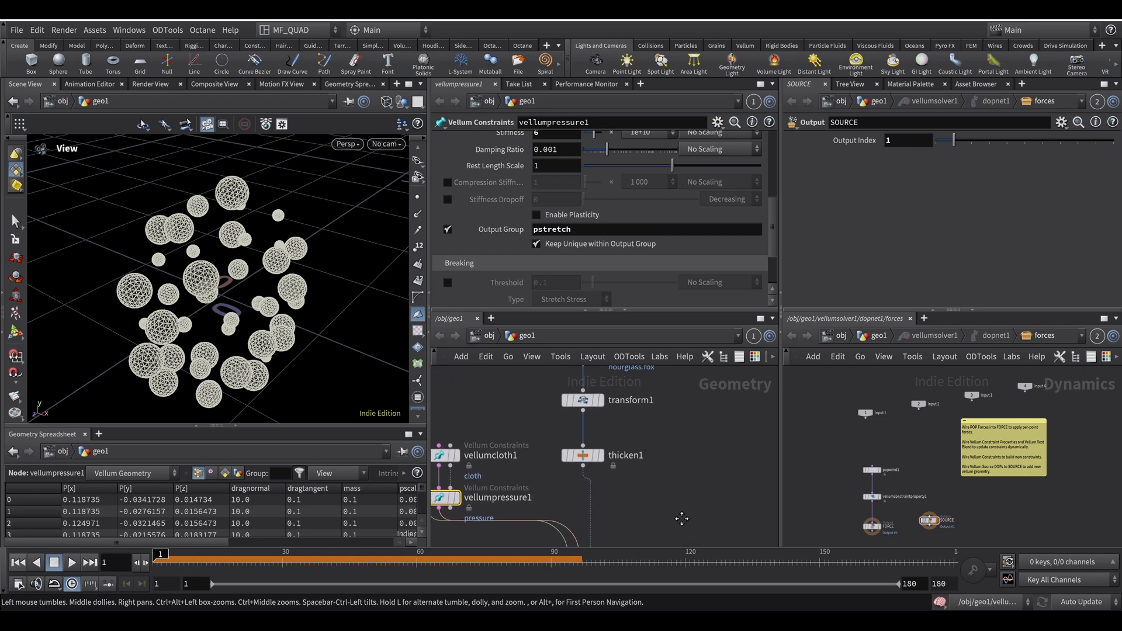
Review vellumsolver1's settings: 3 substeps, 10 constraint iterations, zero gravity under Forces, and Visualize options.
left_click(577, 471)
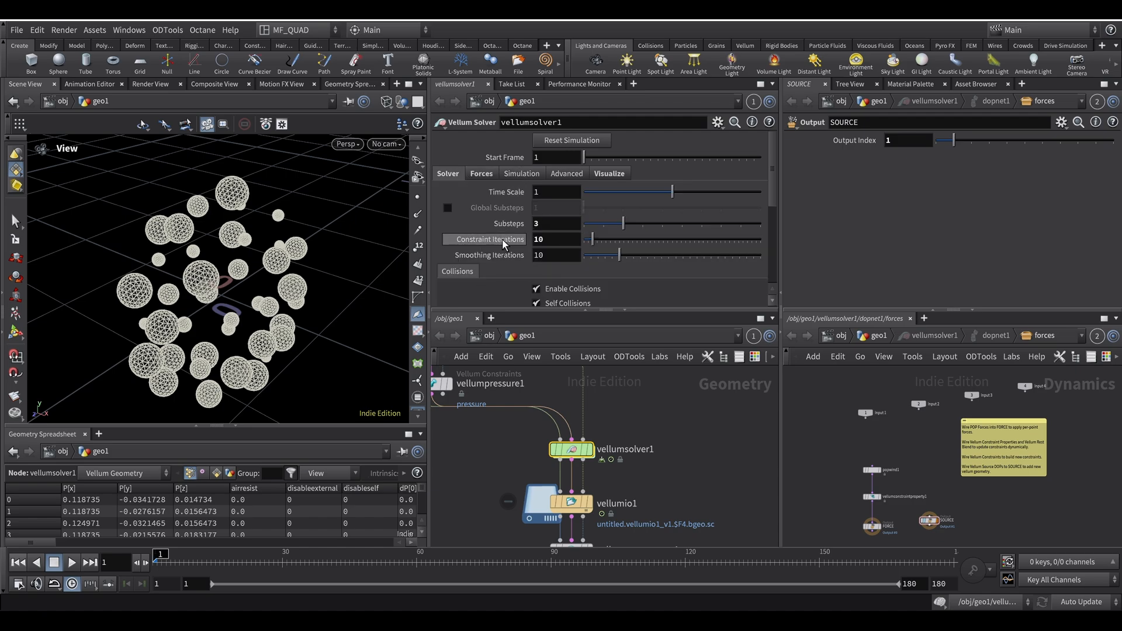
mouse_move(586, 272)
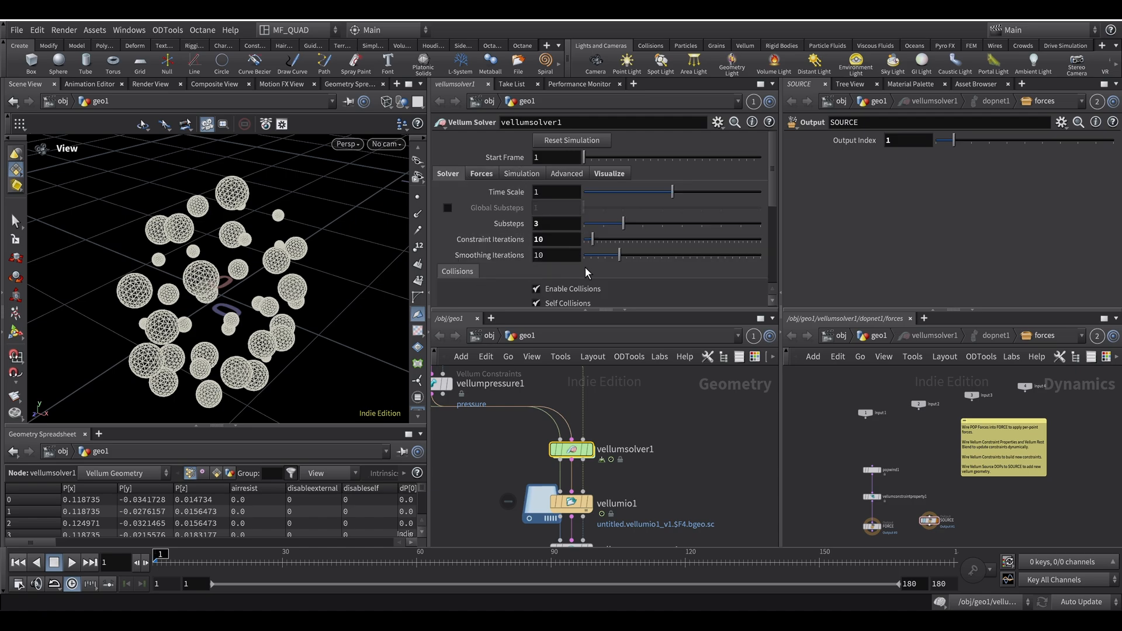
mouse_move(666, 394)
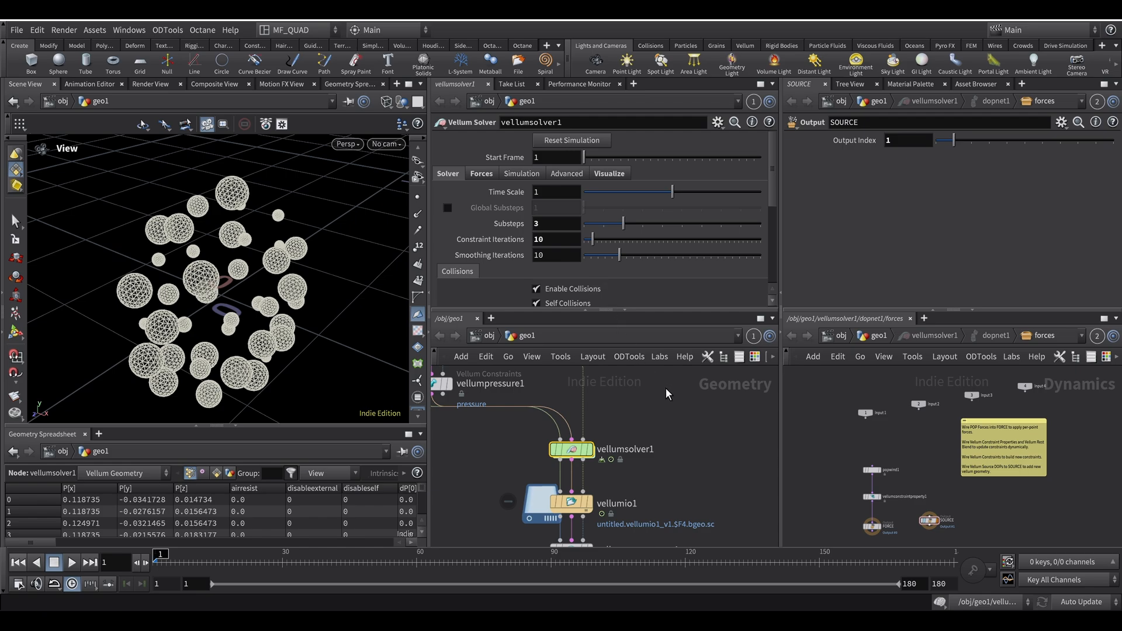
mouse_move(664, 453)
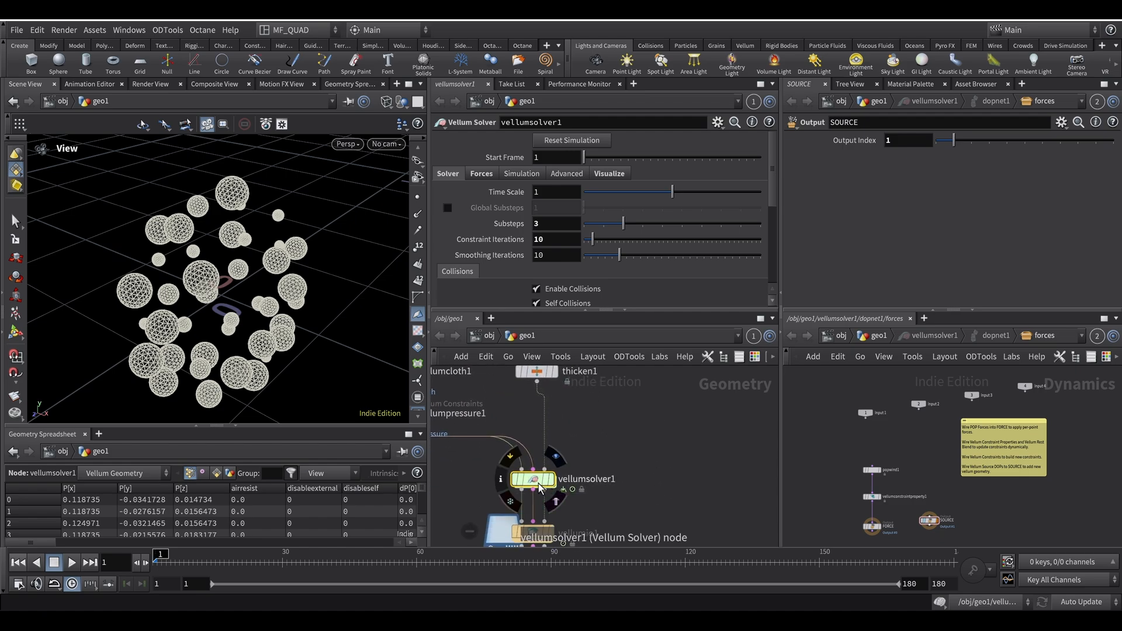
left_click(480, 173)
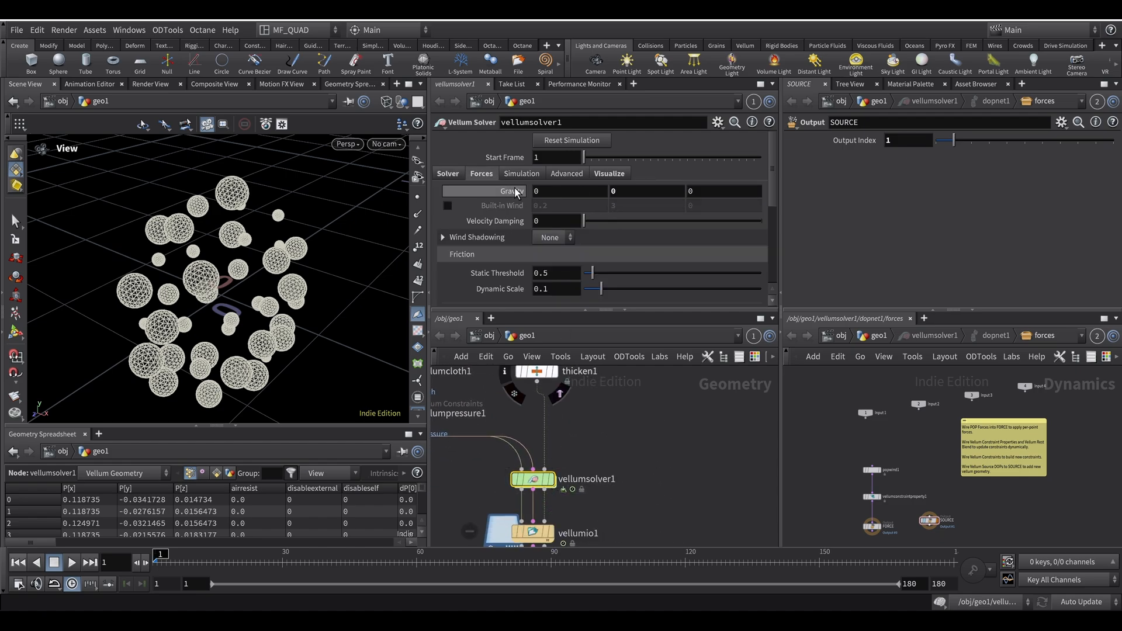
left_click(609, 173)
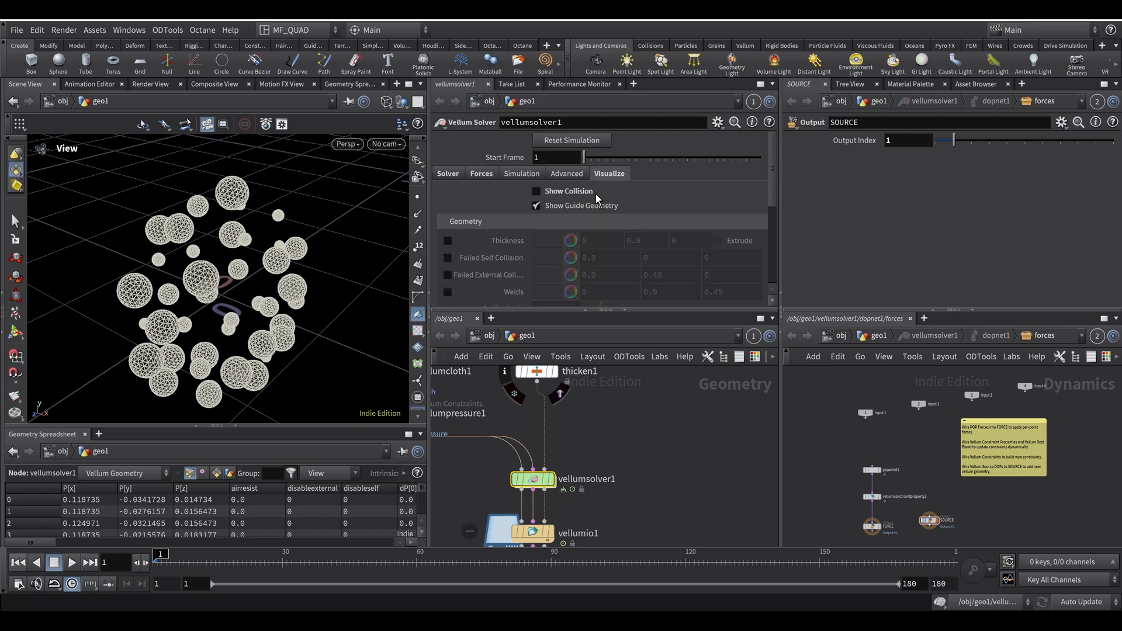
Toggle Show Collision to check the hourglass collider, viewing vellumio1's cached balloons, then hide it again.
left_click(536, 190)
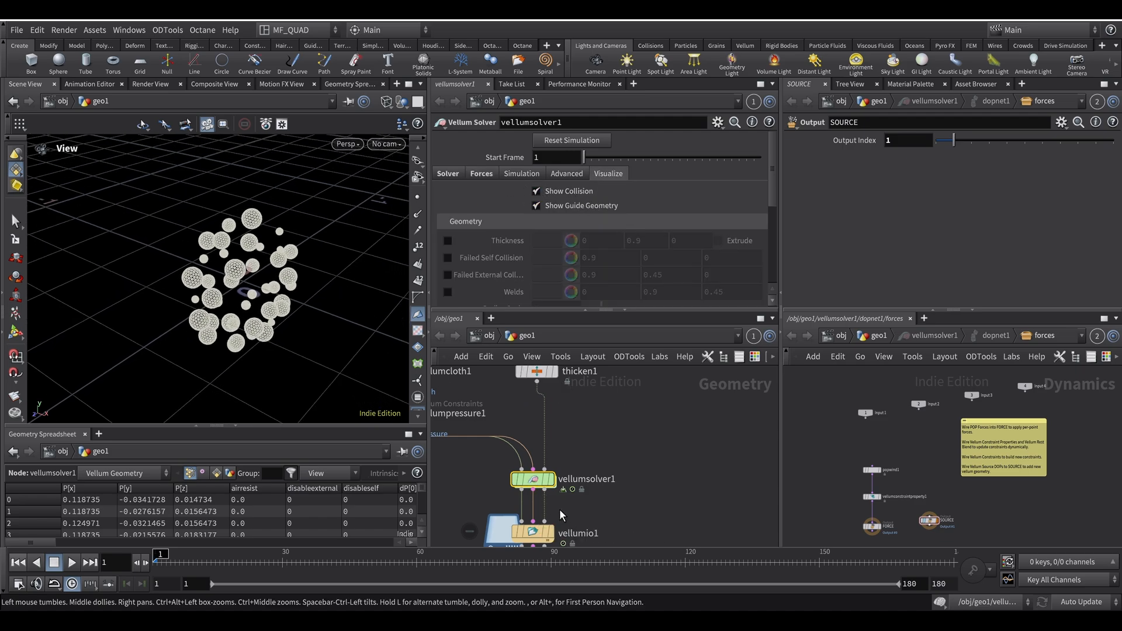
left_click(533, 480)
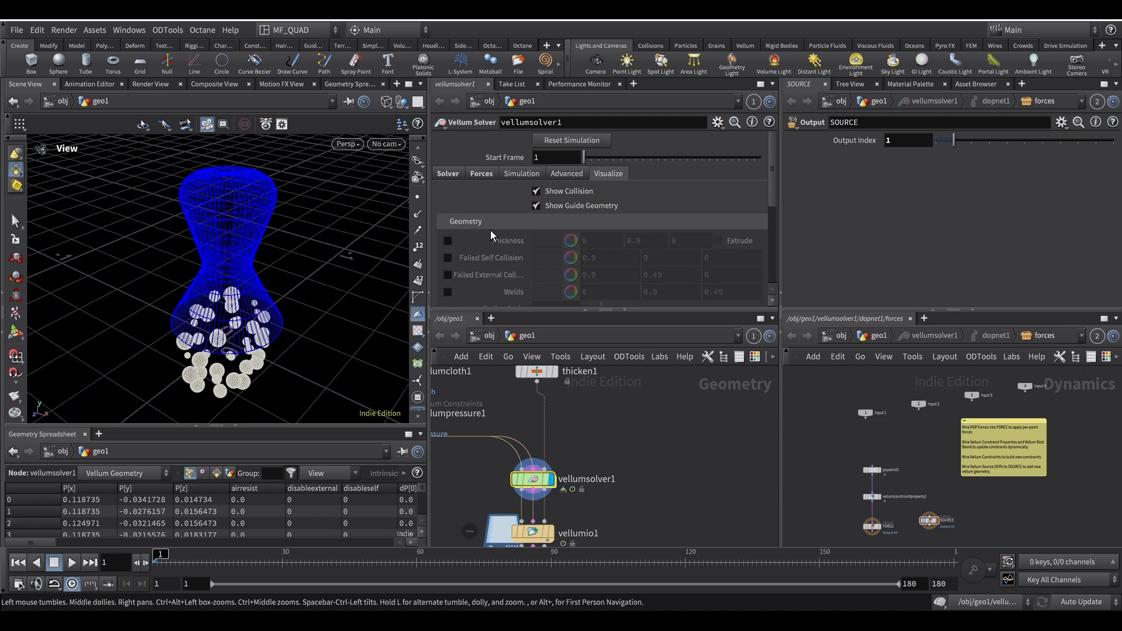
left_click(537, 191)
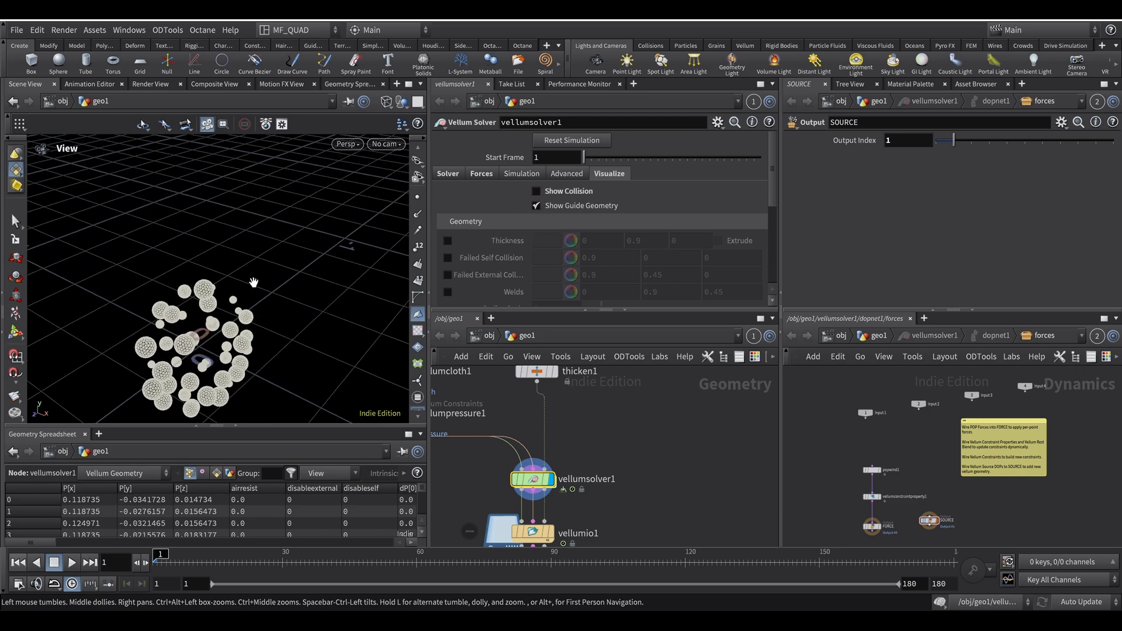
mouse_move(185, 197)
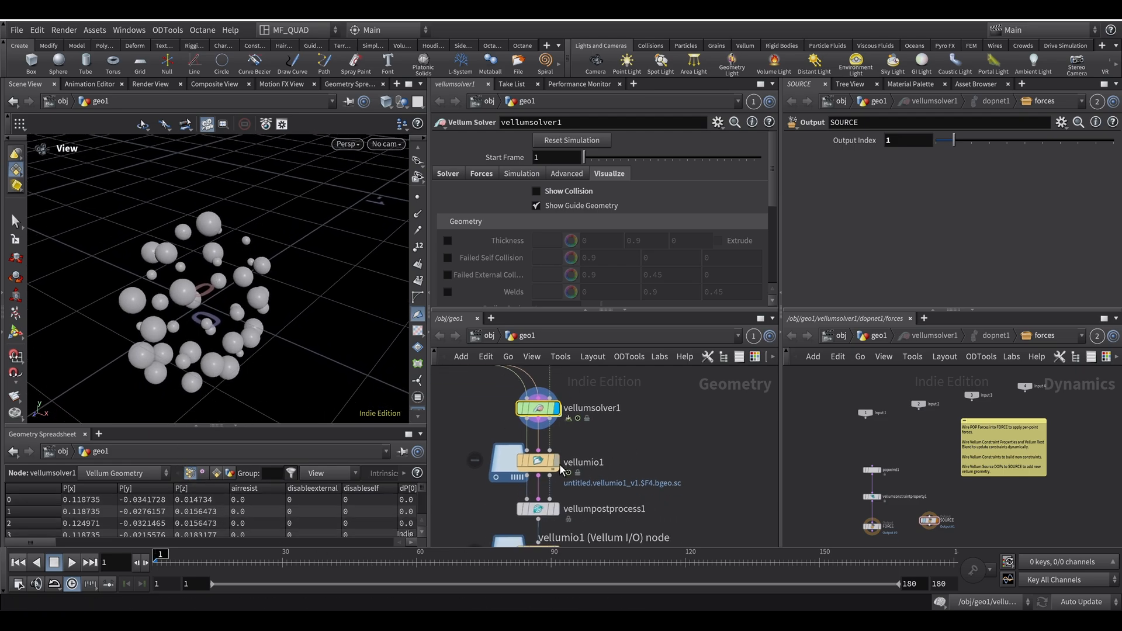
Play back the vellumio1 cache, rewind, then show vellumpostprocess1 with extrude by thickness and 8 wire divisions.
left_click(535, 462)
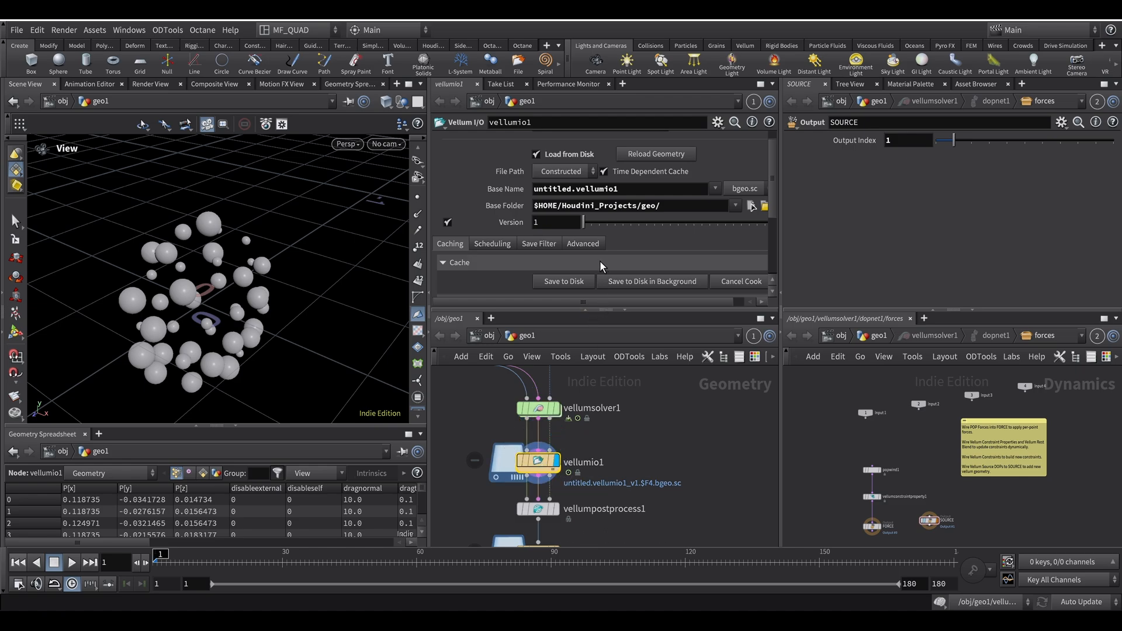
mouse_move(122, 579)
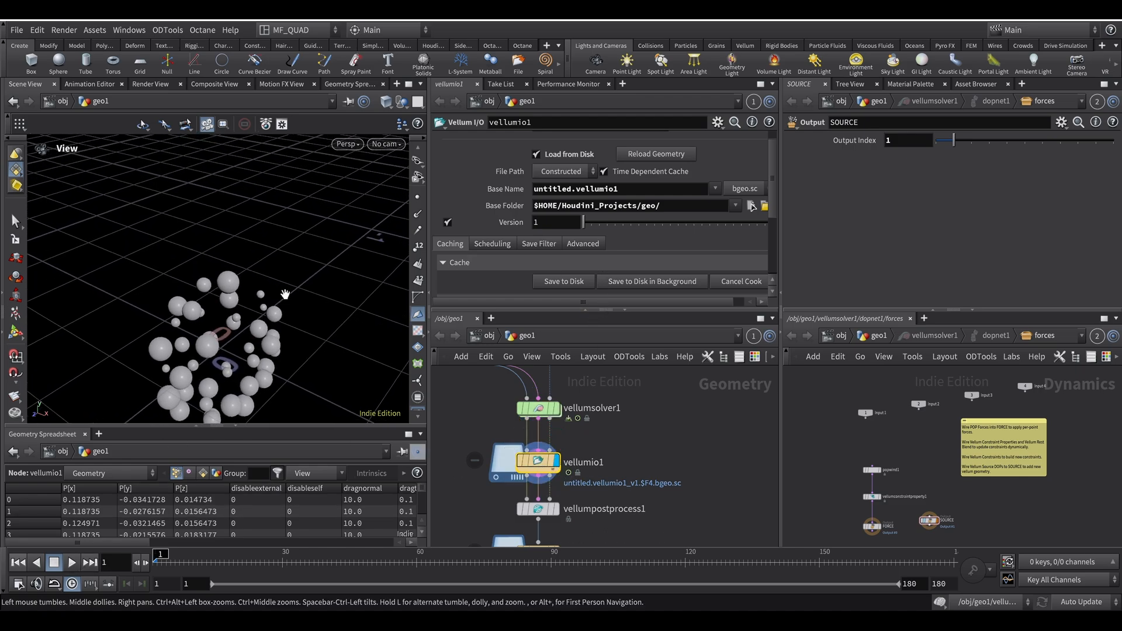
left_click(54, 562)
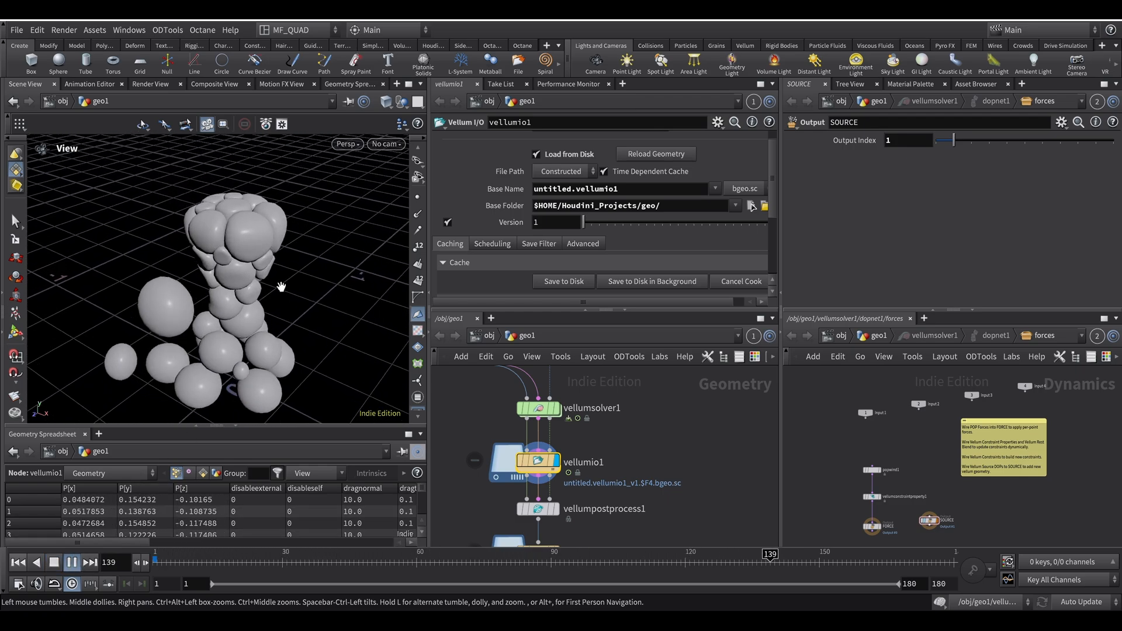
left_click(34, 565)
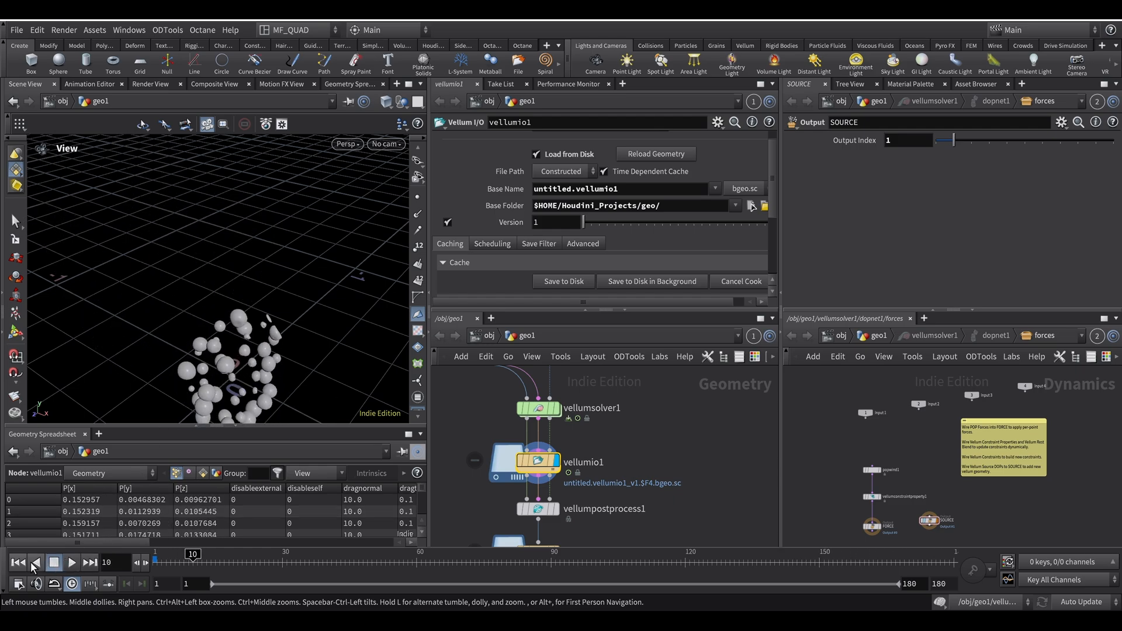
left_click(34, 566)
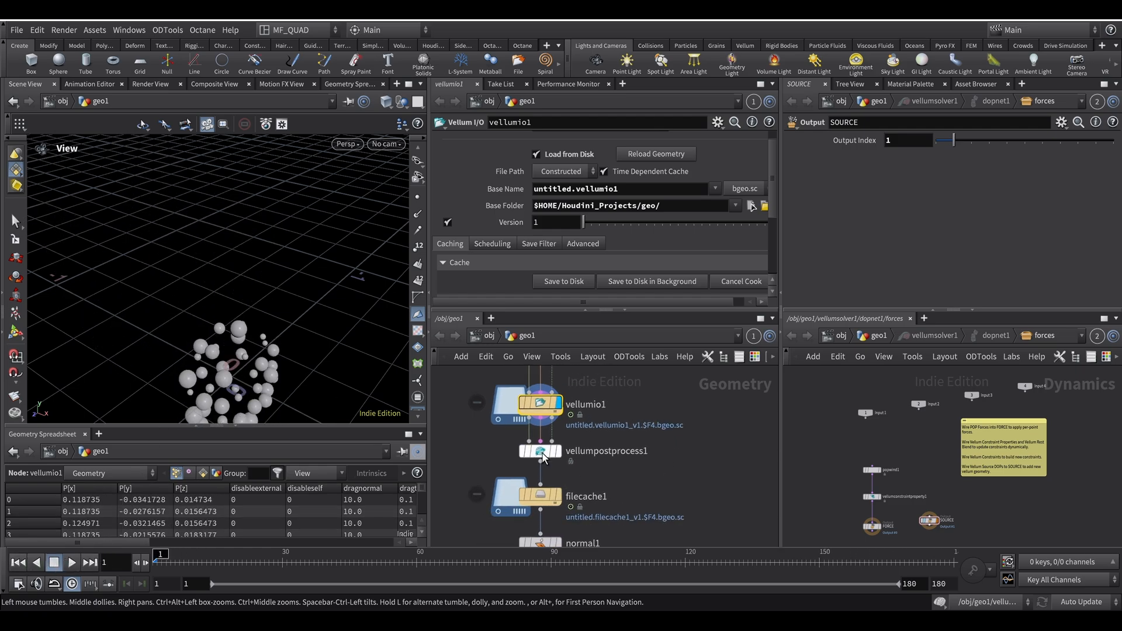
left_click(540, 451)
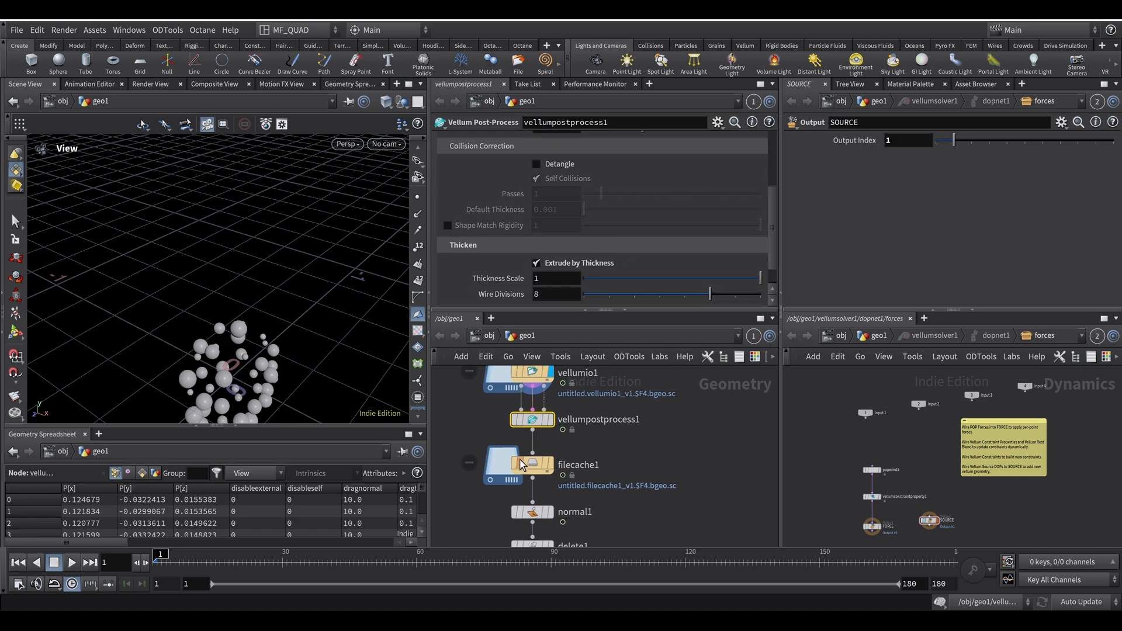
Show filecache1's settings, play the cached balloons inflating, then view delete4 removing primitives by pattern.
left_click(529, 464)
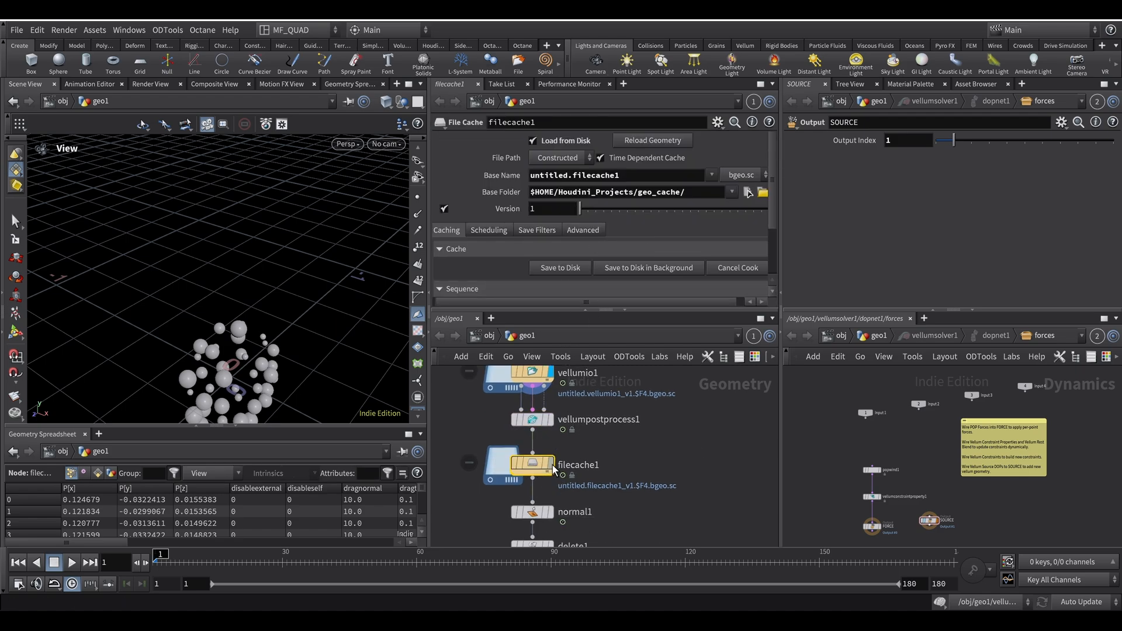
left_click(53, 562)
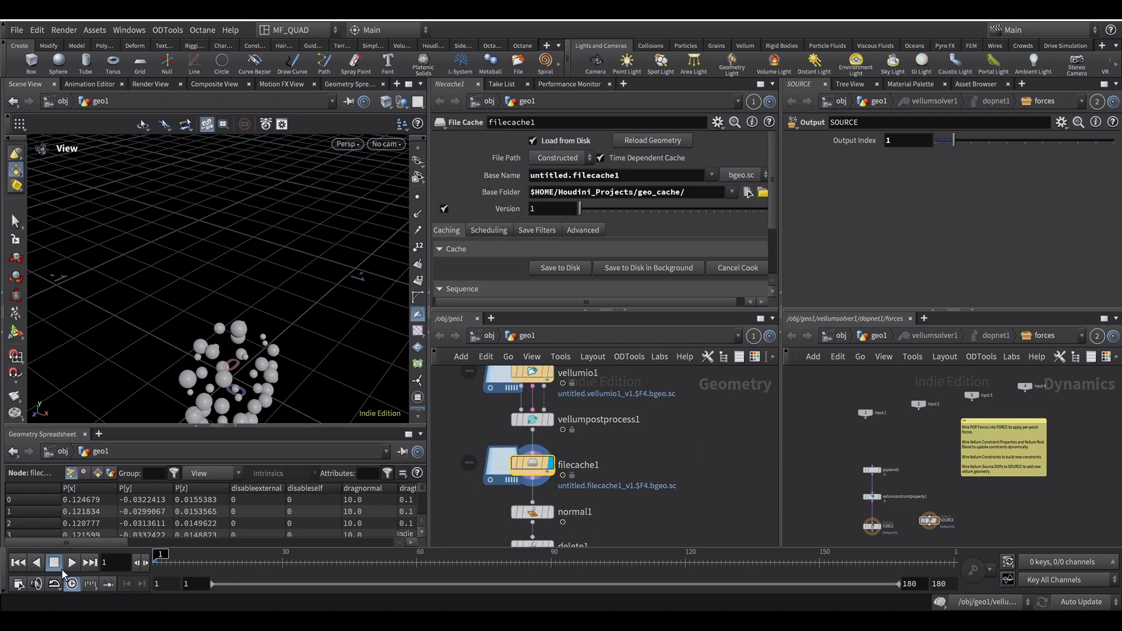
left_click(71, 562)
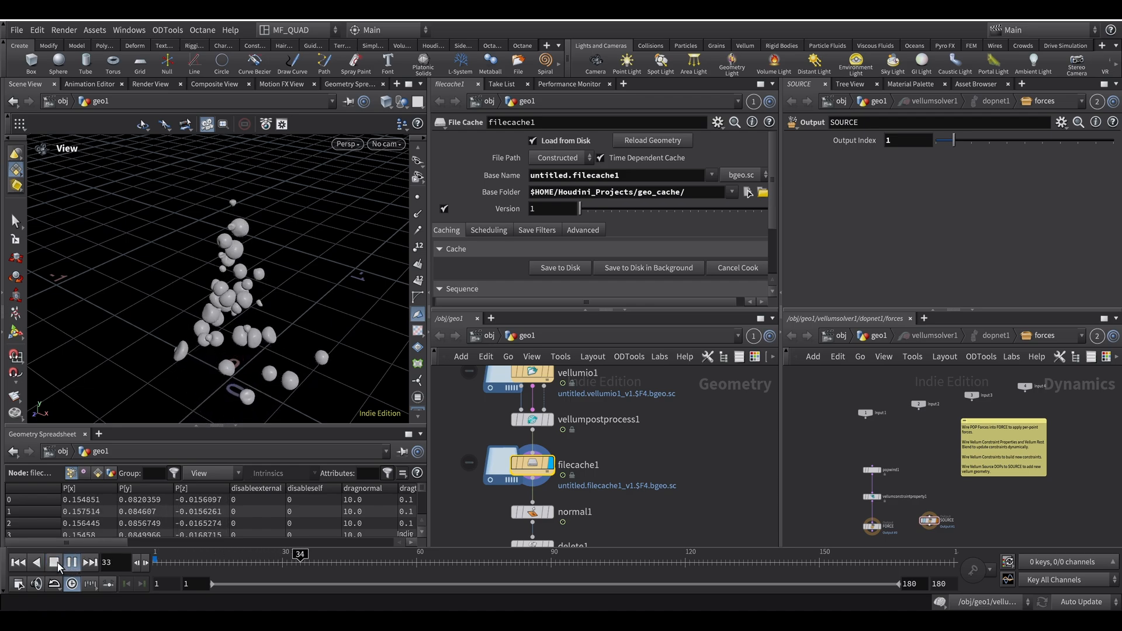
left_click(72, 562)
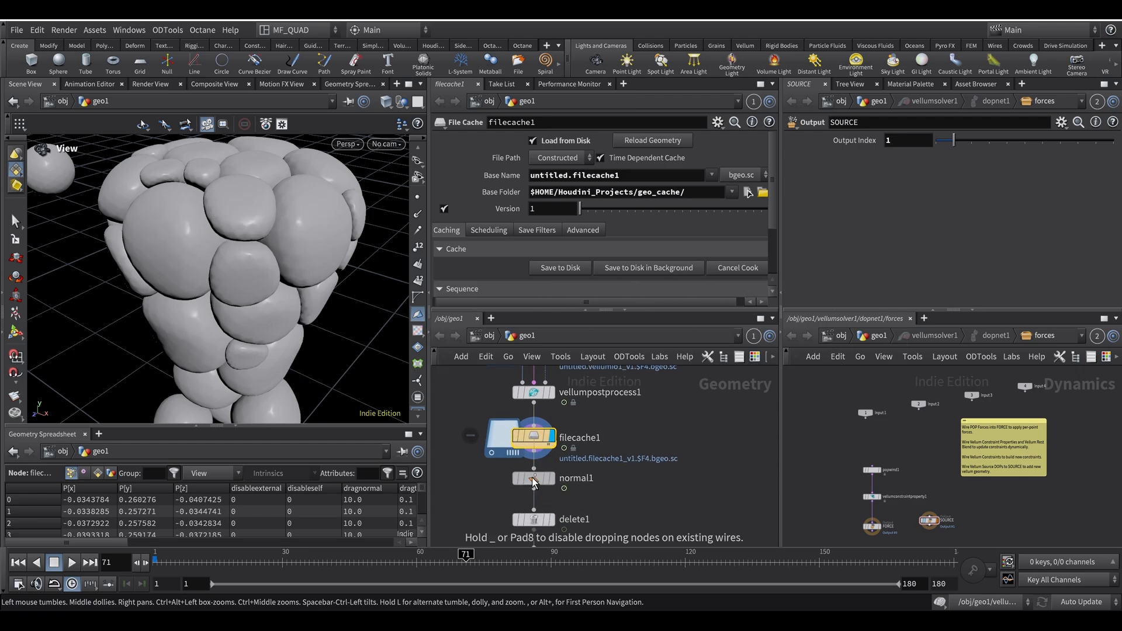
left_click(533, 477)
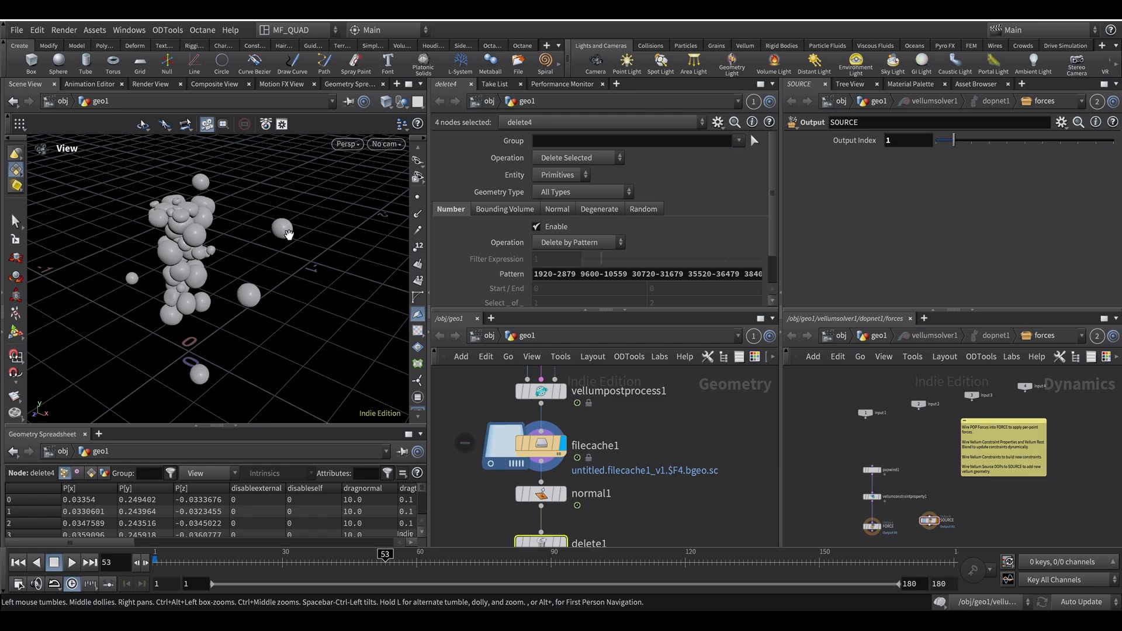
mouse_move(240, 339)
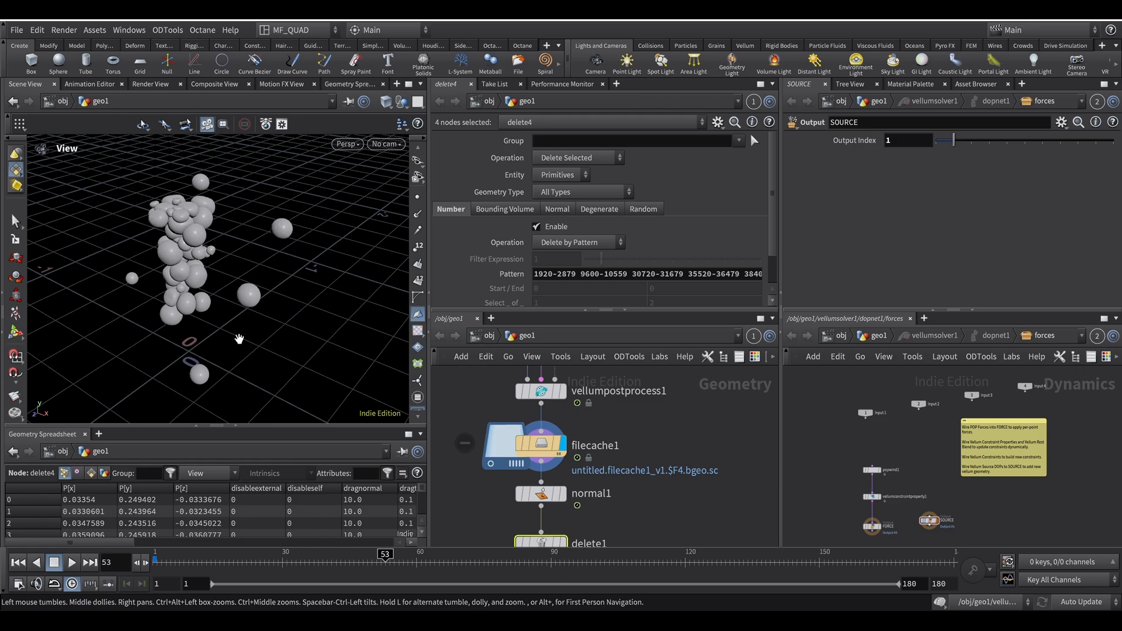
mouse_move(303, 259)
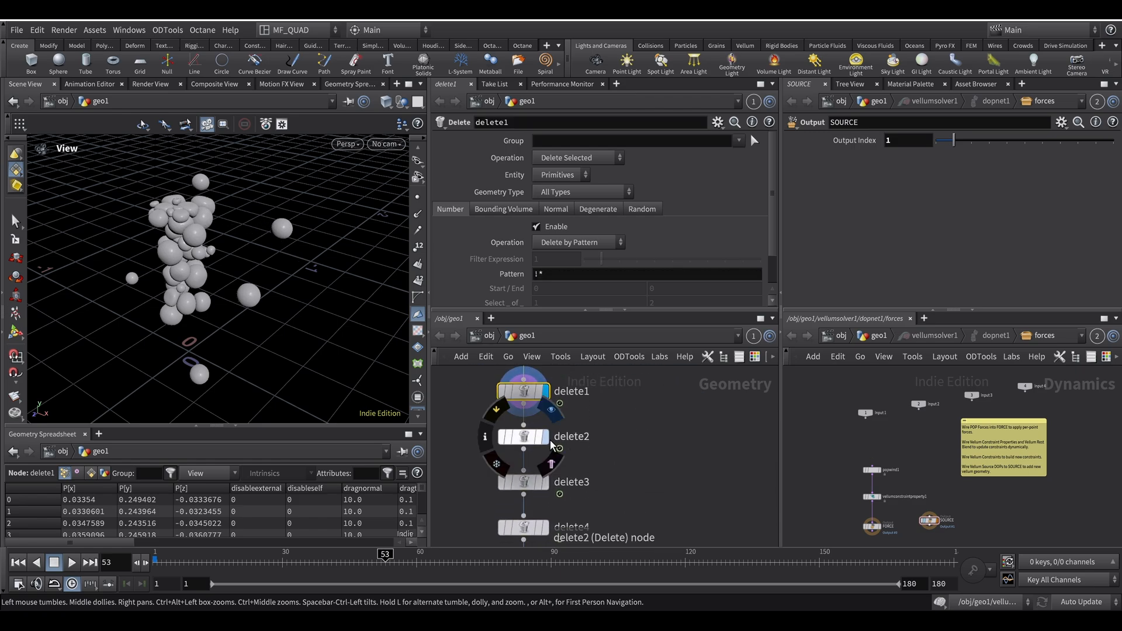
left_click(523, 436)
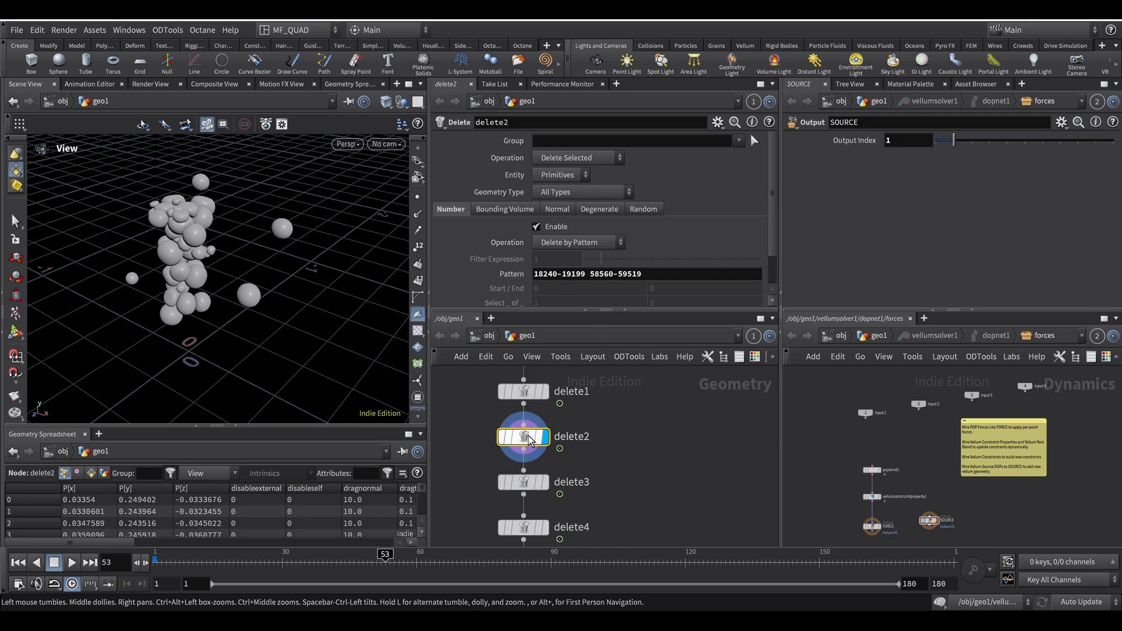
mouse_move(387, 404)
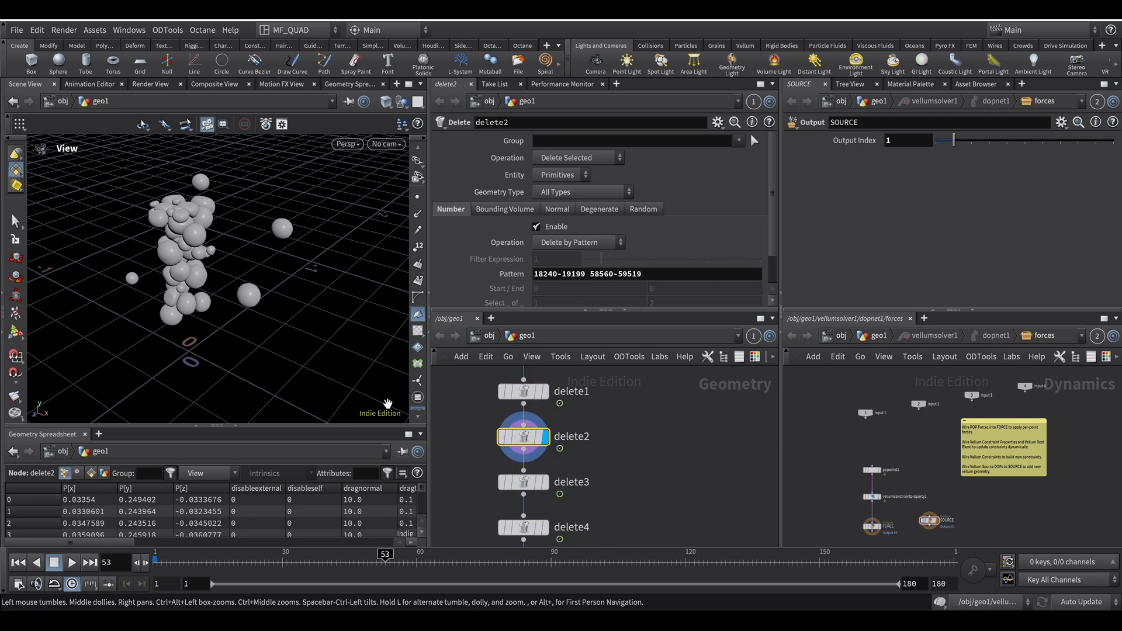
mouse_move(442, 417)
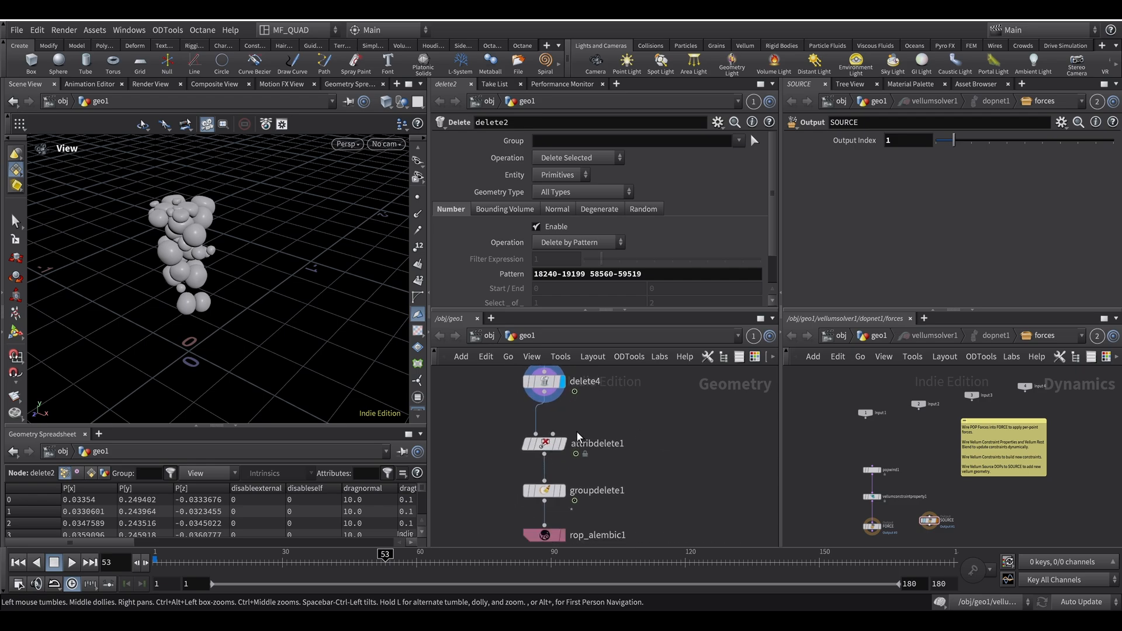
Review attribdelete1, then rop_alembic1 writing frames 1–180 to output.abc.
left_click(544, 443)
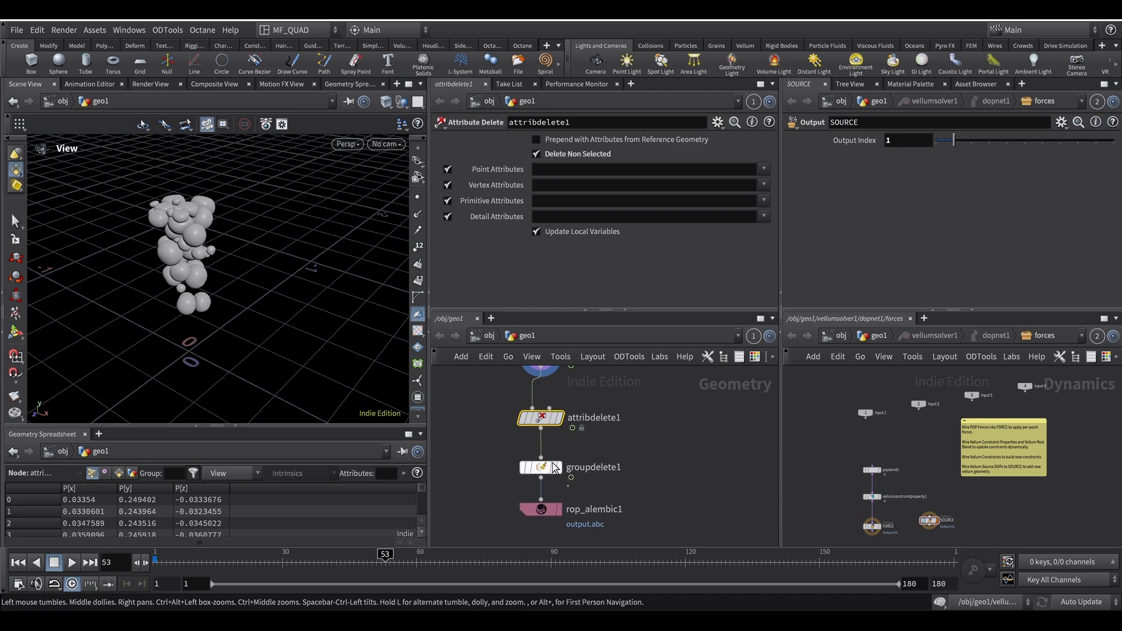
left_click(540, 509)
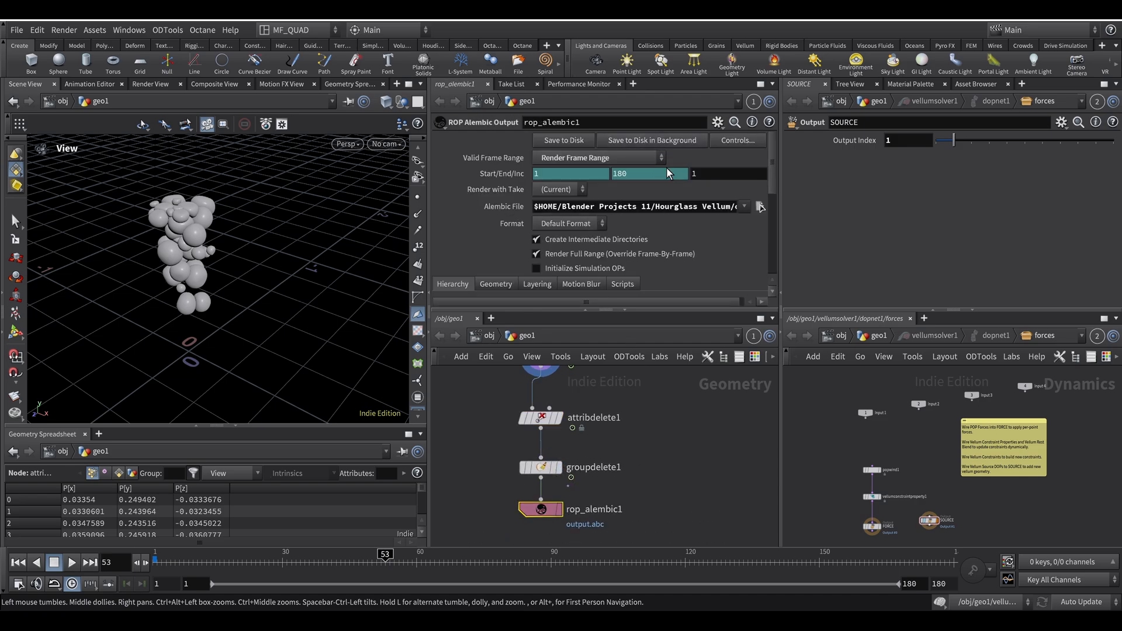
mouse_move(646, 166)
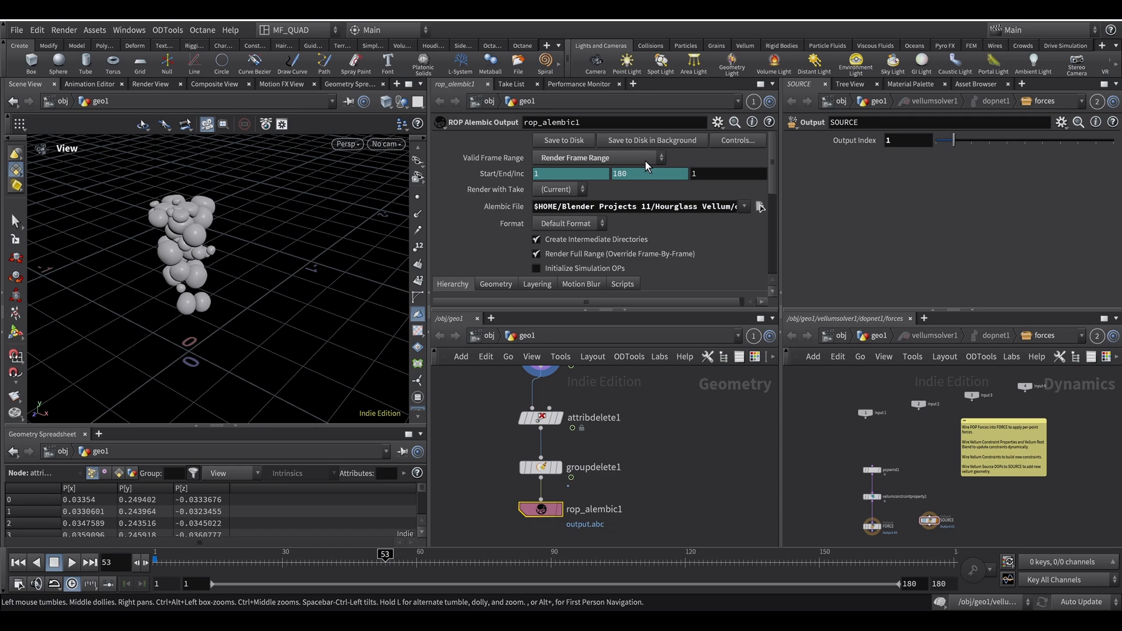
mouse_move(695, 196)
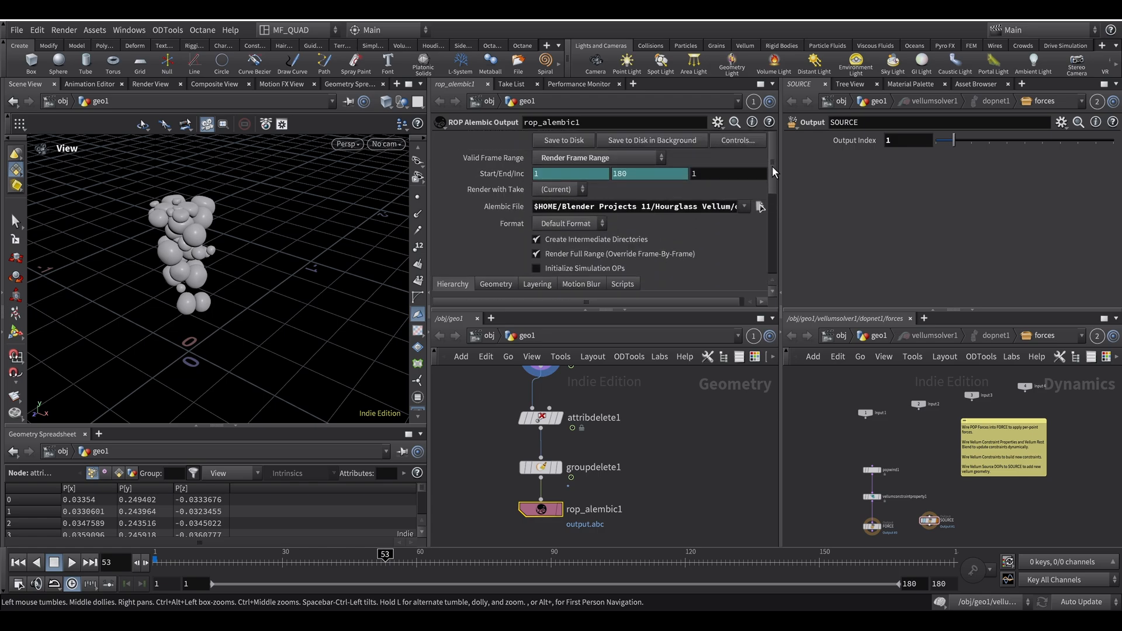
scroll("down", 3)
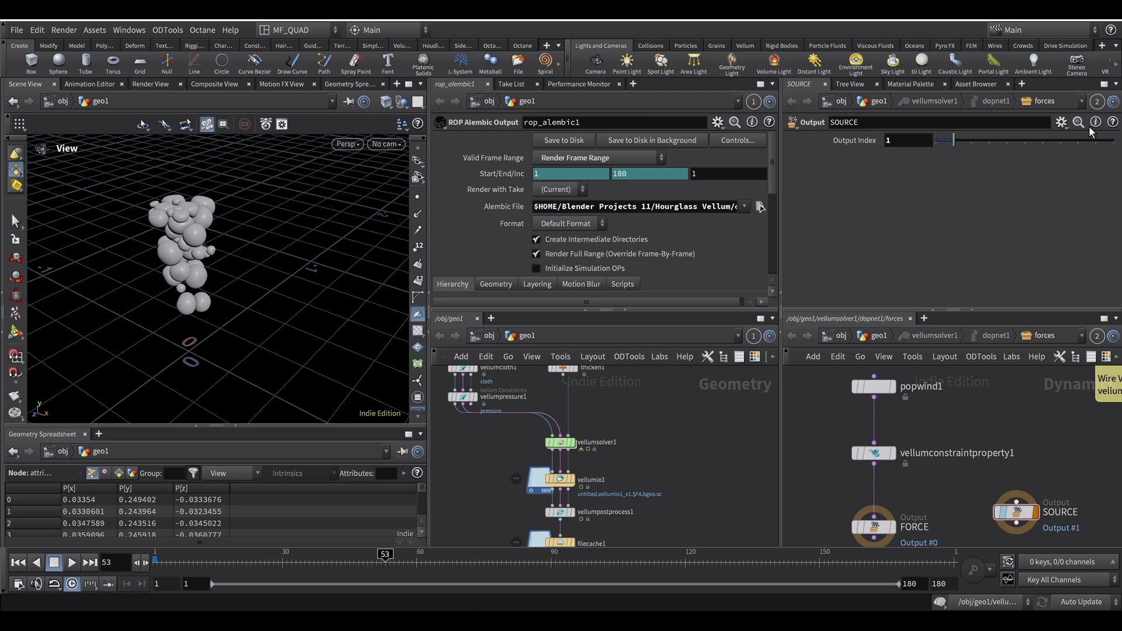
mouse_move(882, 391)
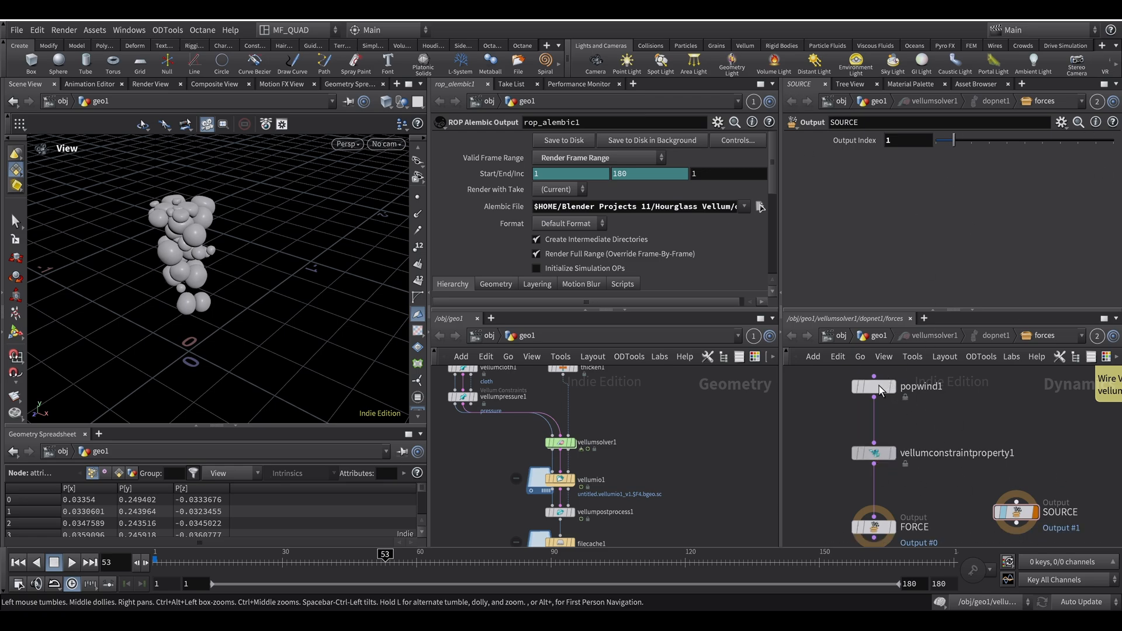
mouse_move(912, 501)
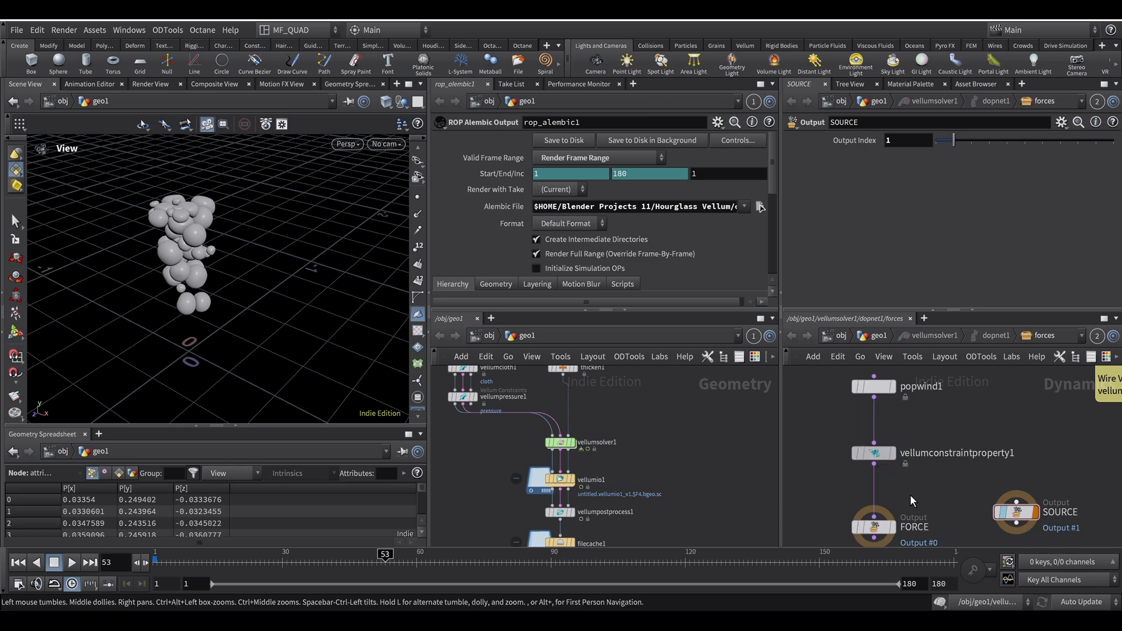
mouse_move(682, 252)
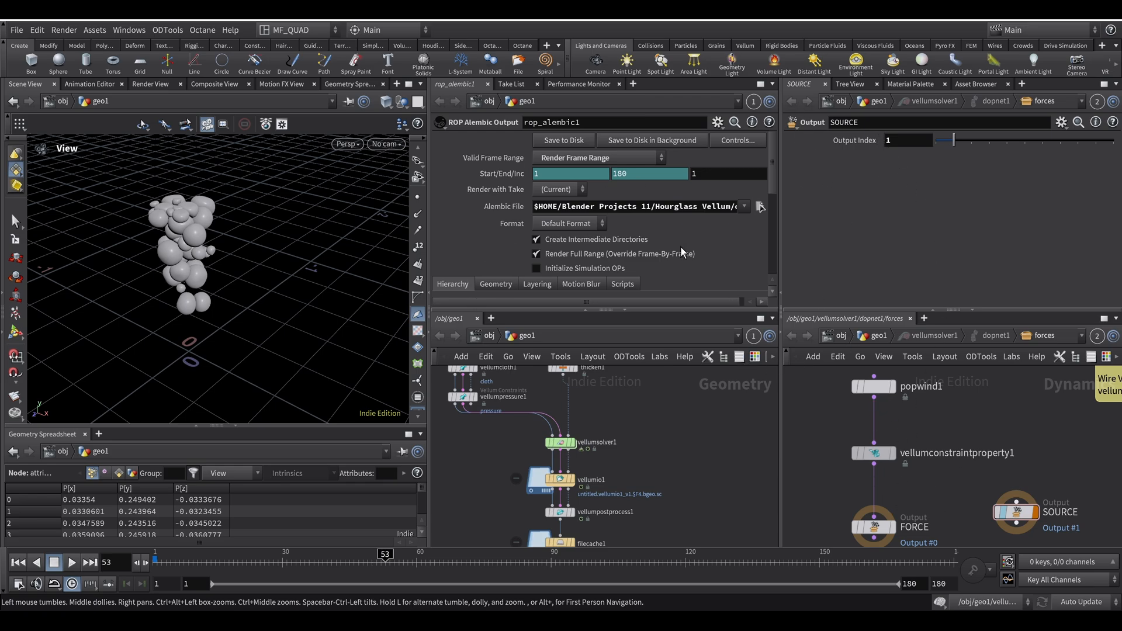
mouse_move(673, 269)
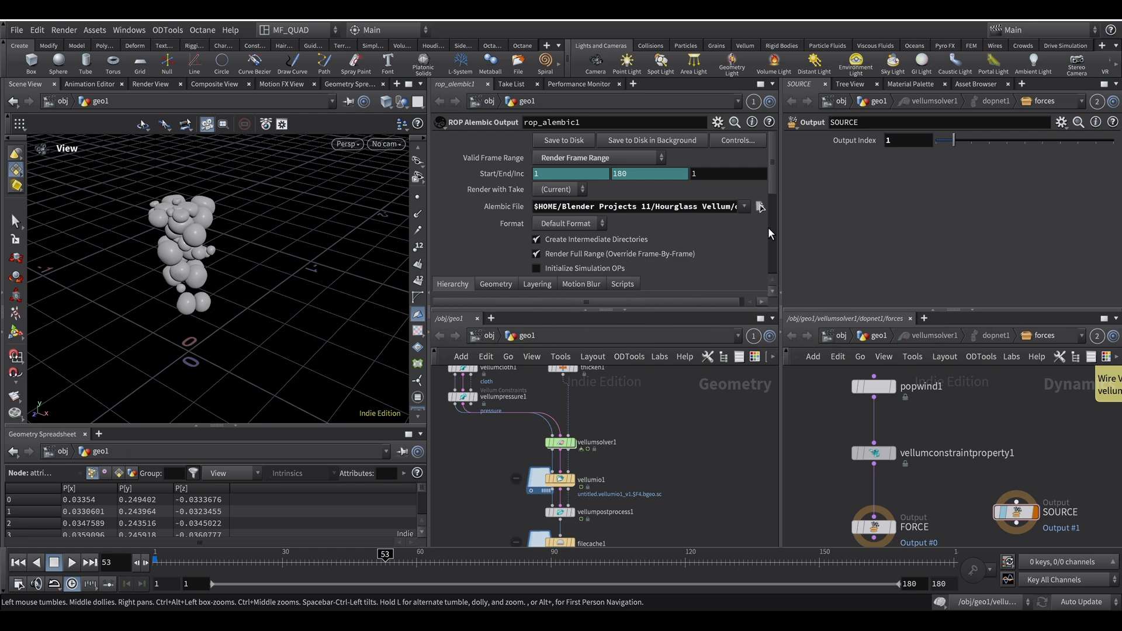
Show popwind1 in the forces network: wind velocity 0, 0.7, 0 and noise amplitude 0.33.
left_click(872, 387)
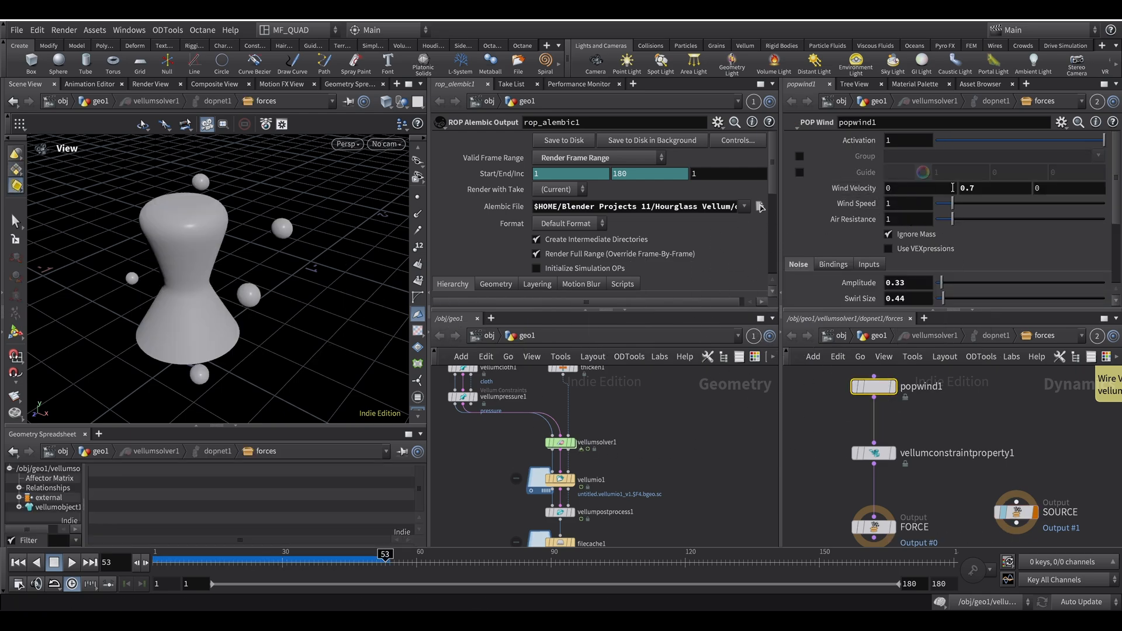
scroll("down", 3)
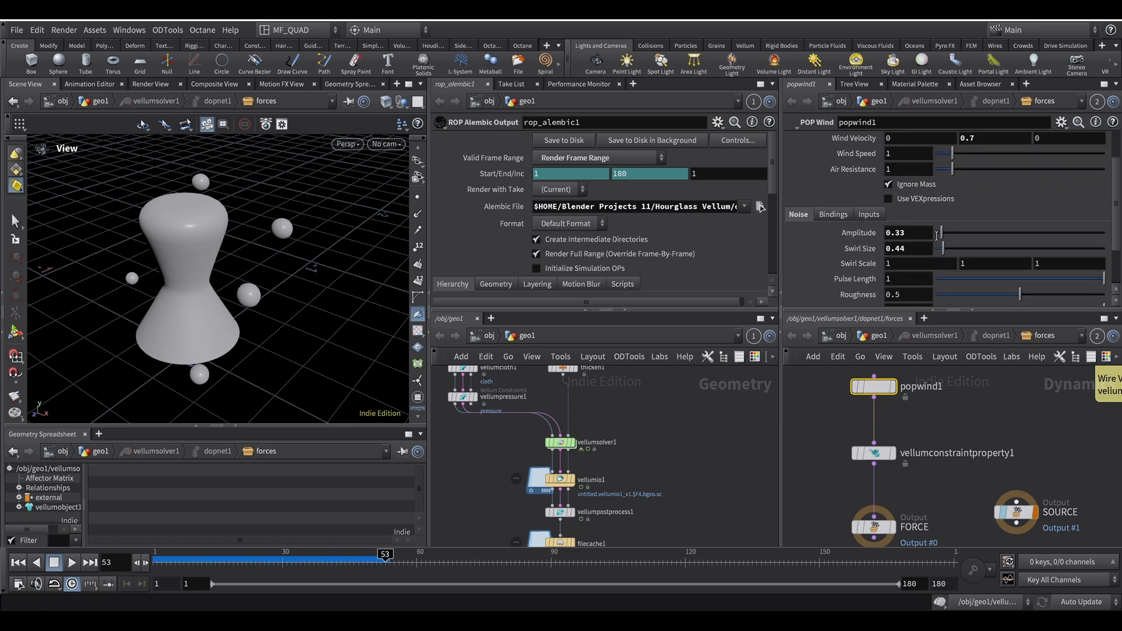
mouse_move(902, 448)
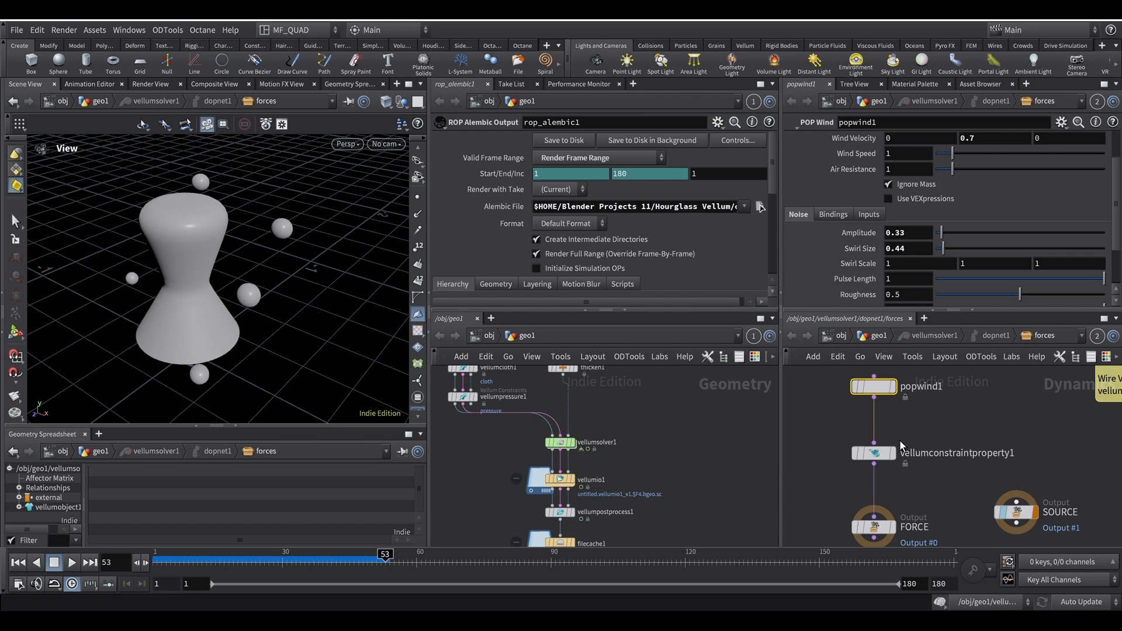
mouse_move(271, 318)
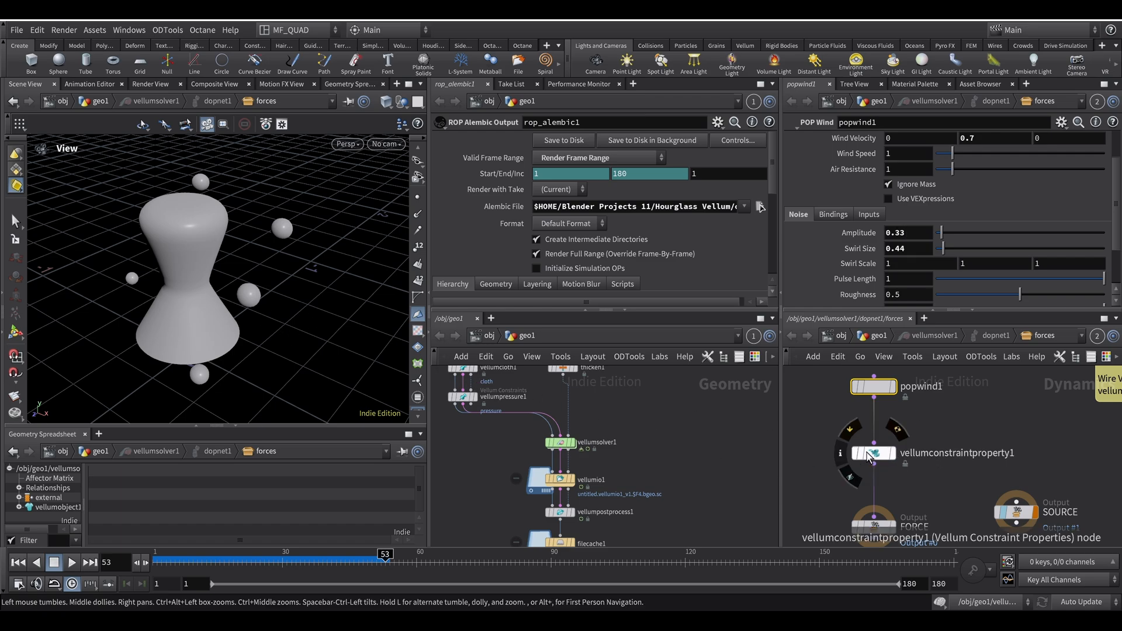
Inspect vellumconstraintproperty1's pstretch Rest Length Scale curve in the Animation Editor, then leave it.
left_click(872, 454)
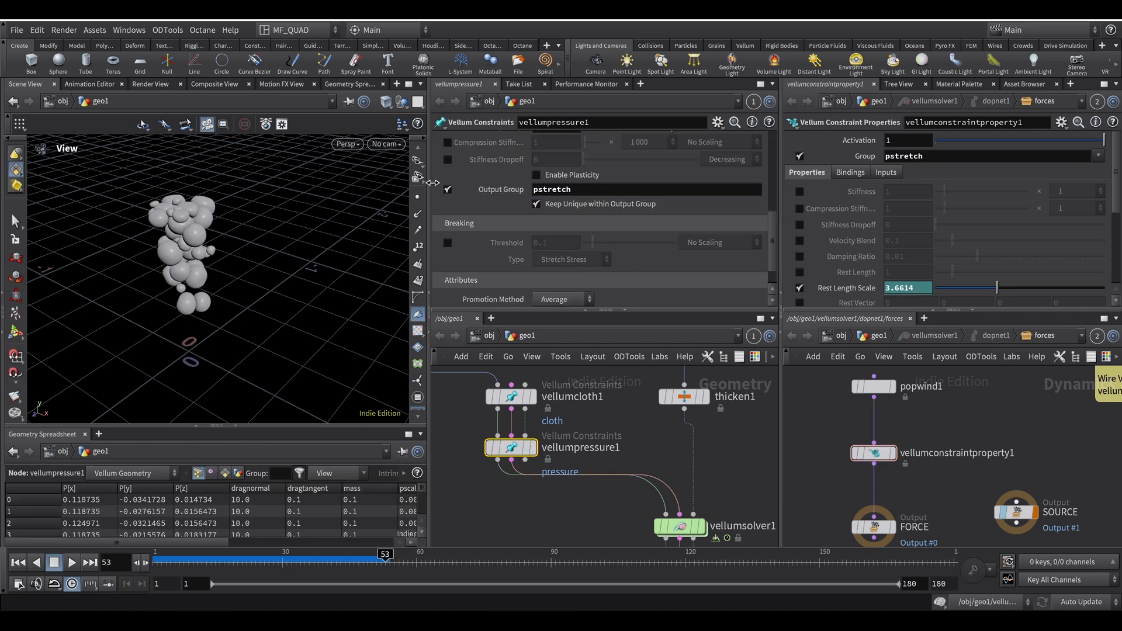
mouse_move(863, 155)
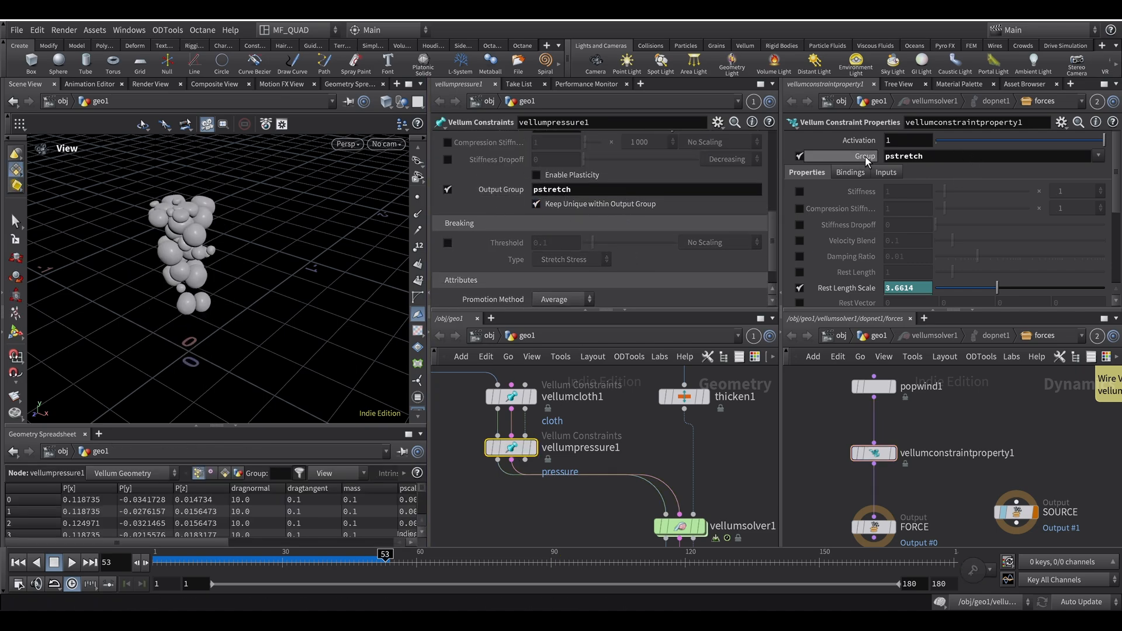
left_click(1097, 155)
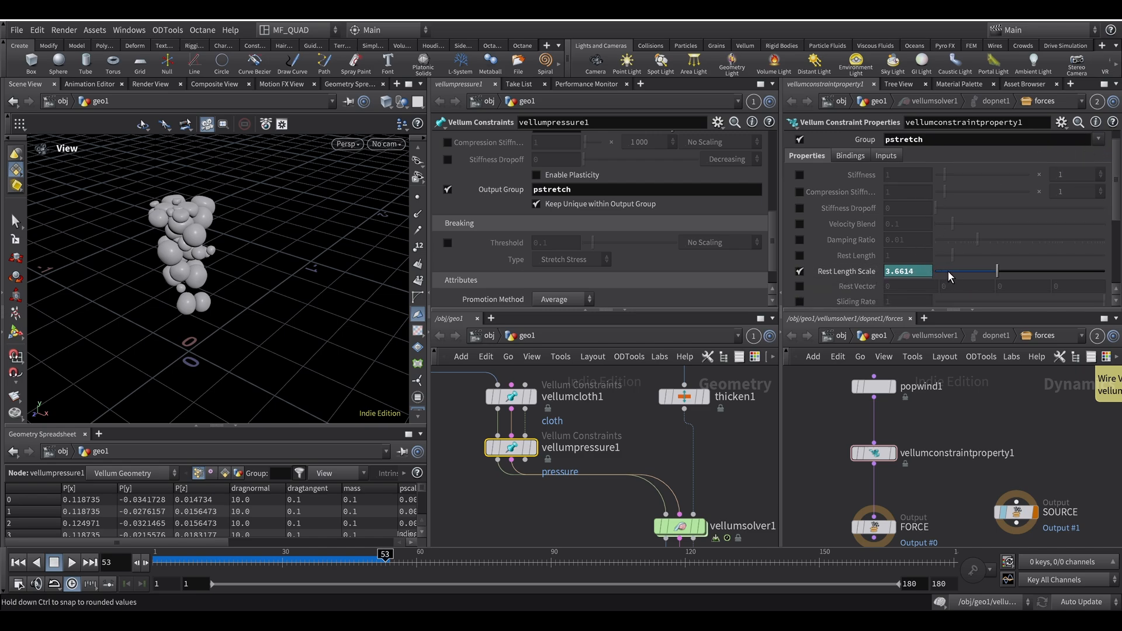
mouse_move(844, 271)
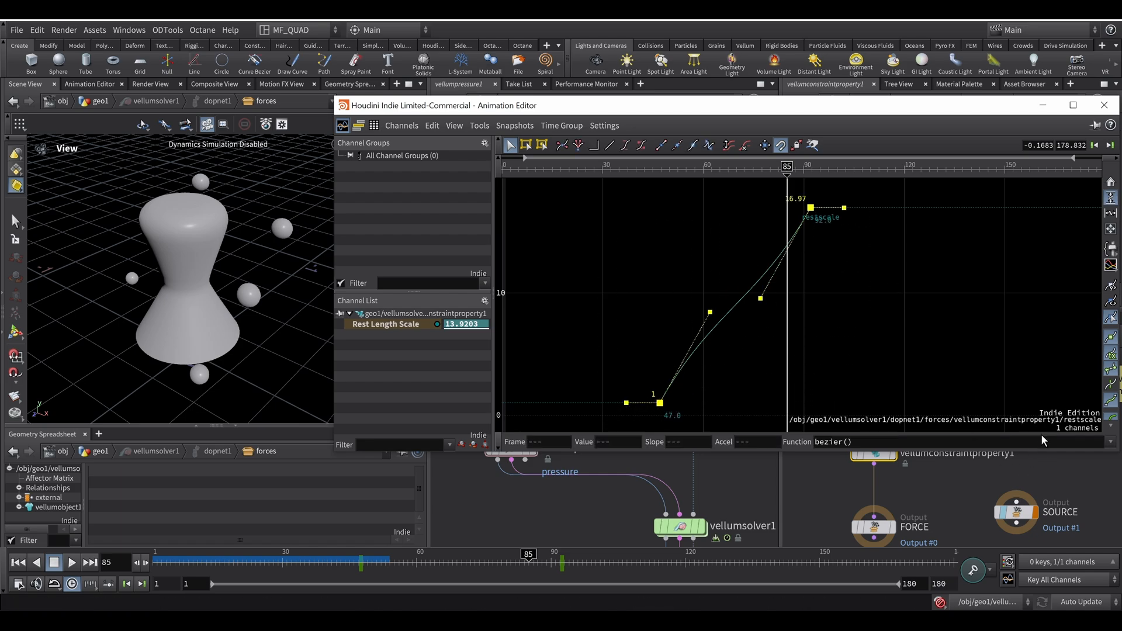
mouse_move(1106, 449)
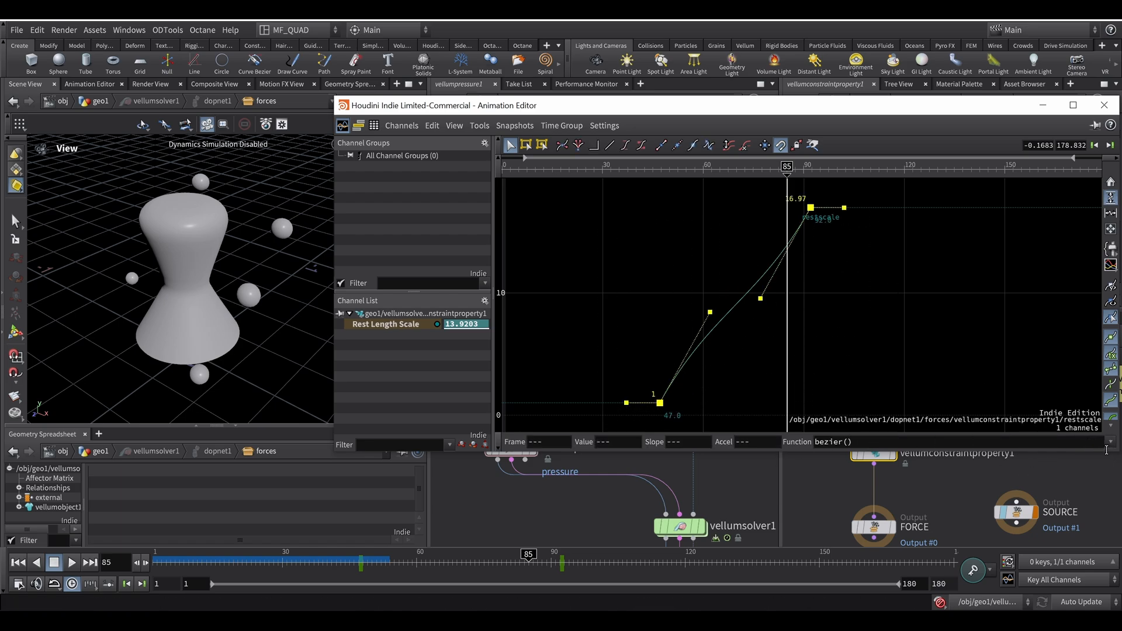
mouse_move(979, 412)
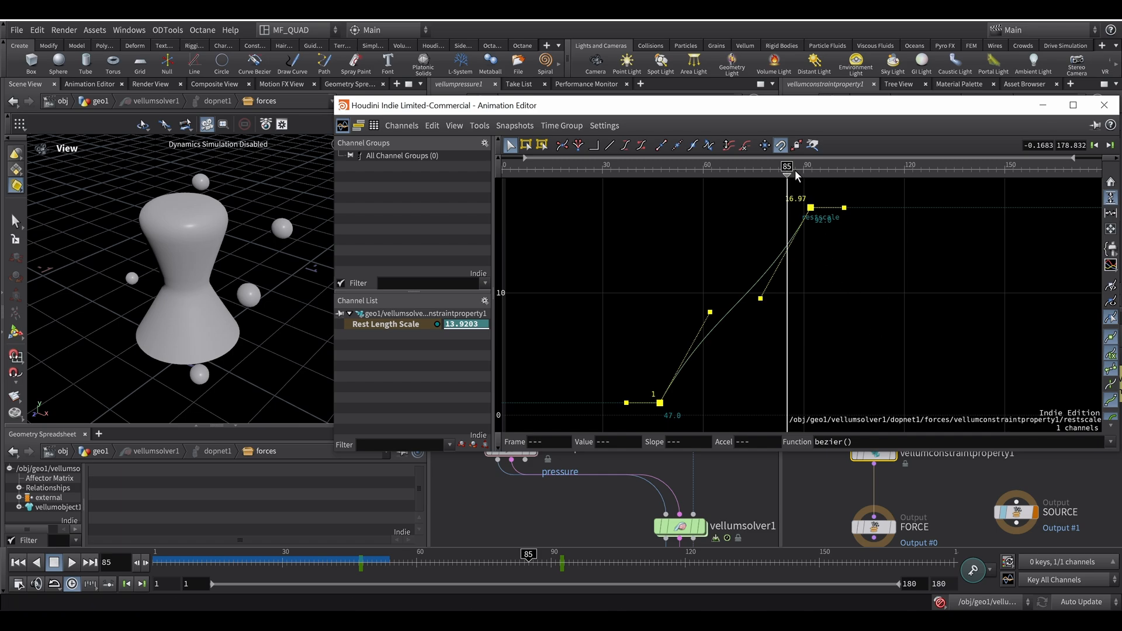
mouse_move(778, 243)
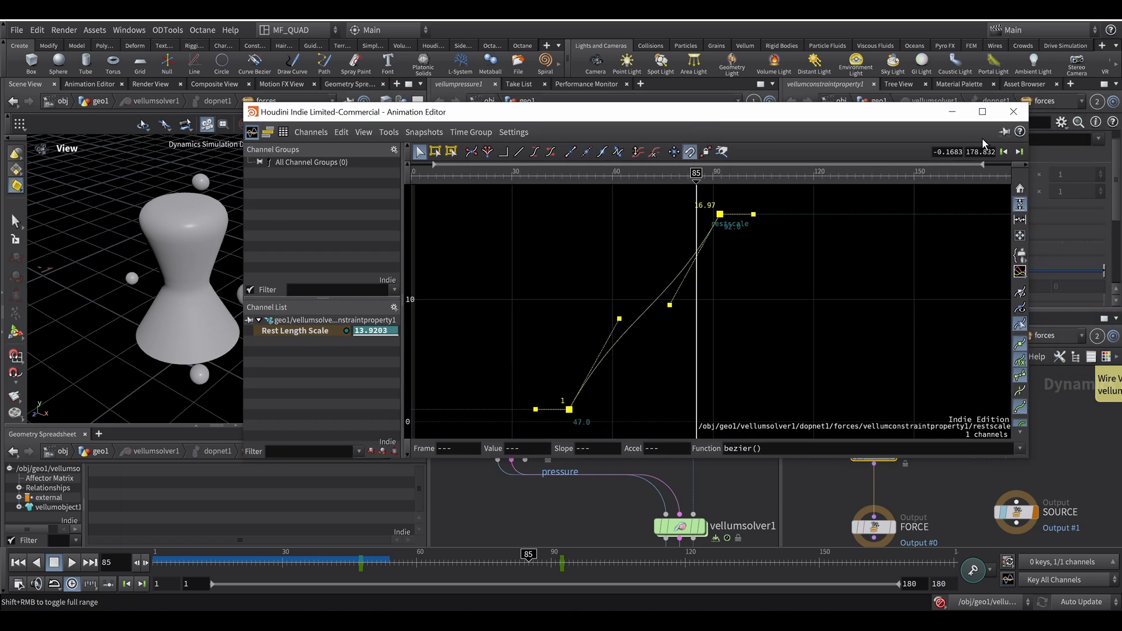
left_click(1013, 112)
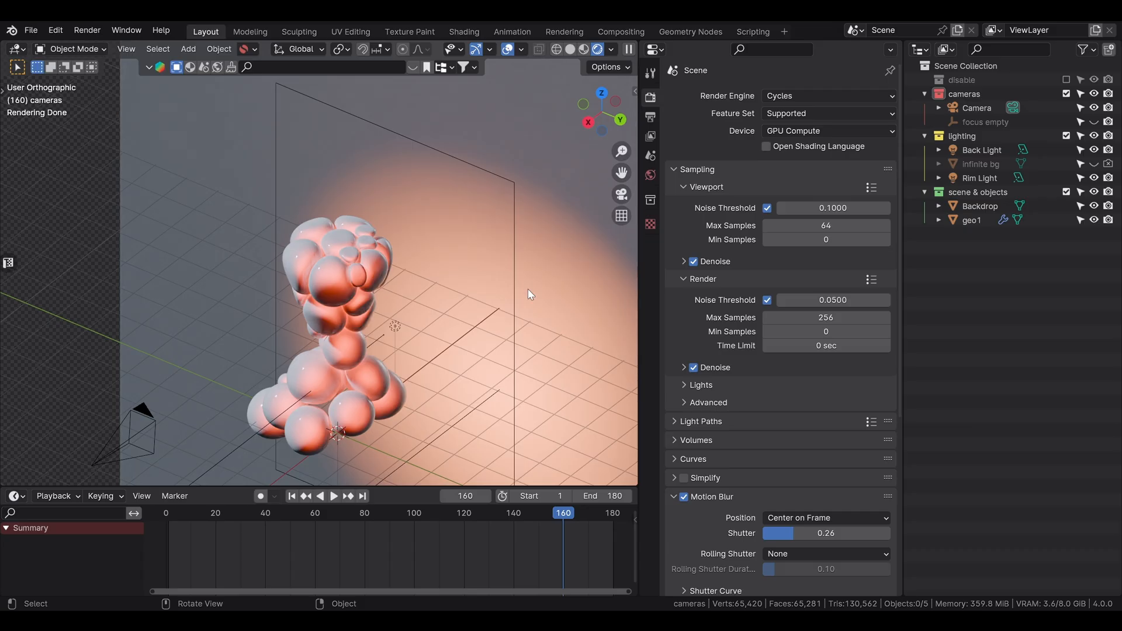
mouse_move(558, 249)
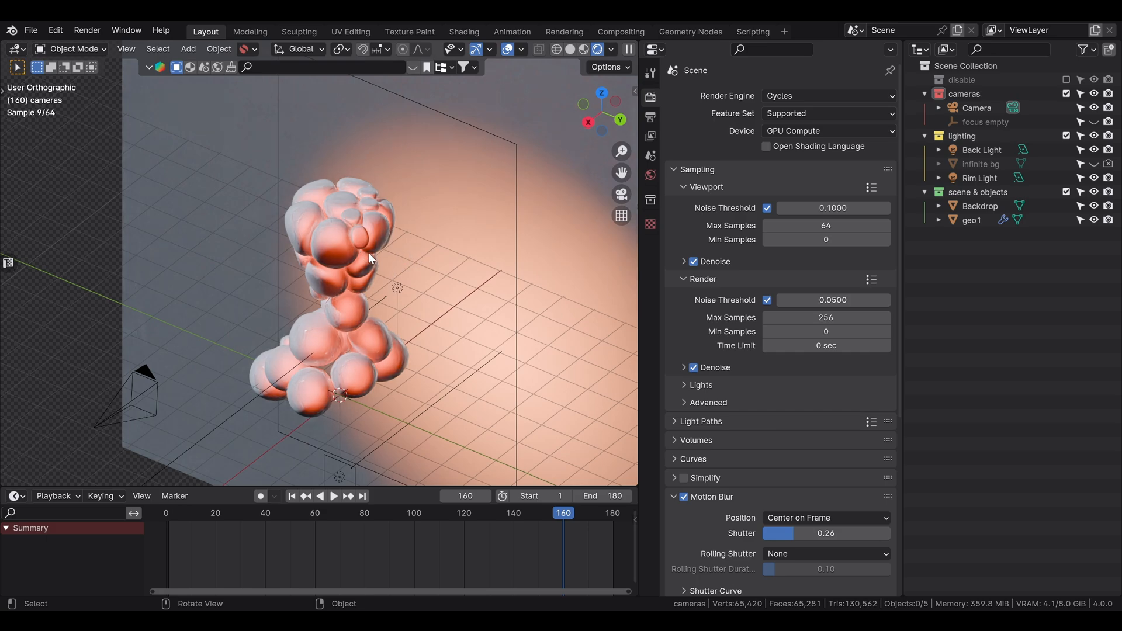
mouse_move(437, 219)
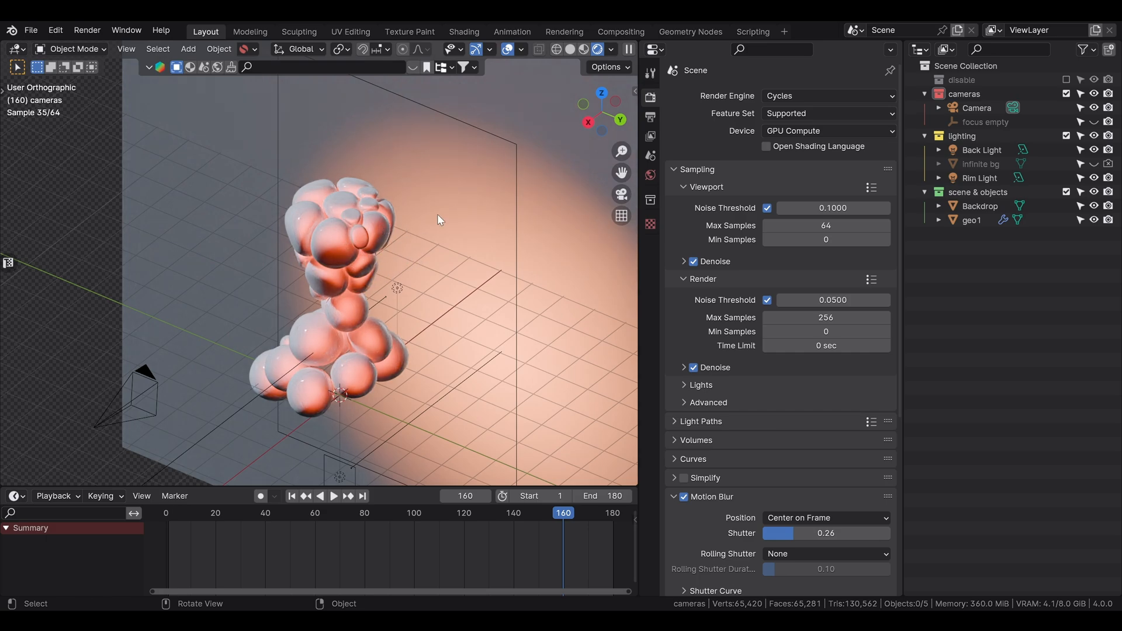
left_click(971, 220)
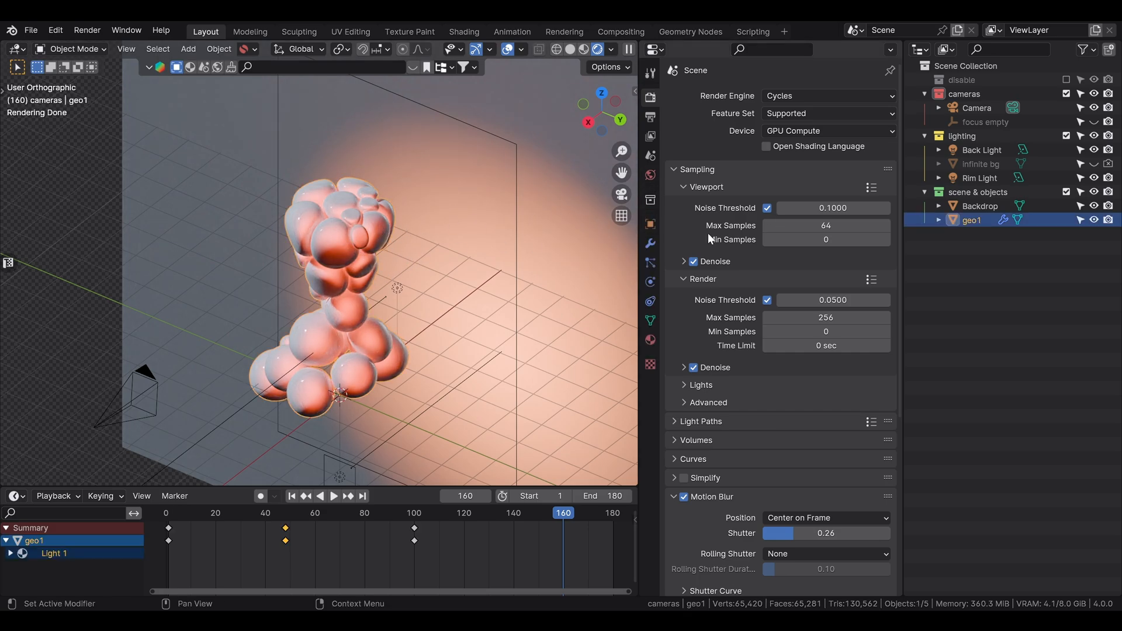
left_click(649, 243)
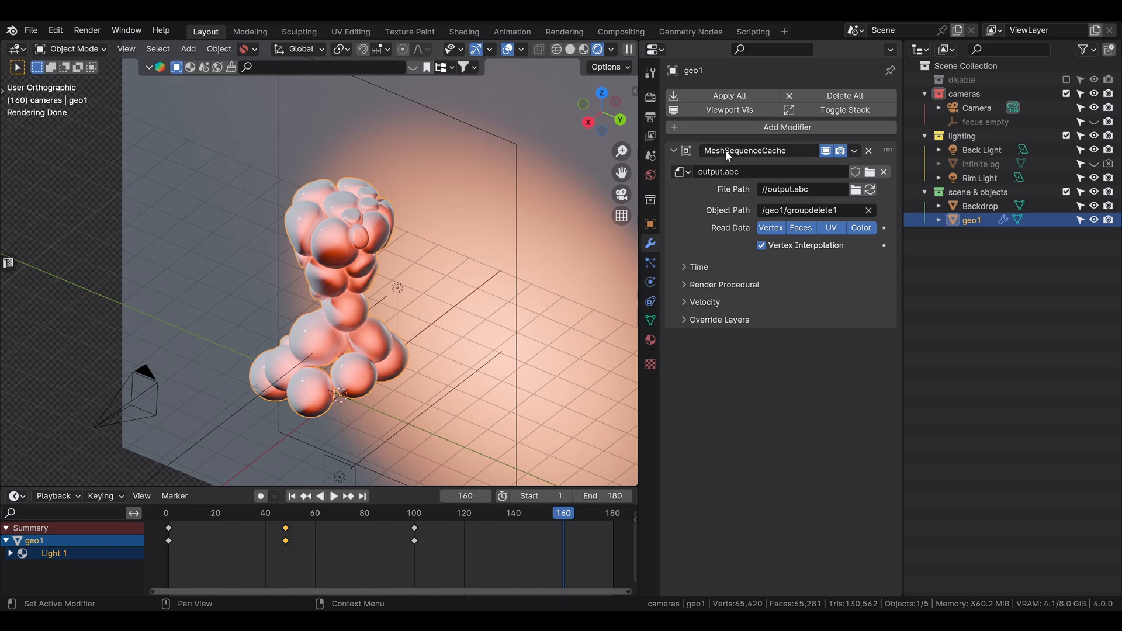
mouse_move(729, 199)
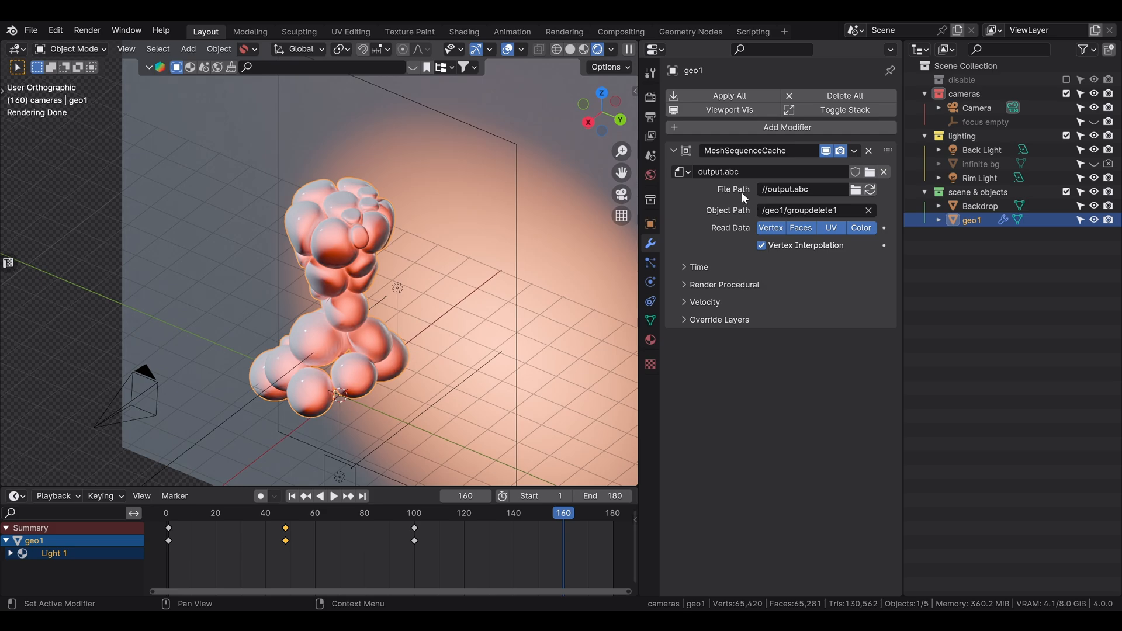
left_click(650, 97)
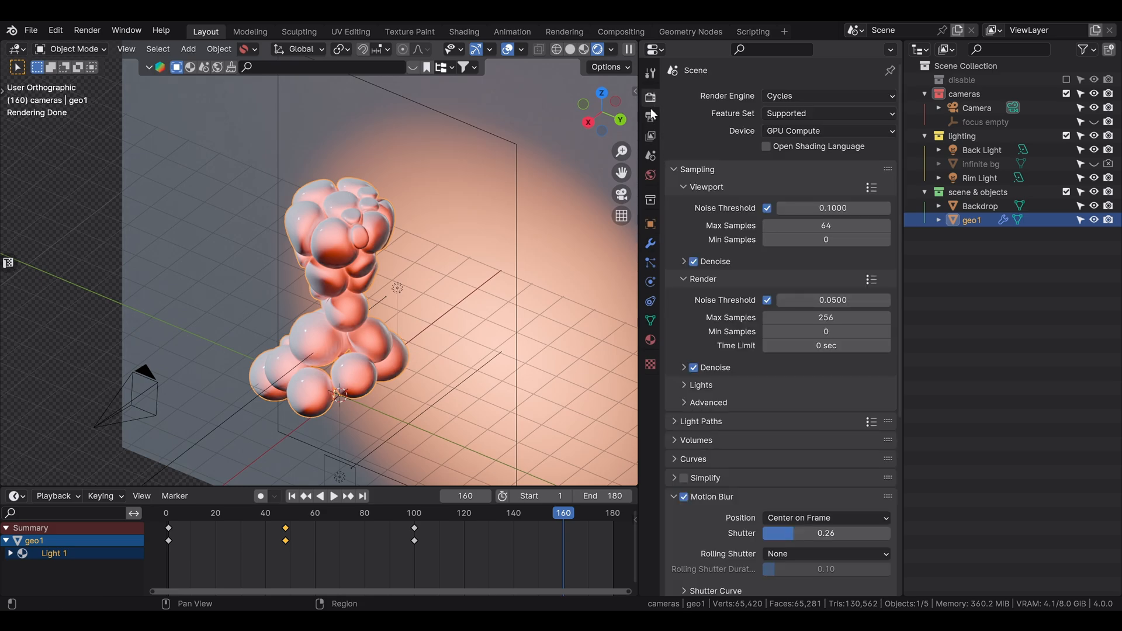
scroll("down", 3)
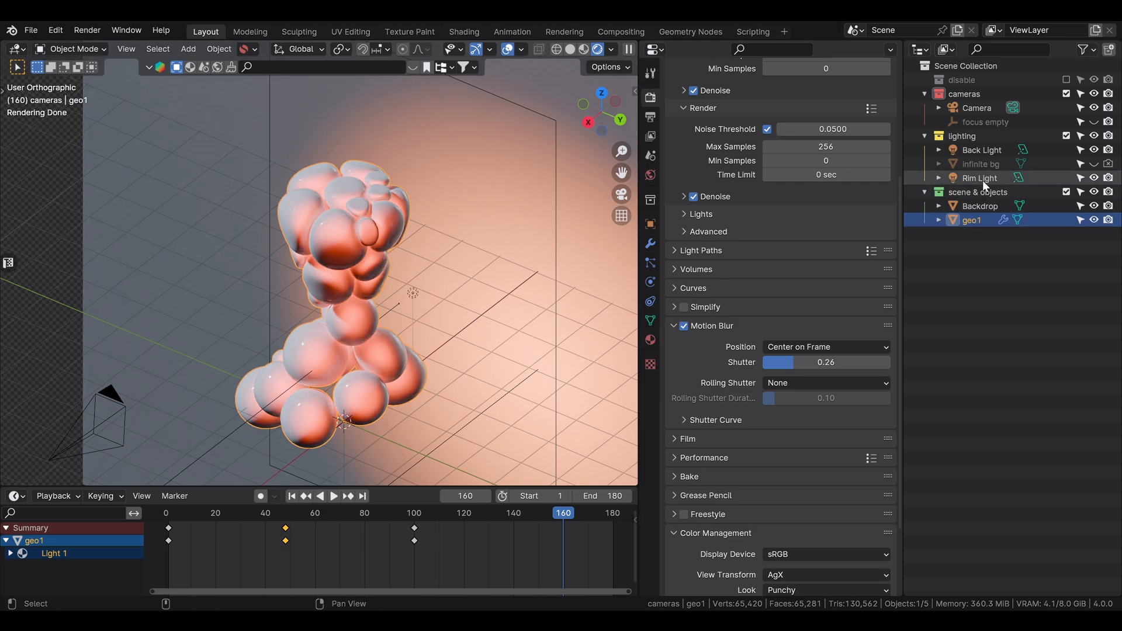
Select the backdrop, rim light and back light while viewing frame 33 through the camera.
left_click(980, 205)
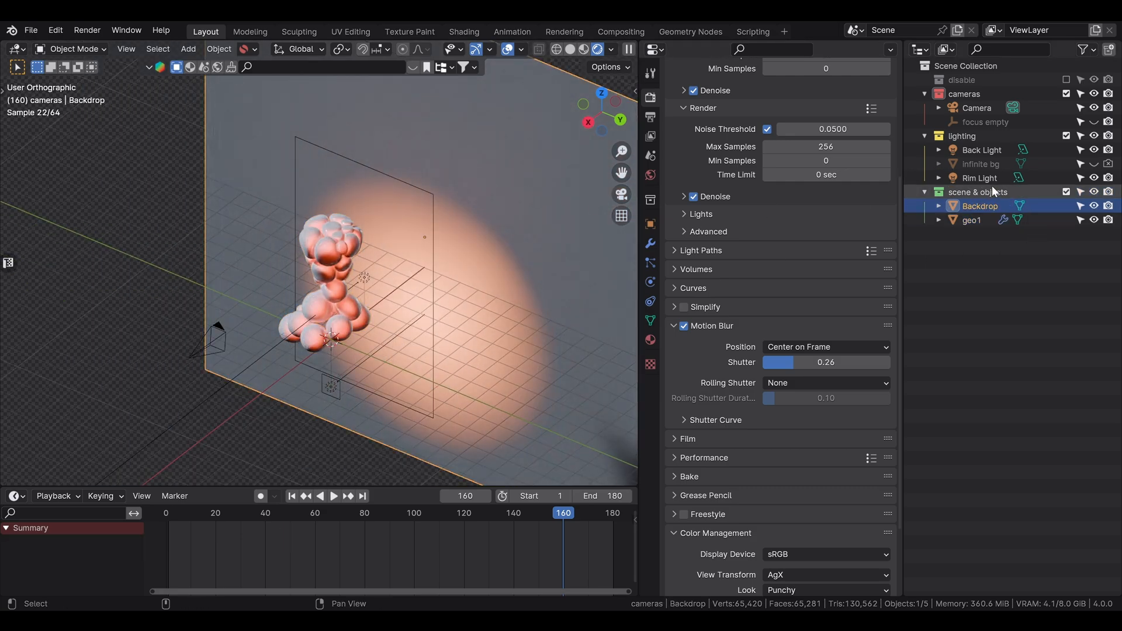
left_click(979, 178)
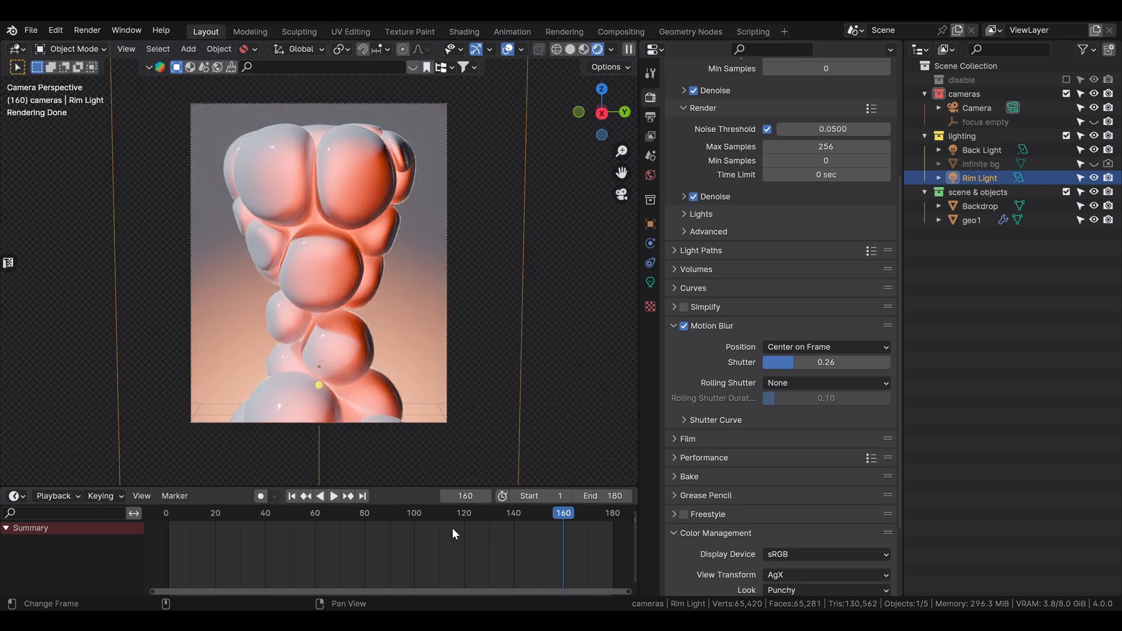
left_click(248, 512)
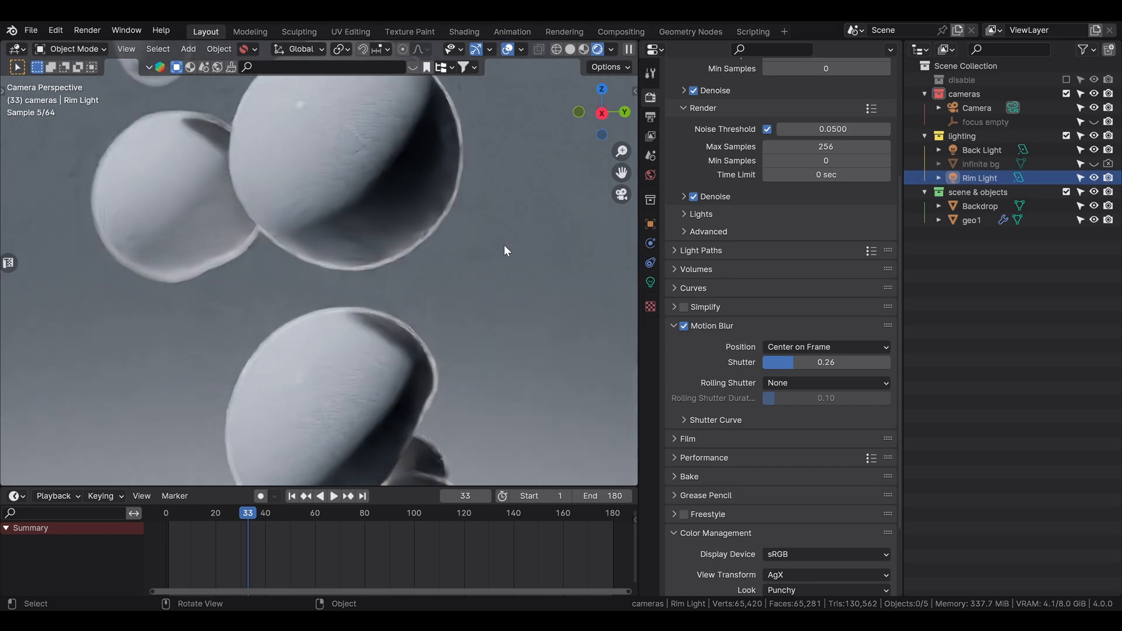
left_click(982, 150)
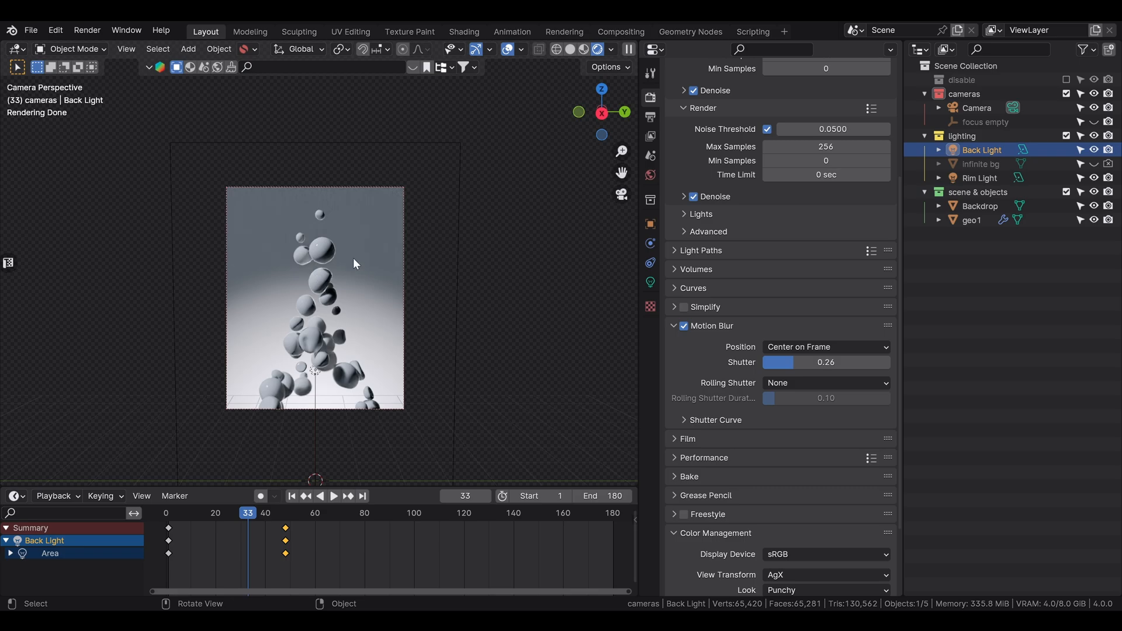
Show the World lighting settings and scrub the animation forward to frame 84.
left_click(649, 274)
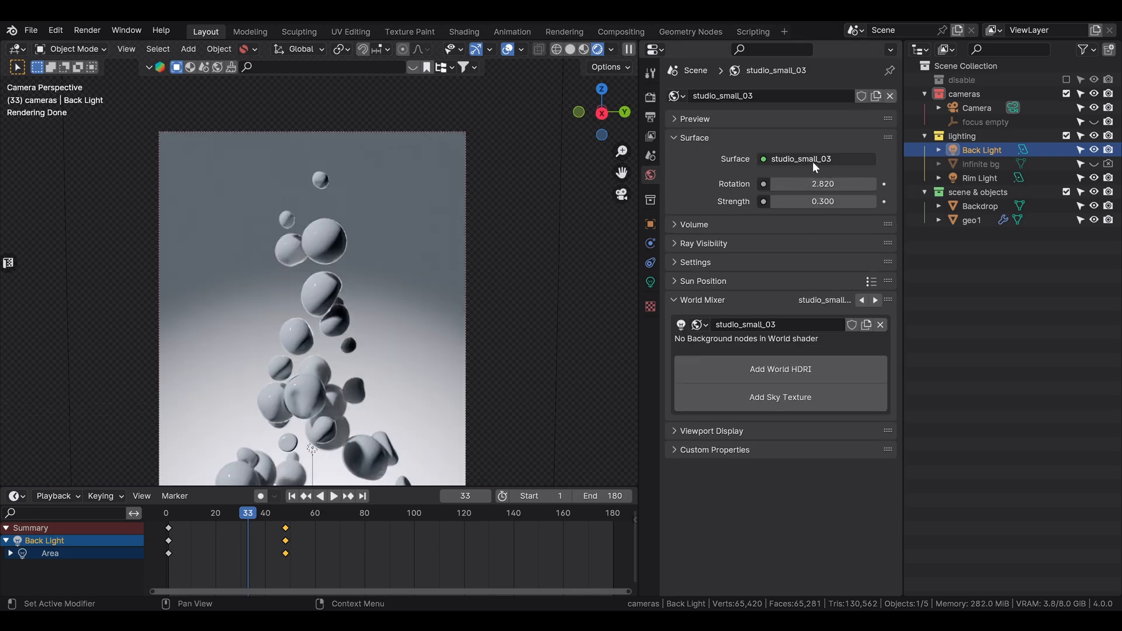
mouse_move(813, 171)
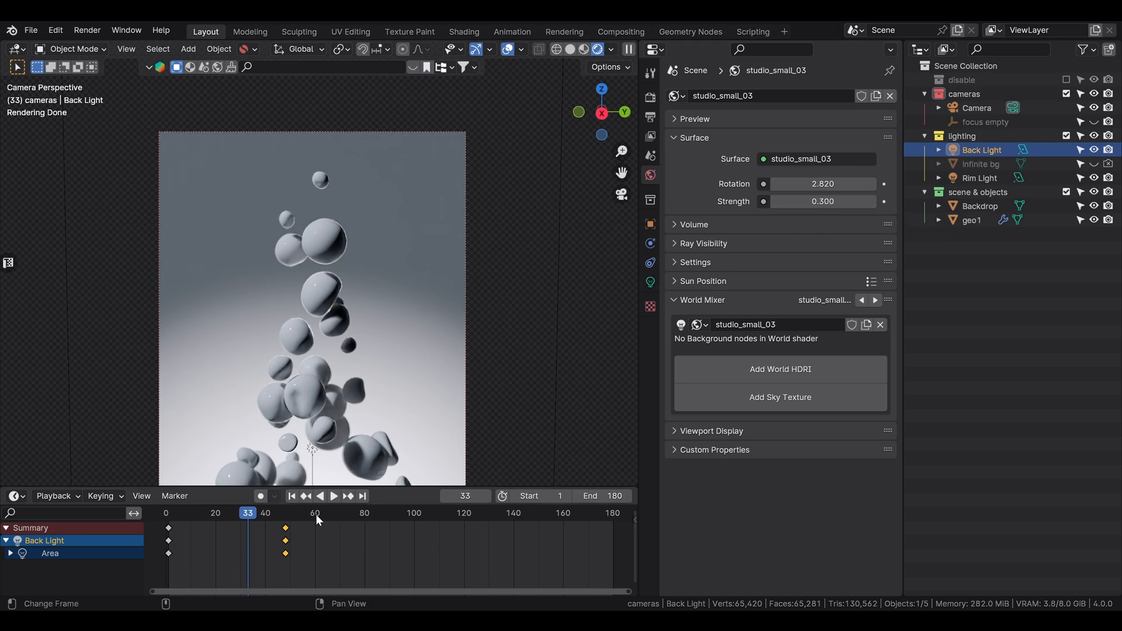
left_click(333, 496)
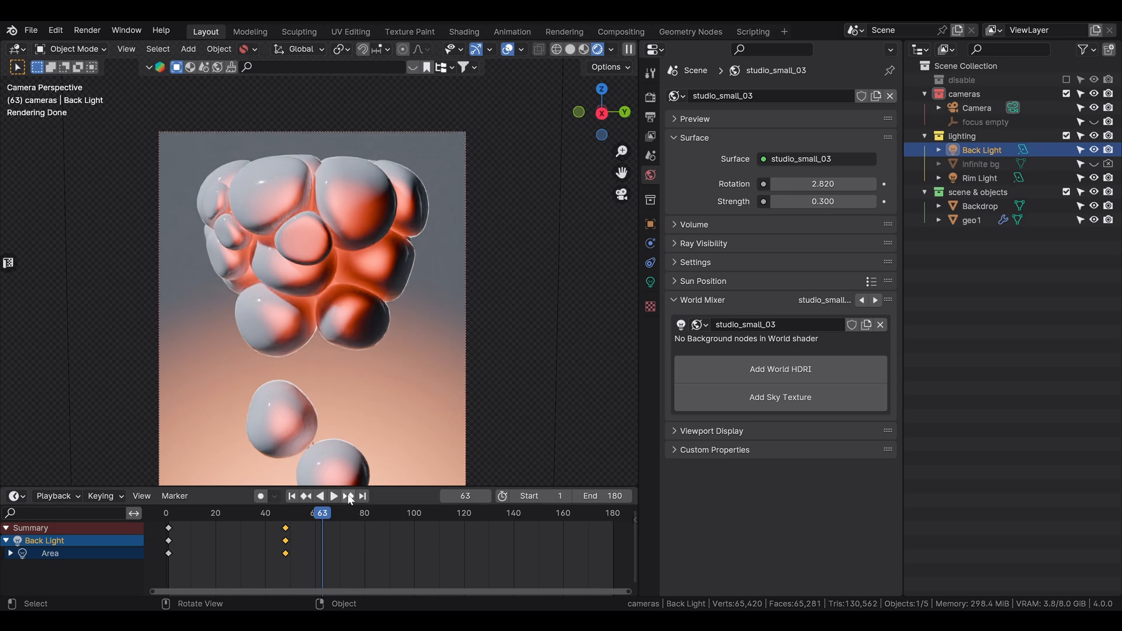
left_click(333, 495)
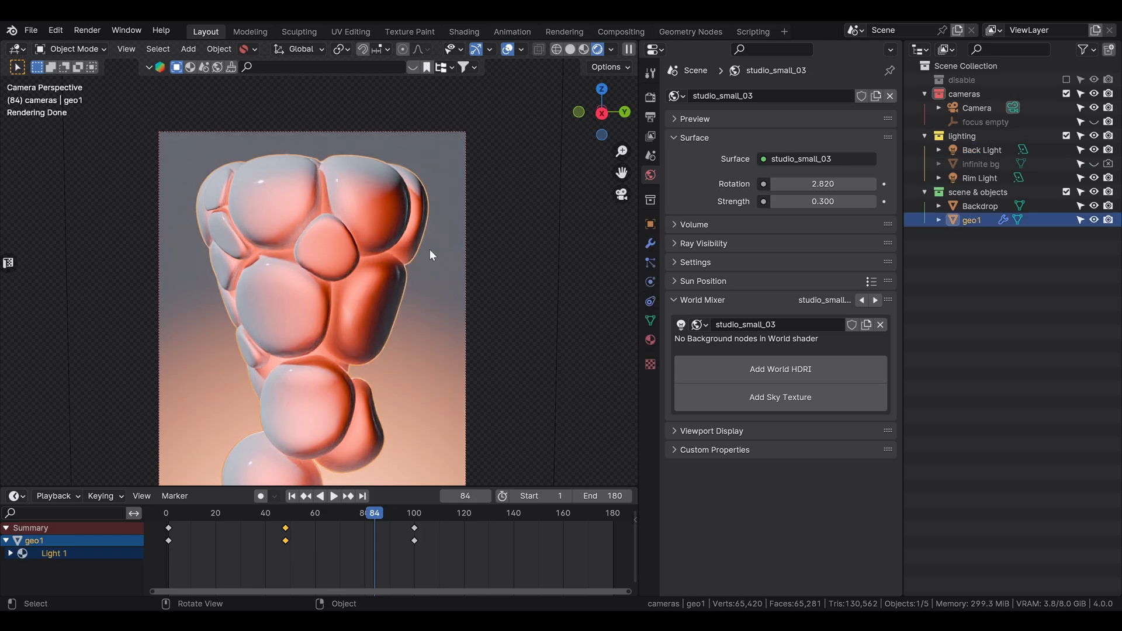
mouse_move(578, 186)
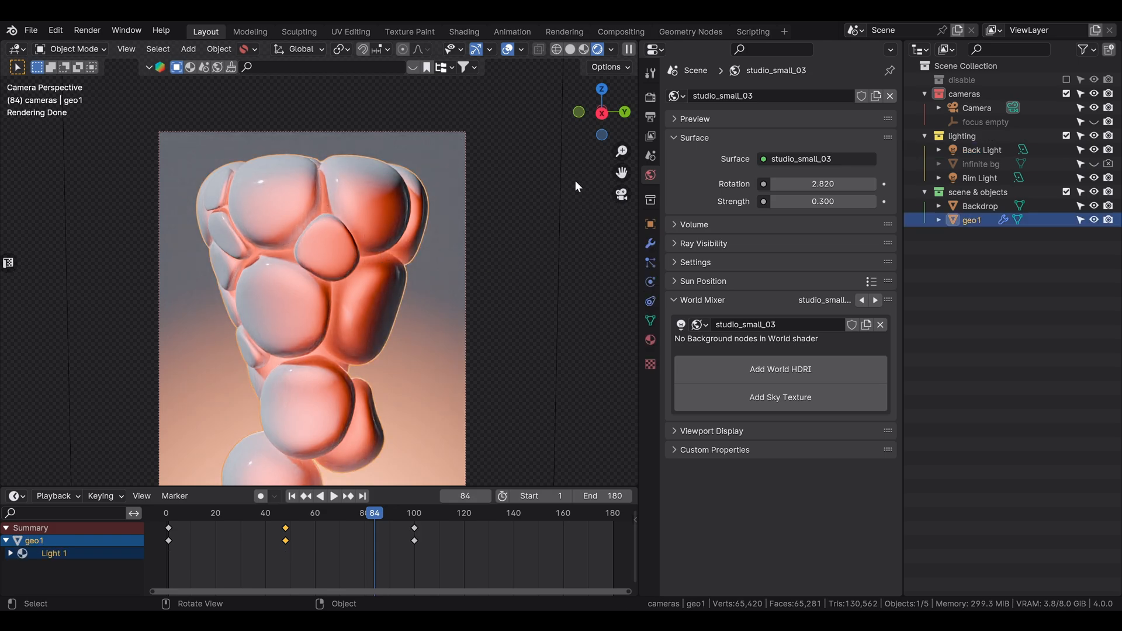
Bring up geo1's Light 1 material in the Realtime Materials sidebar panel.
left_click(628, 185)
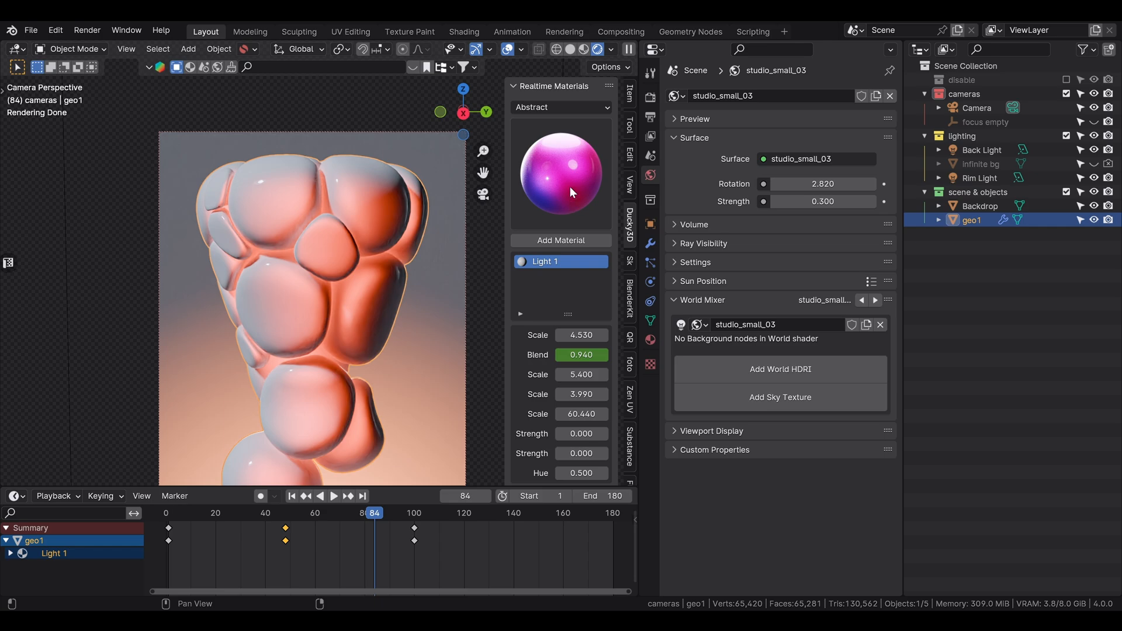
left_click(560, 172)
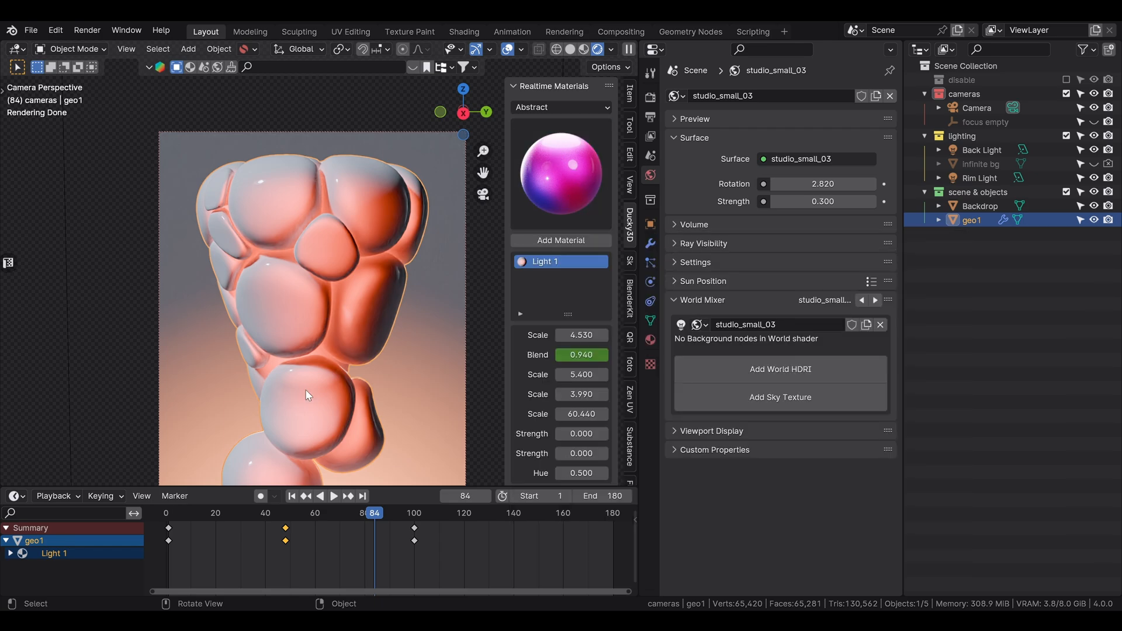
left_click(14, 496)
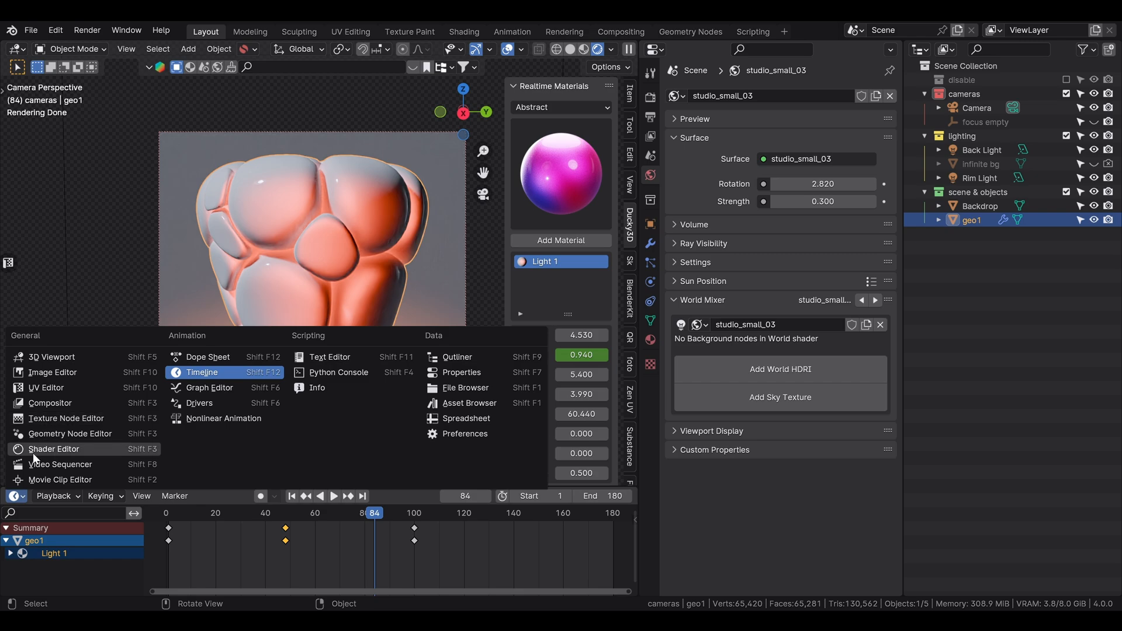
Switch the lower area to the Shader Editor and keyframe Light 1's emission strength 0 to 8.3.
left_click(53, 449)
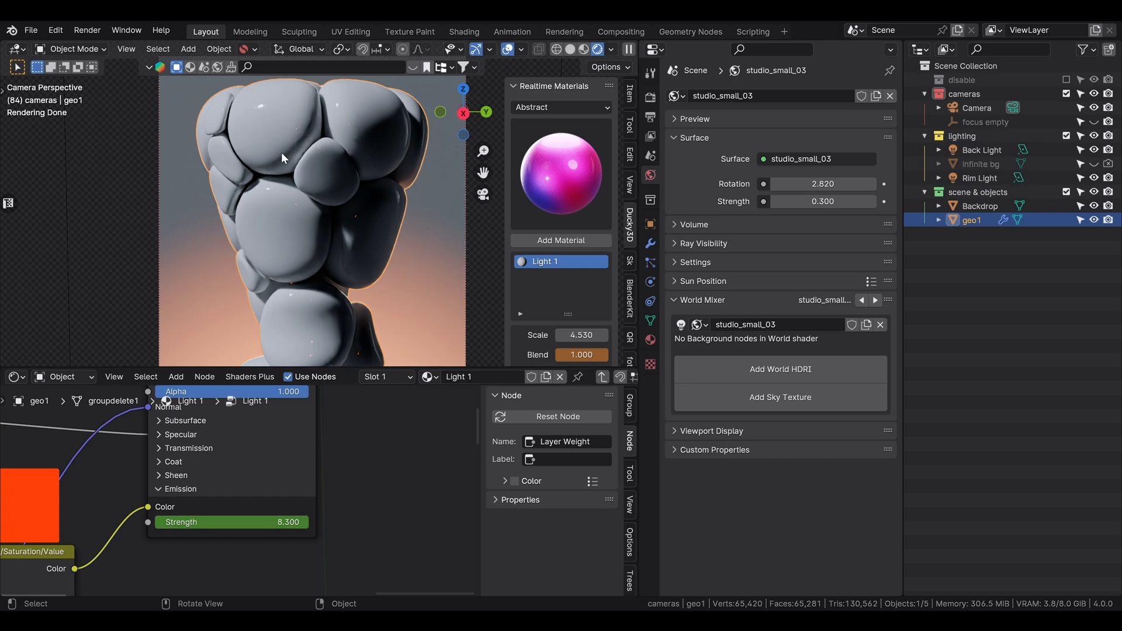
mouse_move(165, 457)
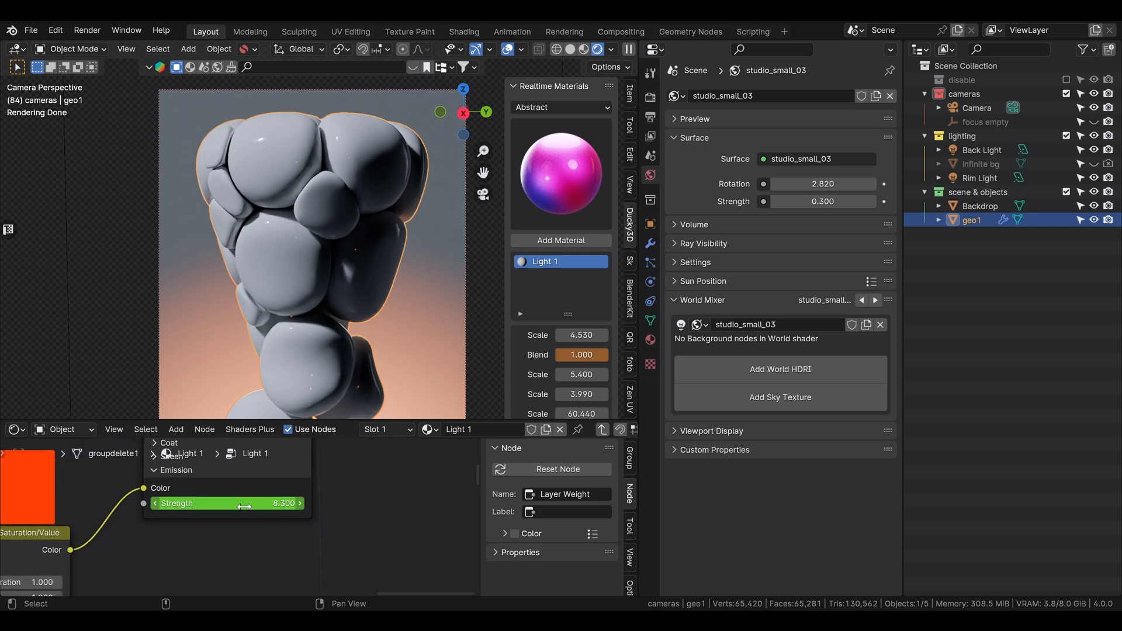
mouse_move(227, 502)
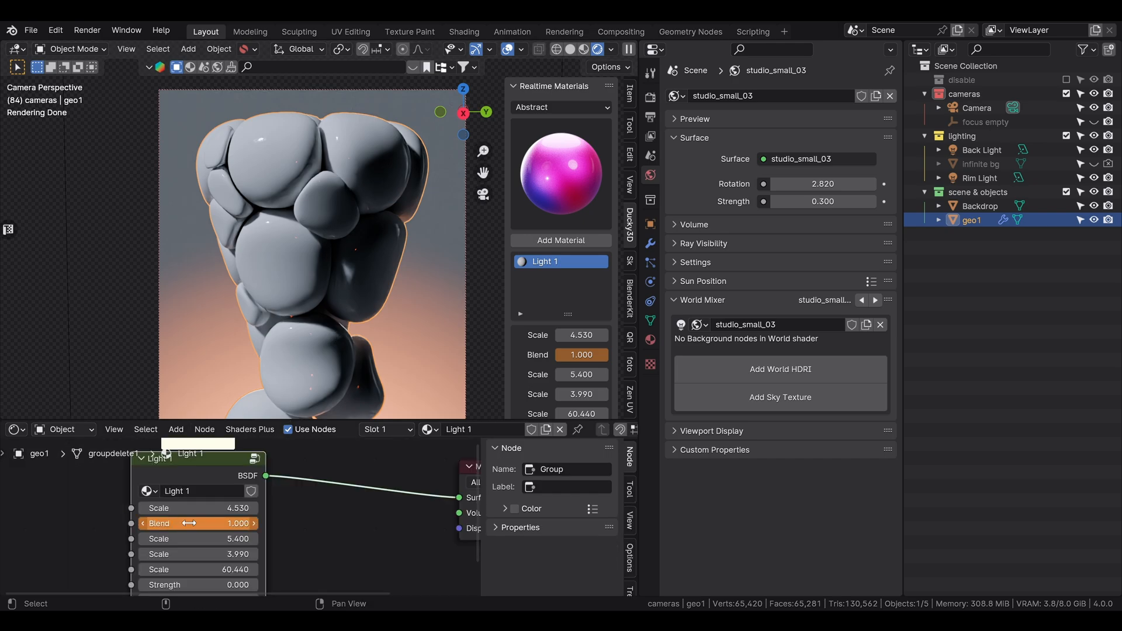
double_click(199, 524)
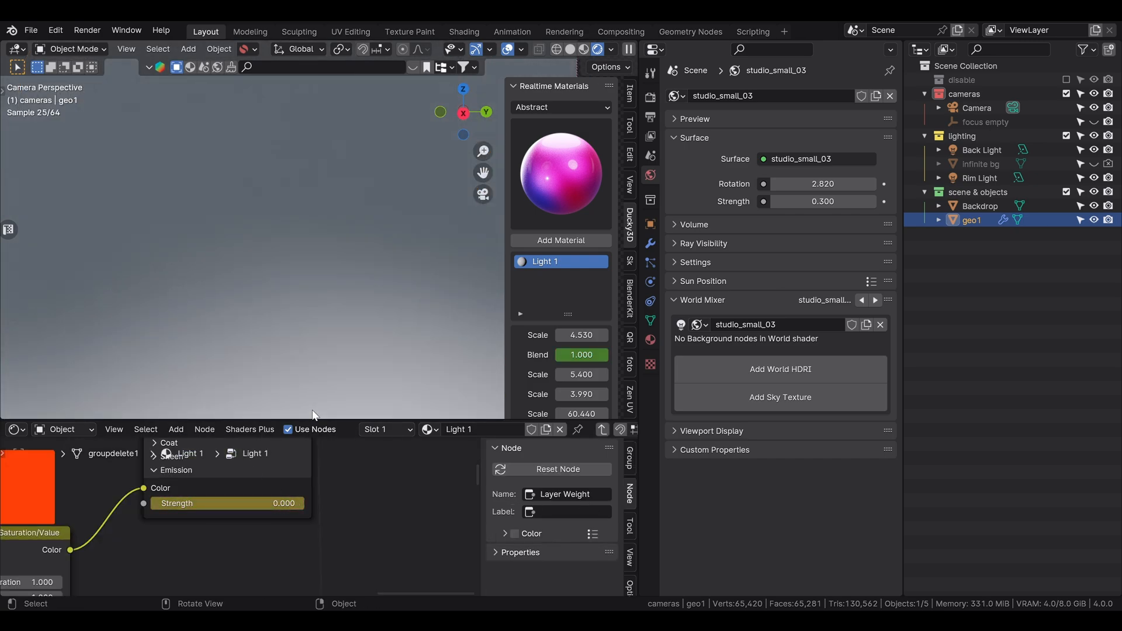
mouse_move(226, 502)
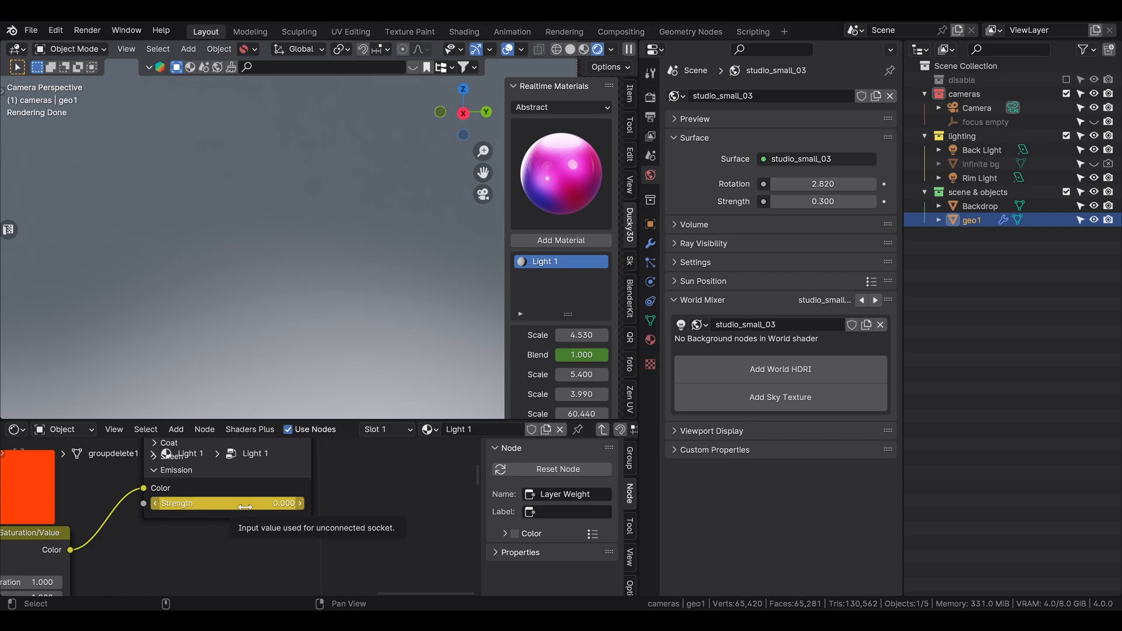
mouse_move(305, 326)
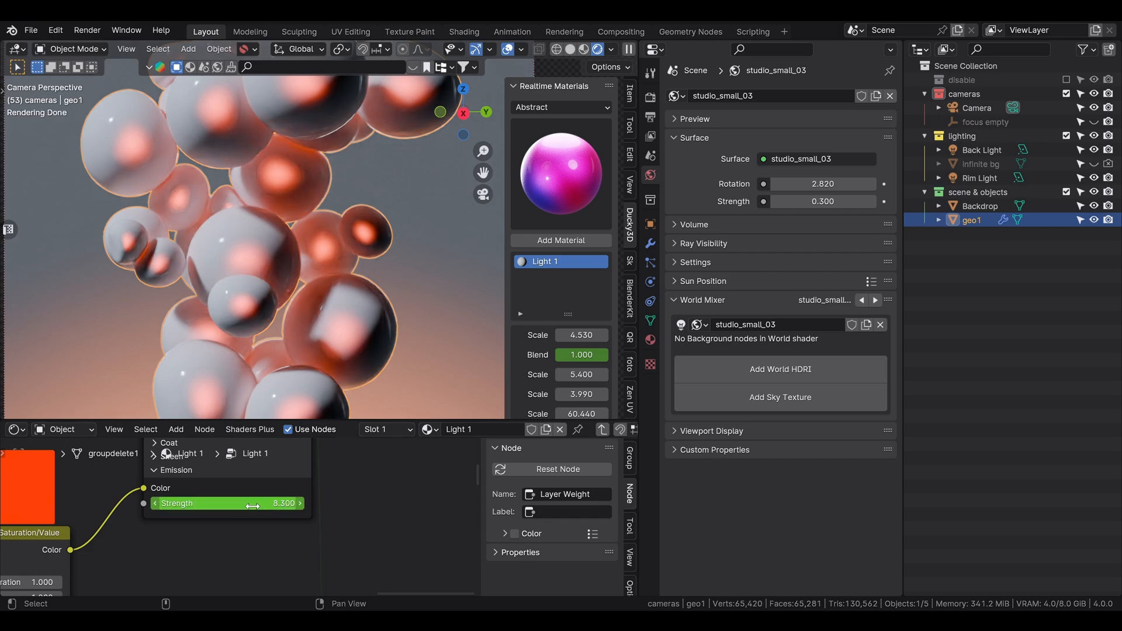
mouse_move(250, 502)
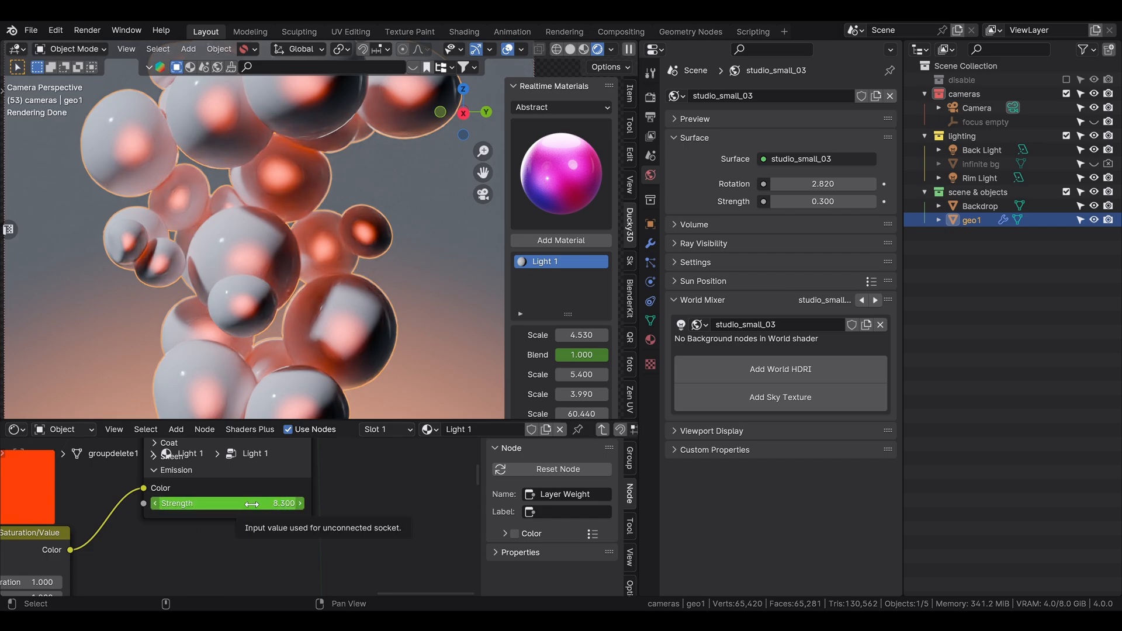
mouse_move(288, 496)
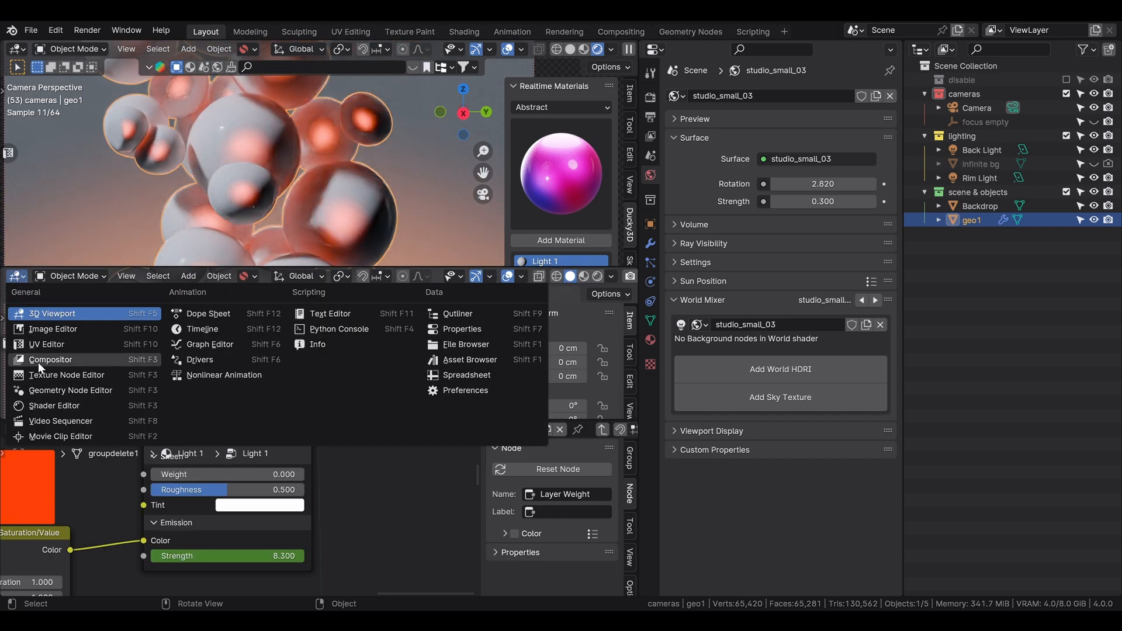
Make the new area a Timeline at frame 75, then show Output Properties: PNG, frames 1–180.
left_click(208, 313)
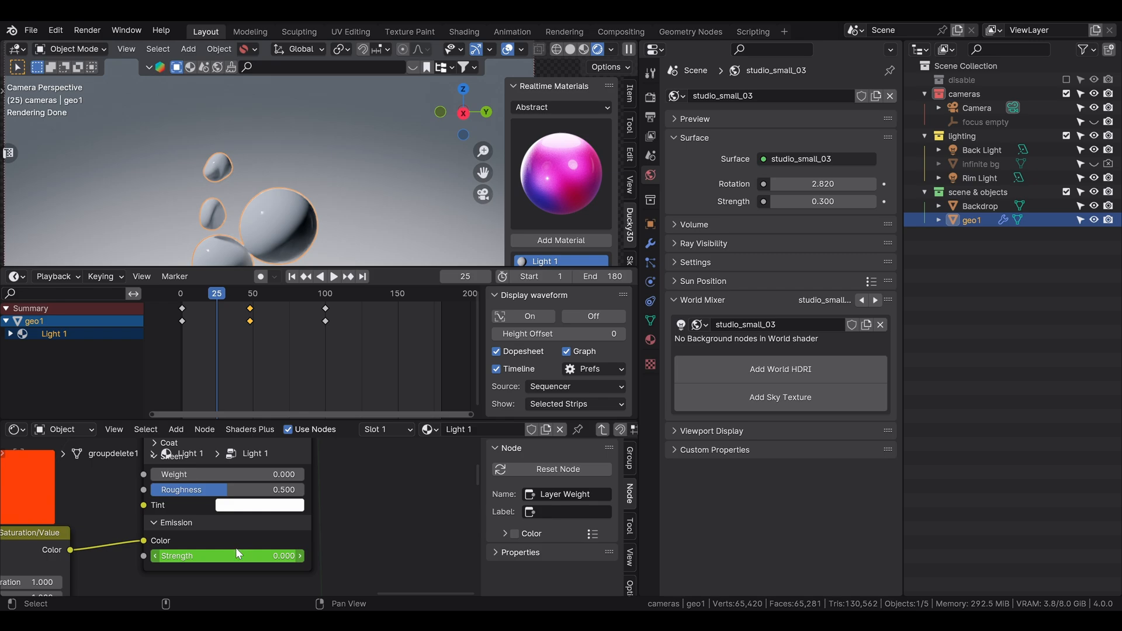
left_click(333, 276)
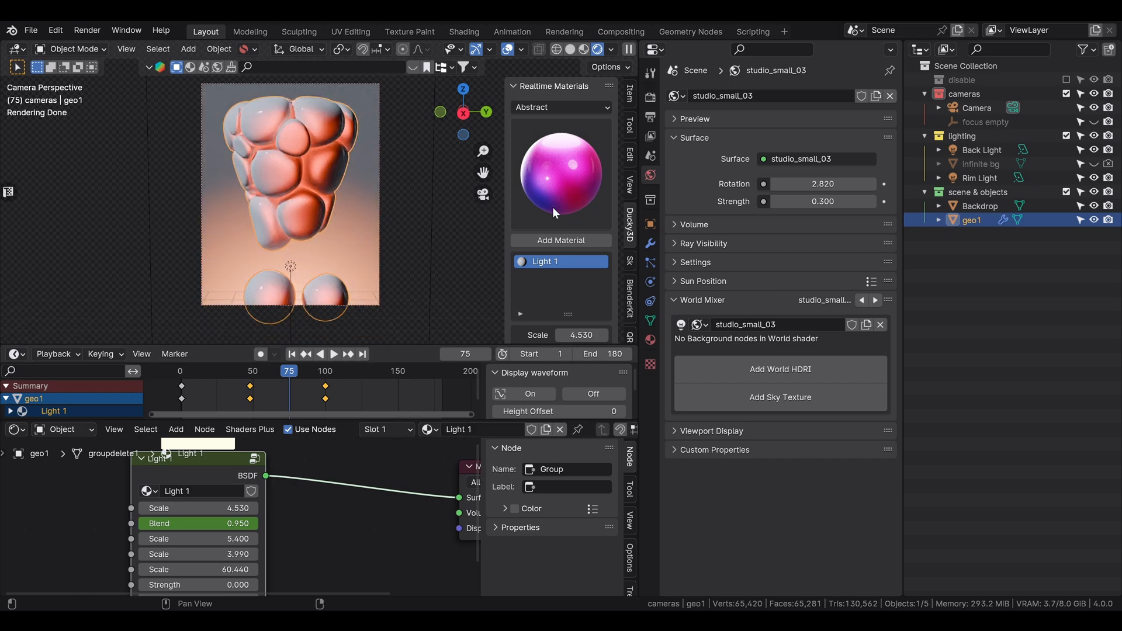
left_click(199, 523)
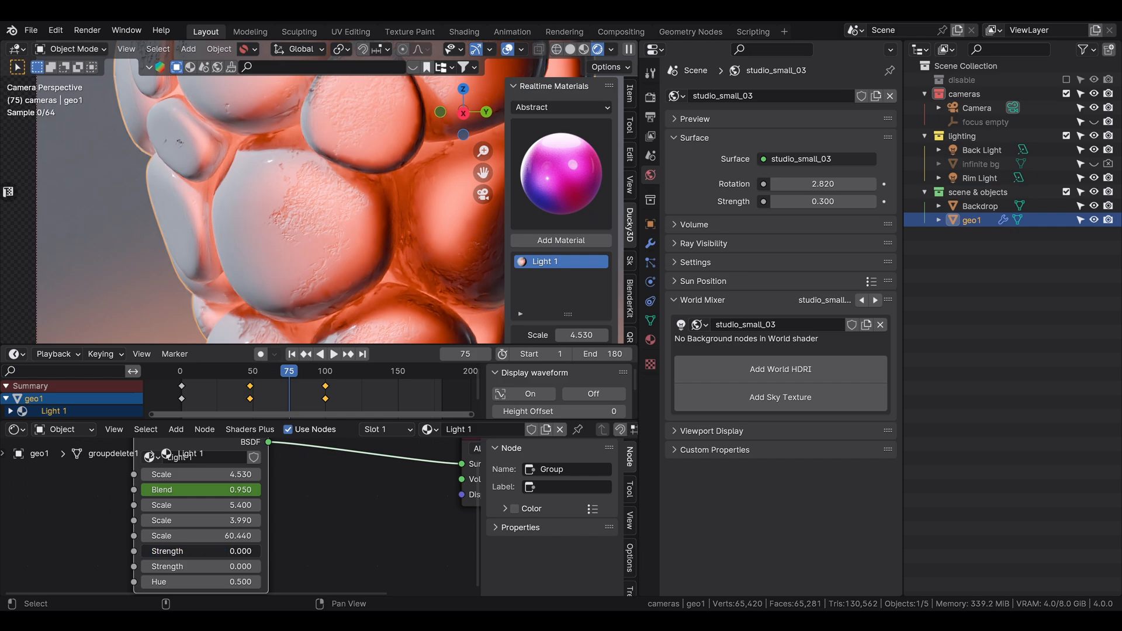
right_click(336, 215)
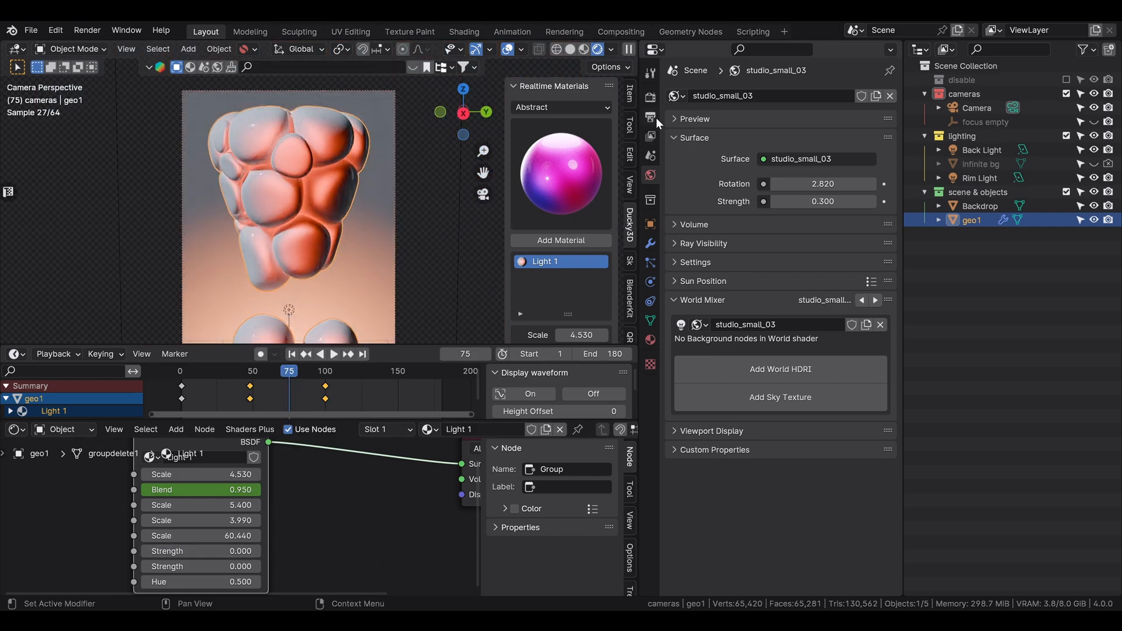
left_click(650, 117)
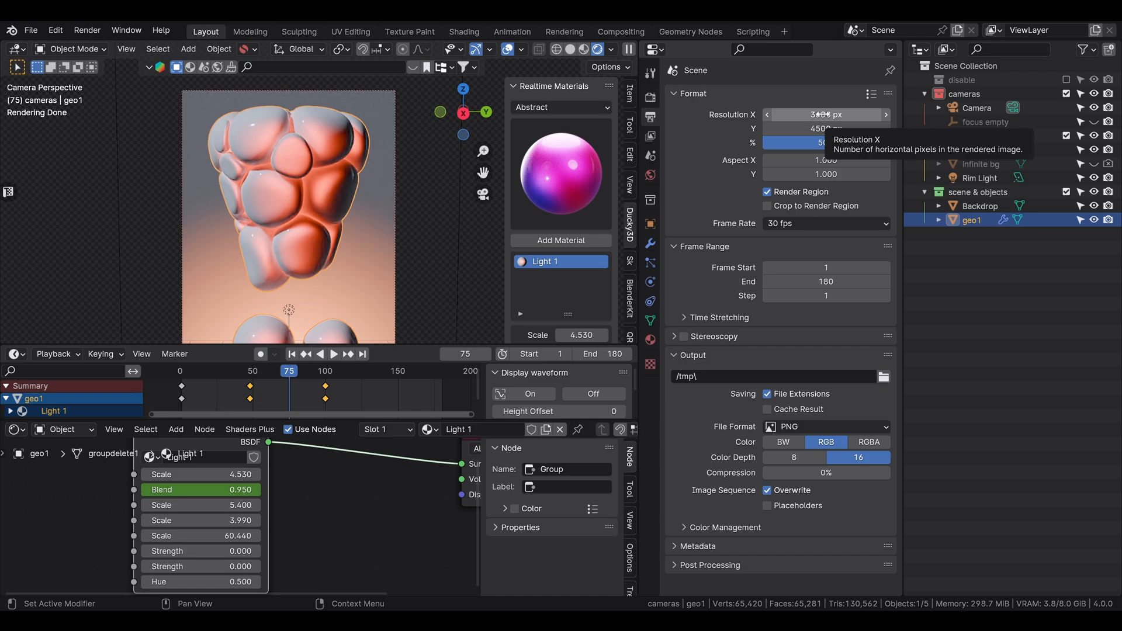